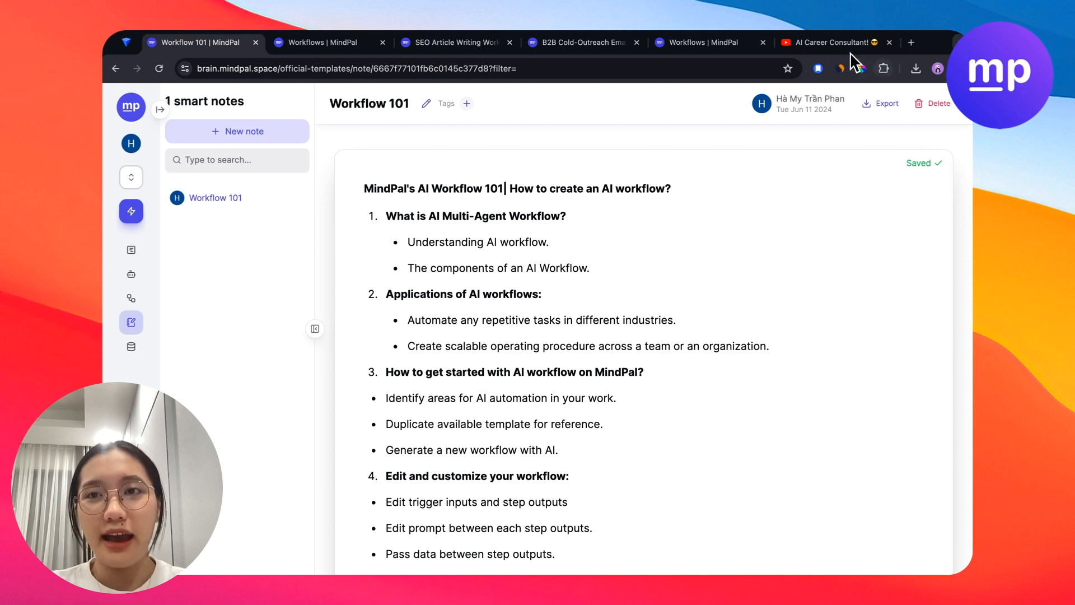
- Open the SEO Article Writing Workflow template in the builder
left_click(827, 42)
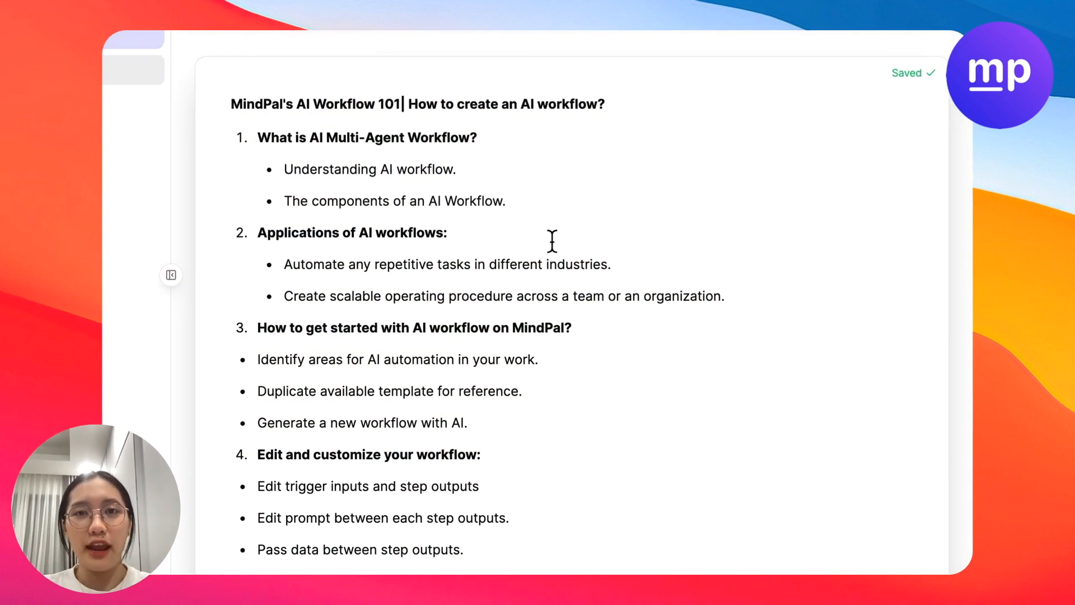
mouse_move(614, 243)
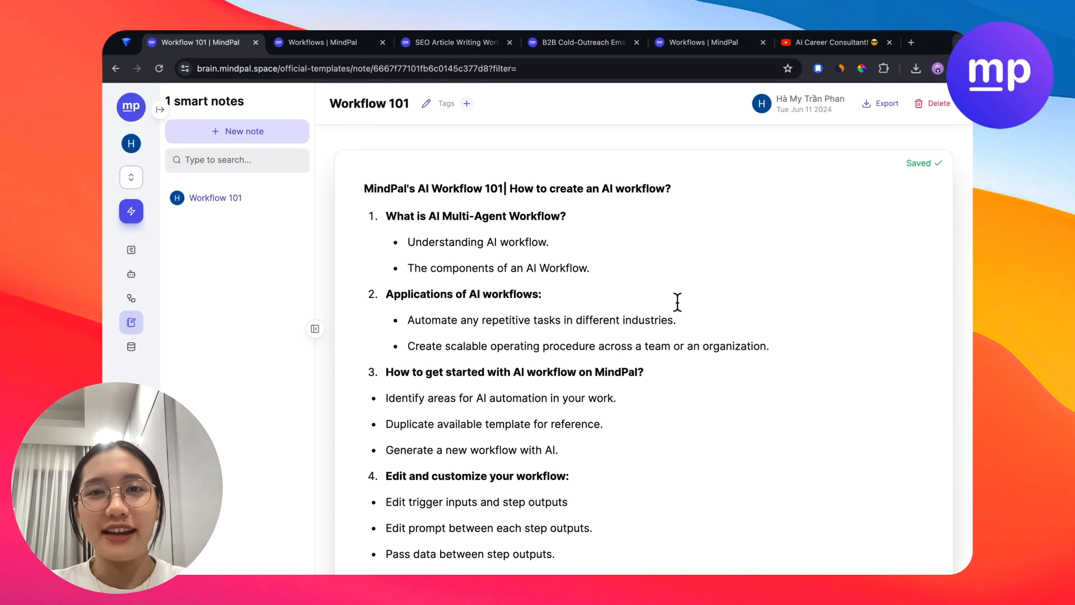
mouse_move(661, 316)
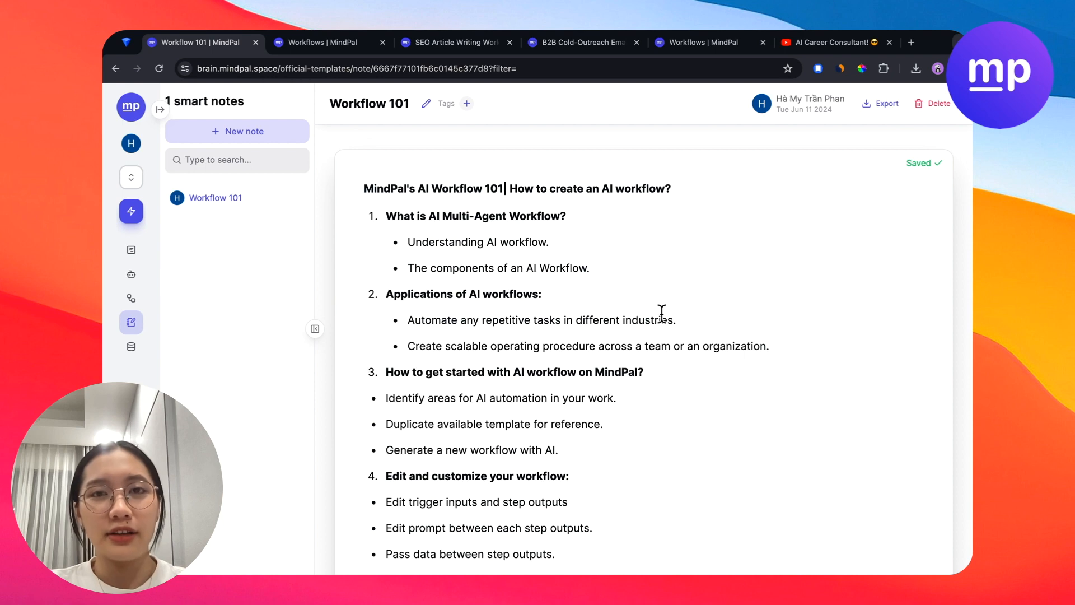
mouse_move(675, 316)
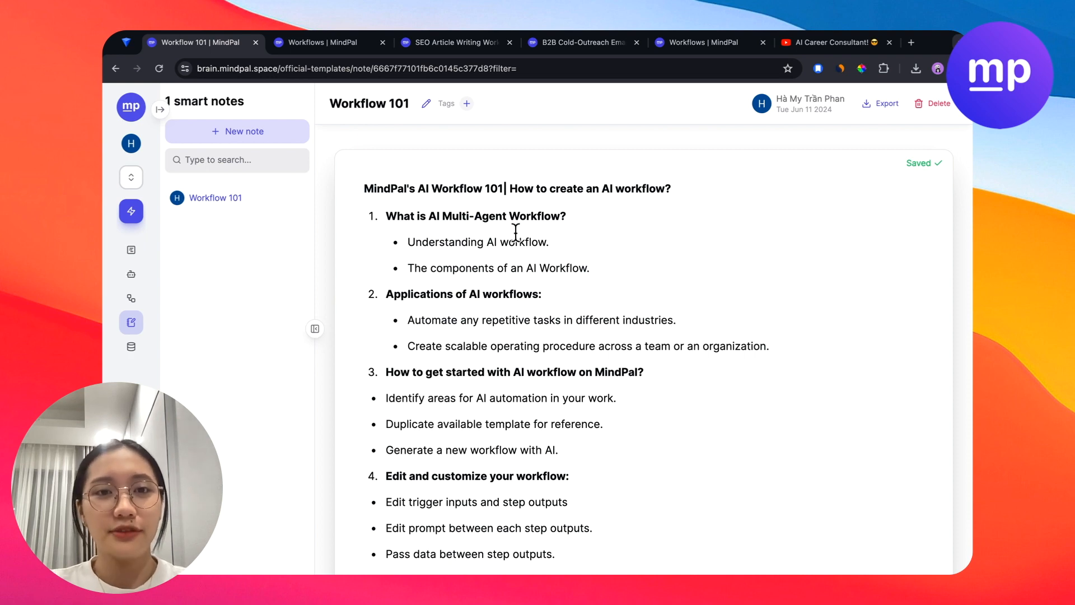
scroll("down", 3)
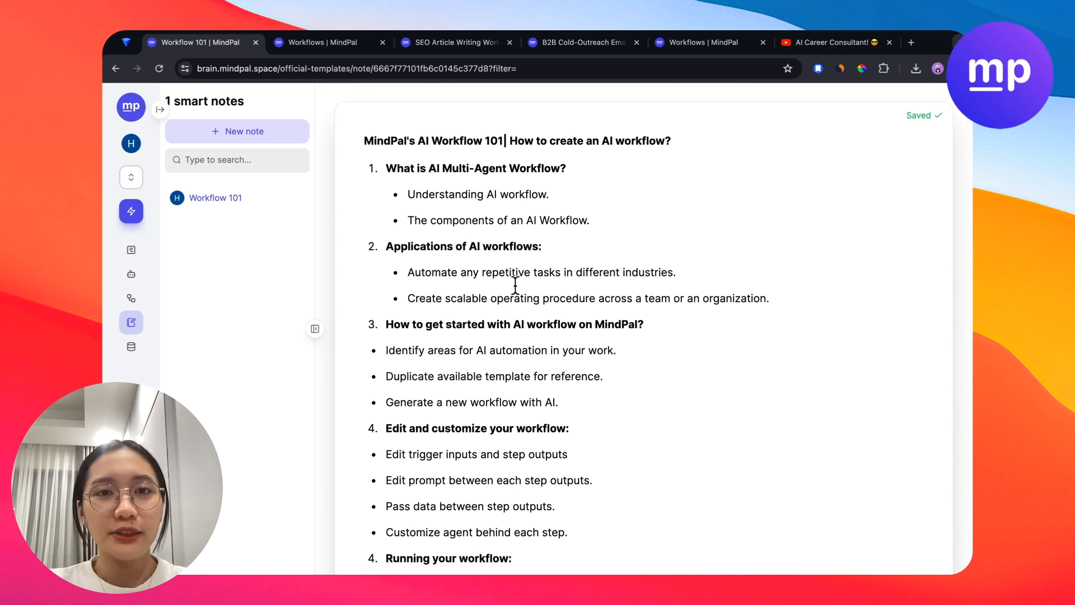
scroll("down", 3)
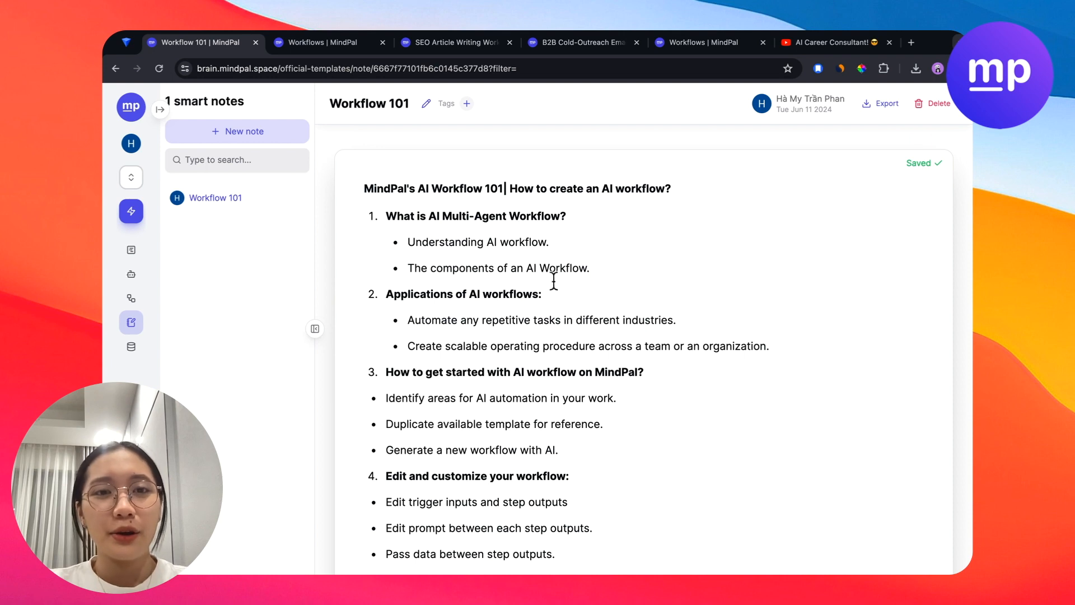
left_click(471, 43)
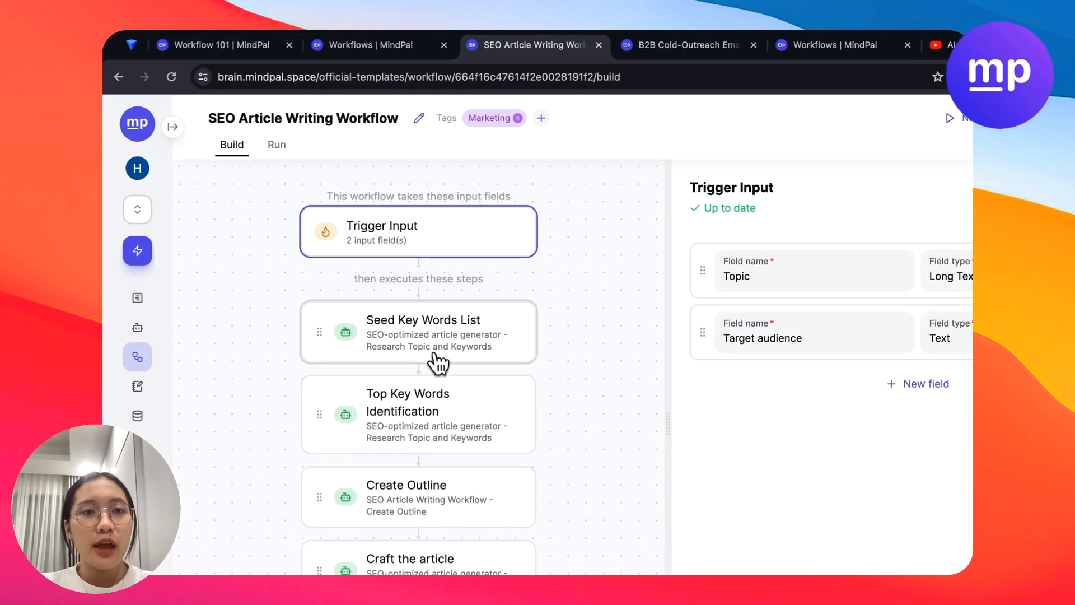
mouse_move(396, 277)
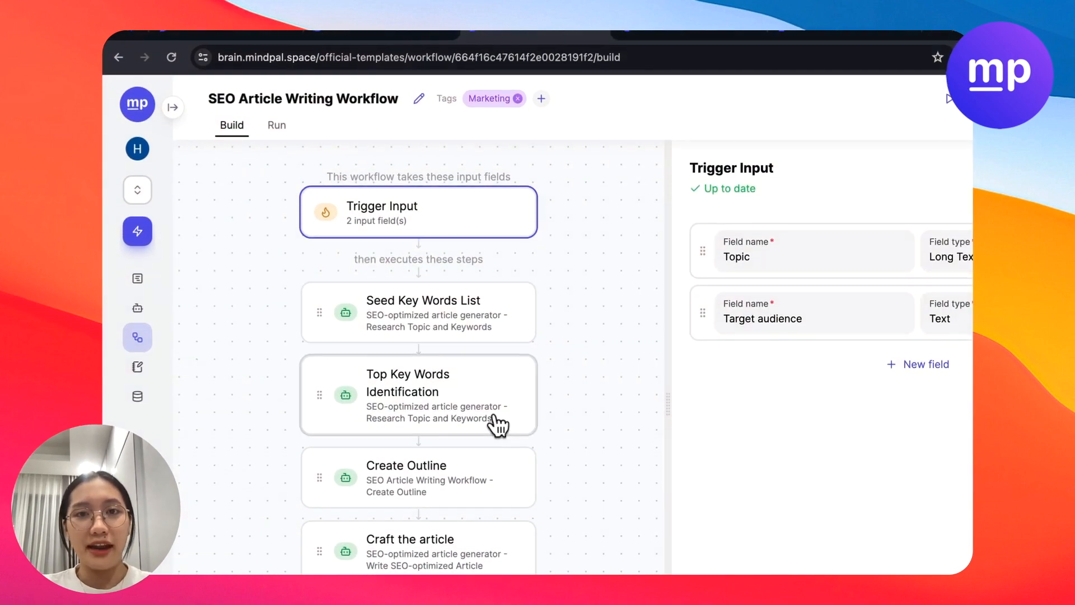
left_click(418, 311)
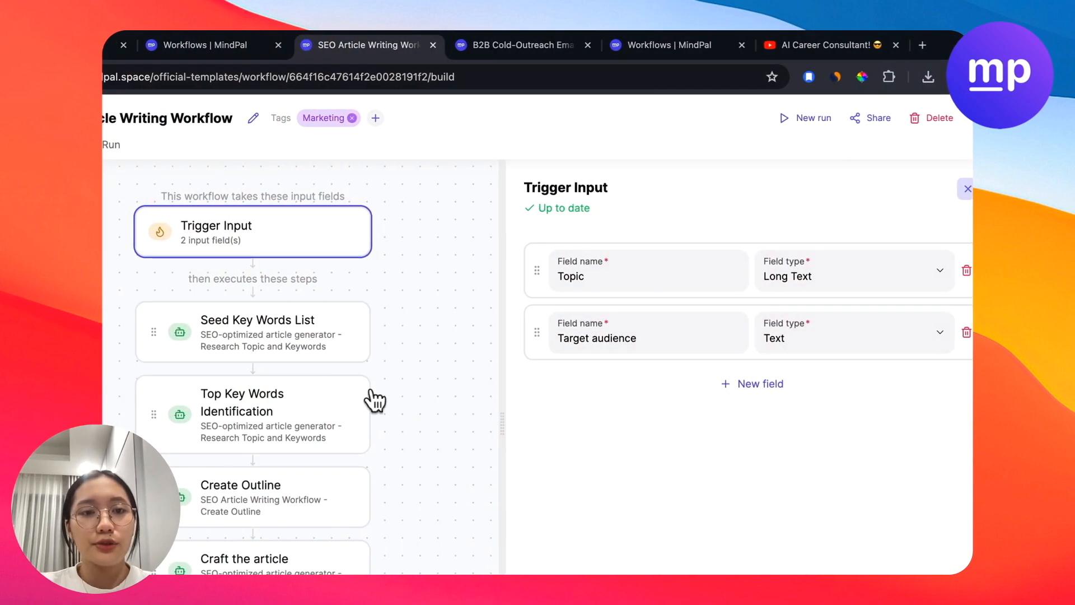
- Inspect the Trigger Input fields and the Seed Key Words List and Create Outline prompts
left_click(251, 332)
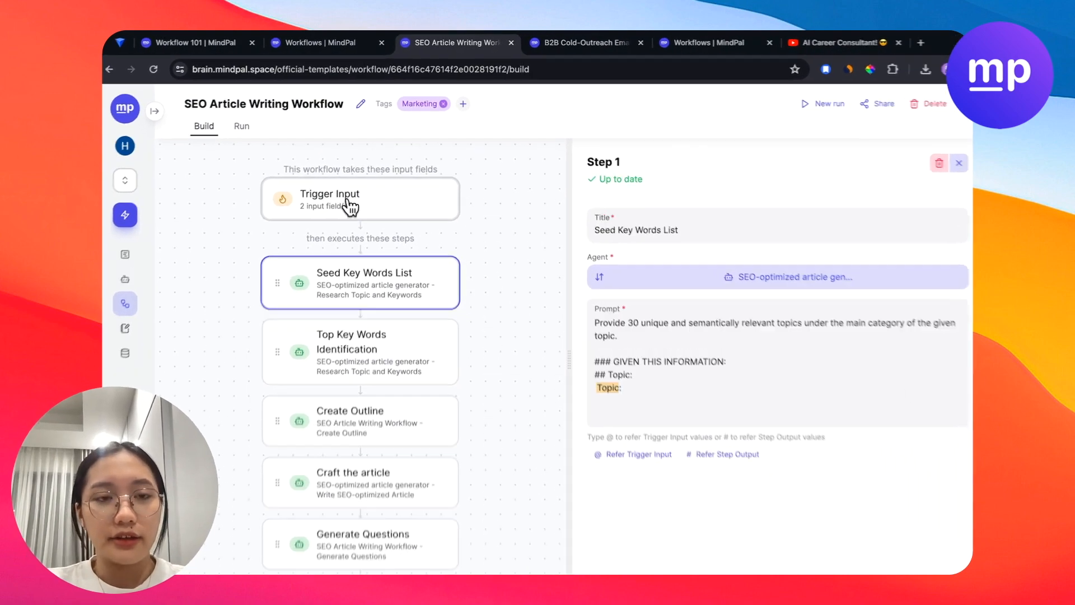
left_click(348, 199)
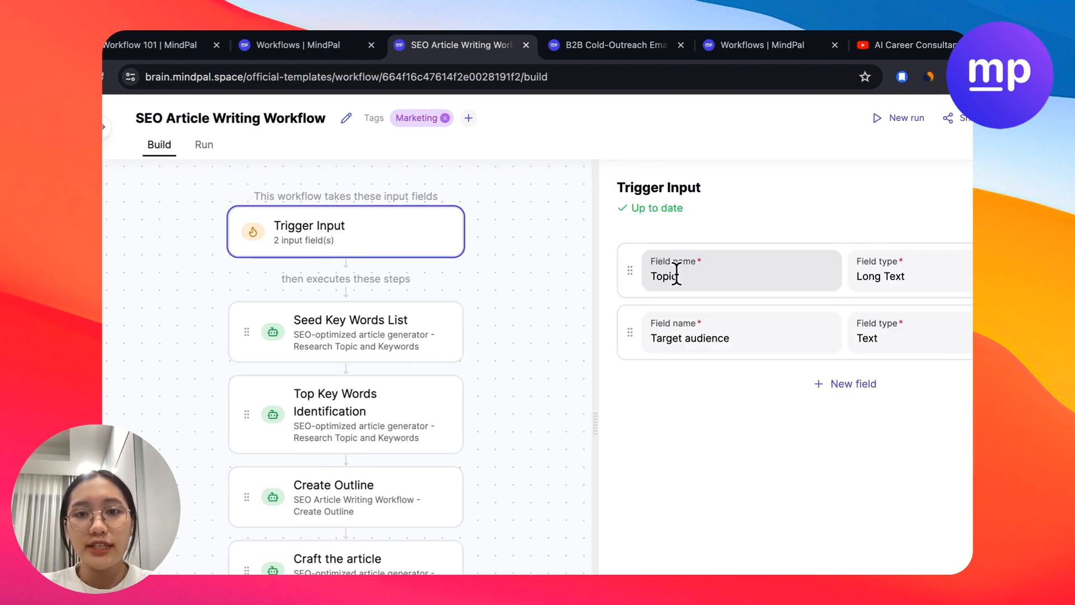
double_click(711, 338)
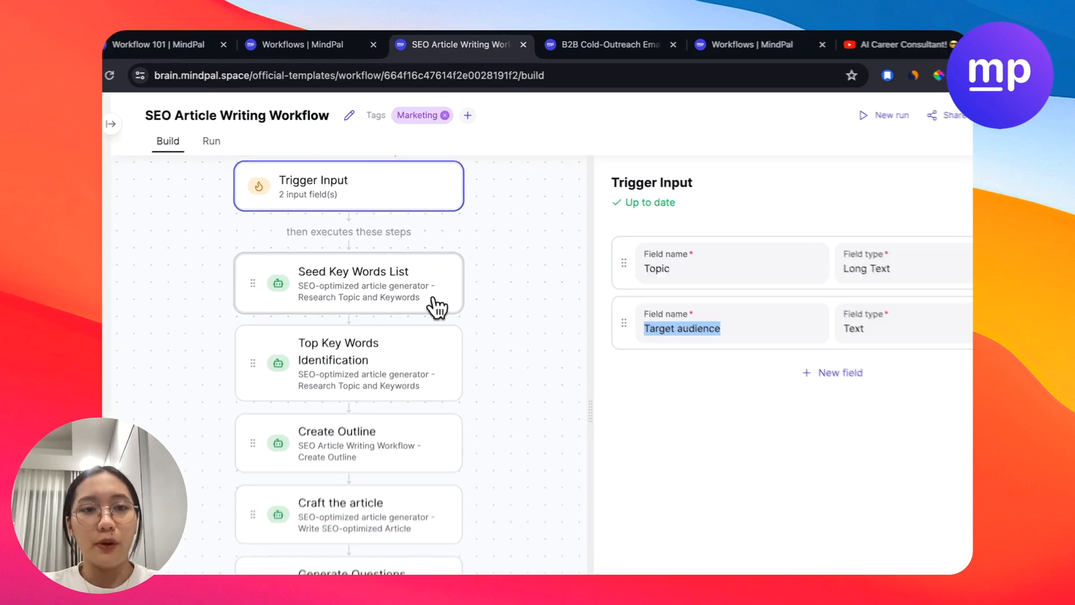
left_click(353, 282)
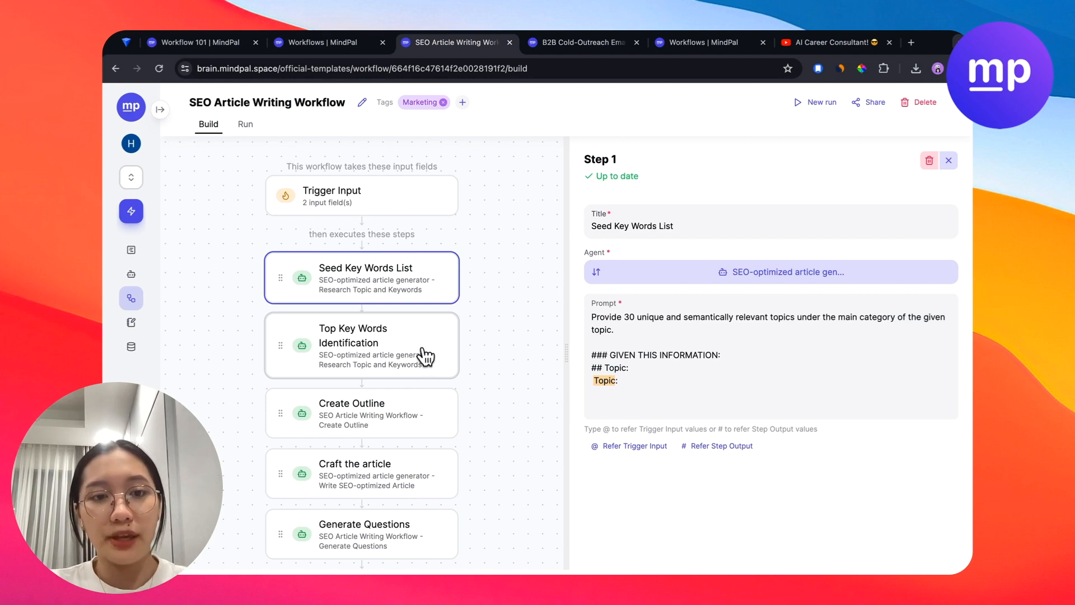
scroll("down", 3)
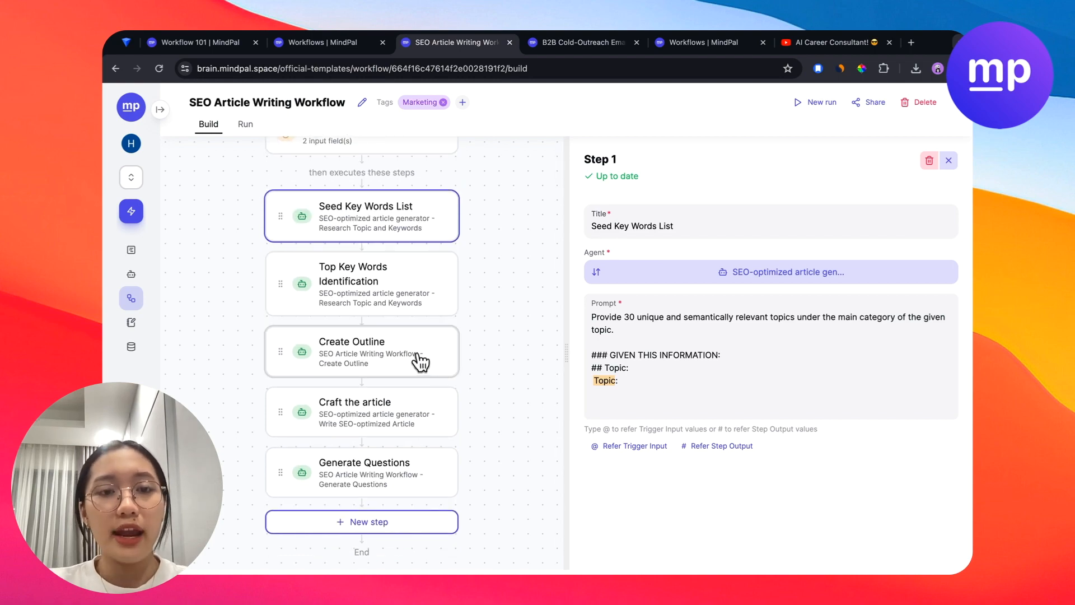
left_click(361, 352)
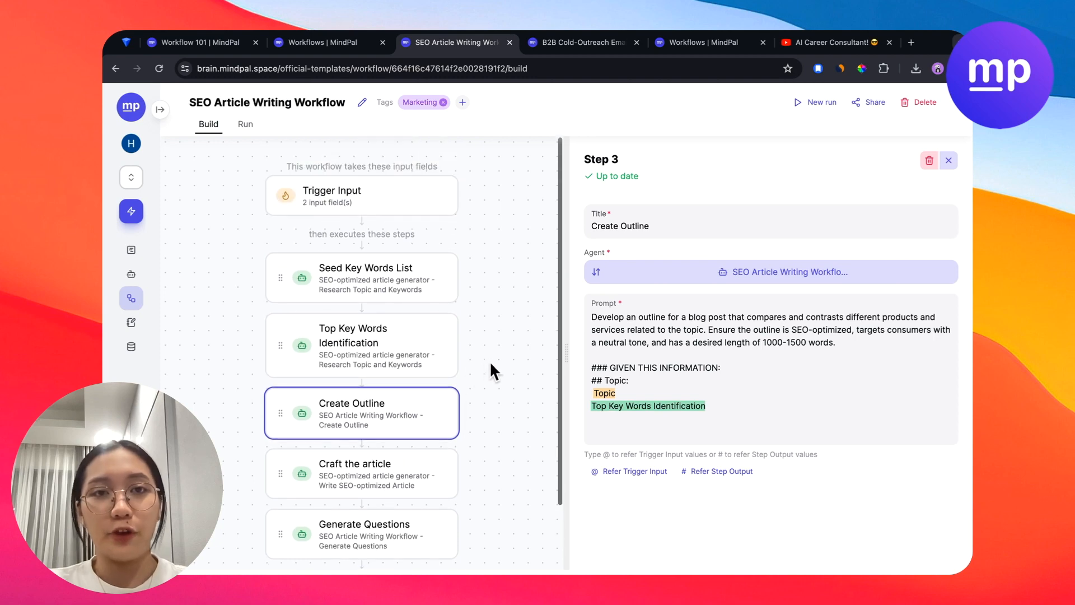
left_click(578, 42)
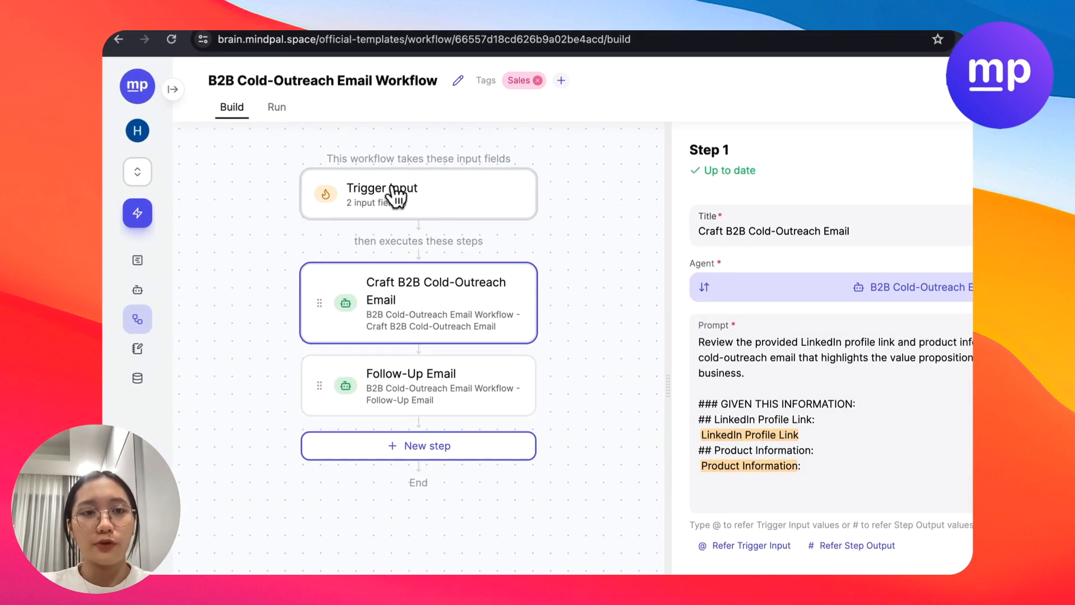
- Review the B2B workflow's input fields and its Craft B2B Cold-Outreach Email step
left_click(417, 195)
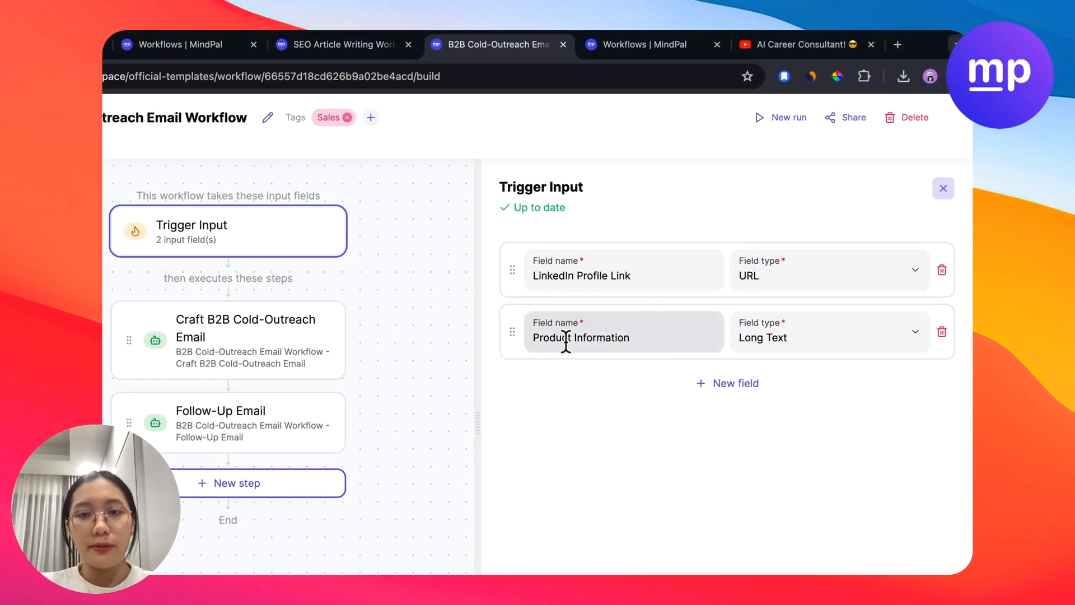
mouse_move(597, 349)
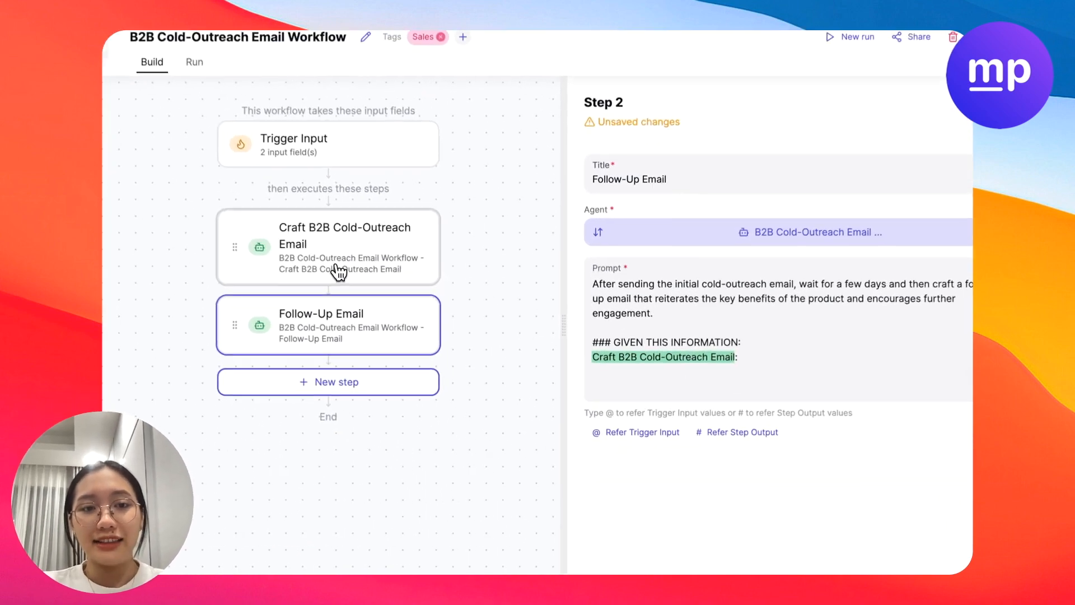
left_click(339, 246)
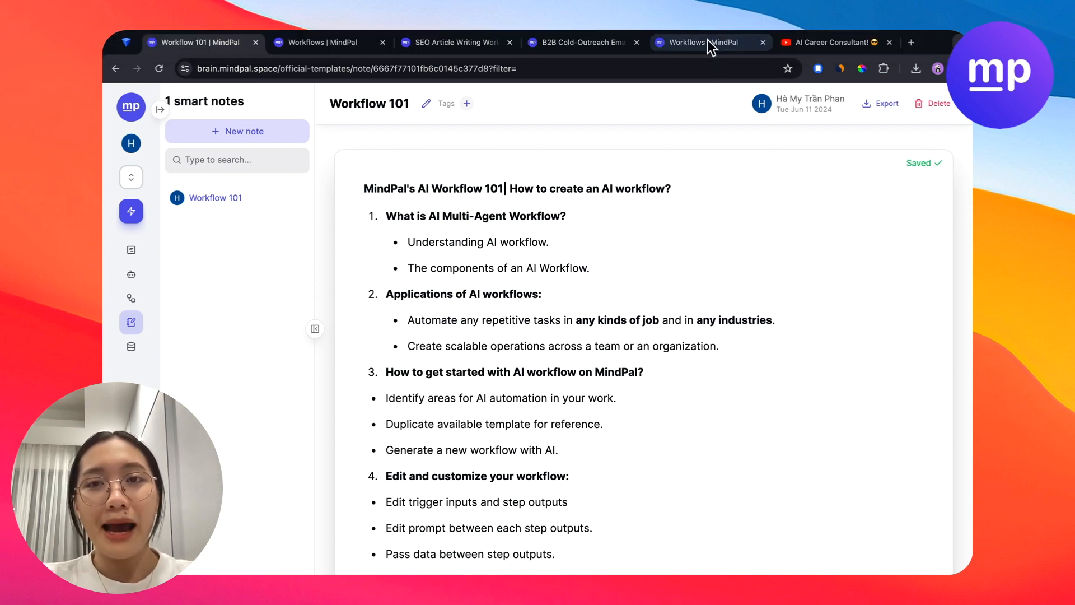
left_click(703, 42)
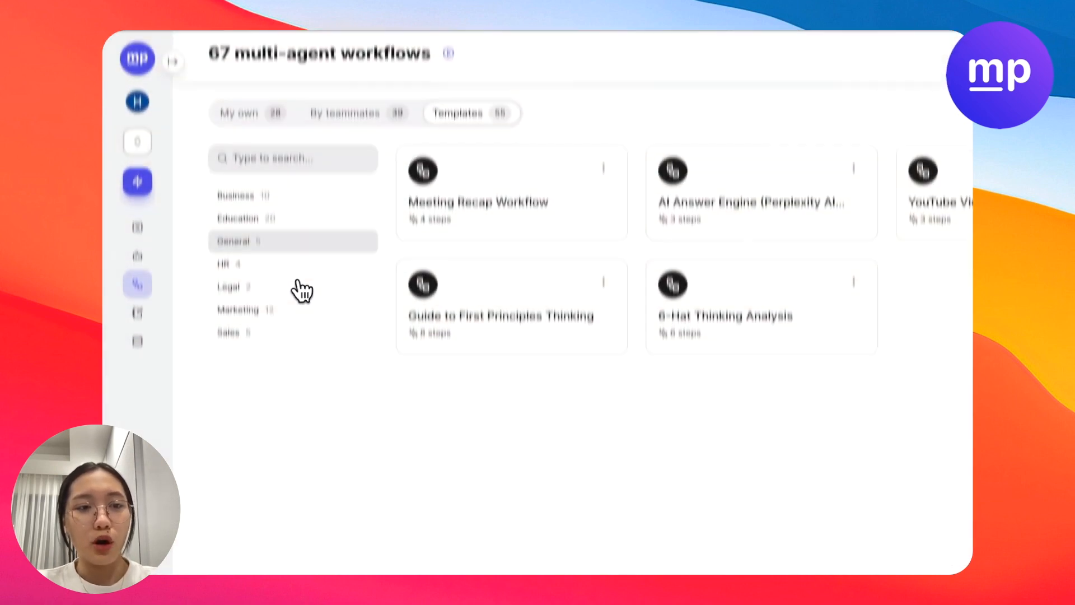
left_click(237, 264)
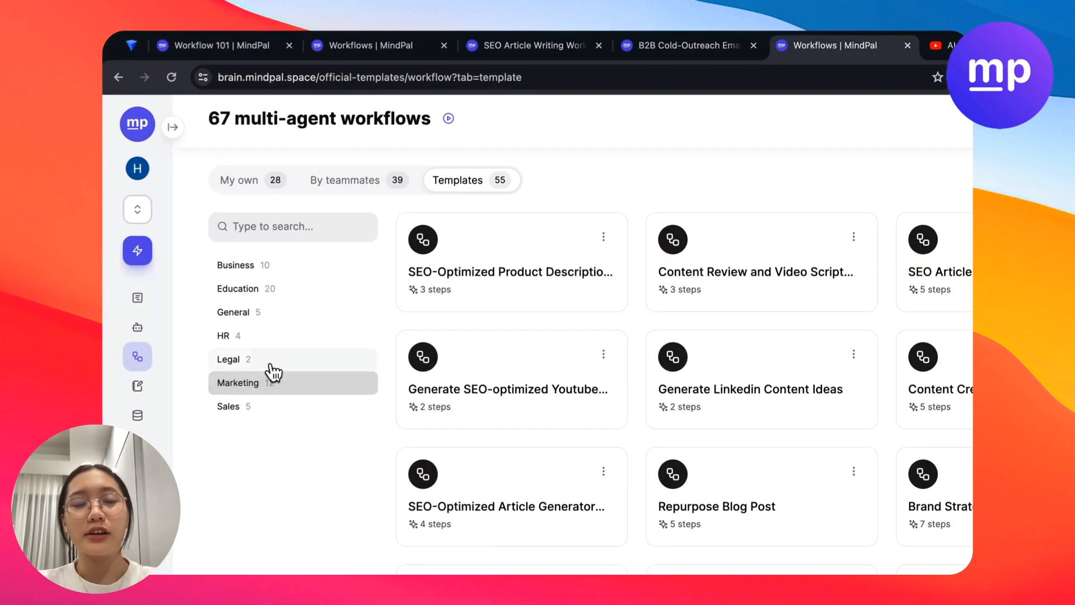
left_click(223, 336)
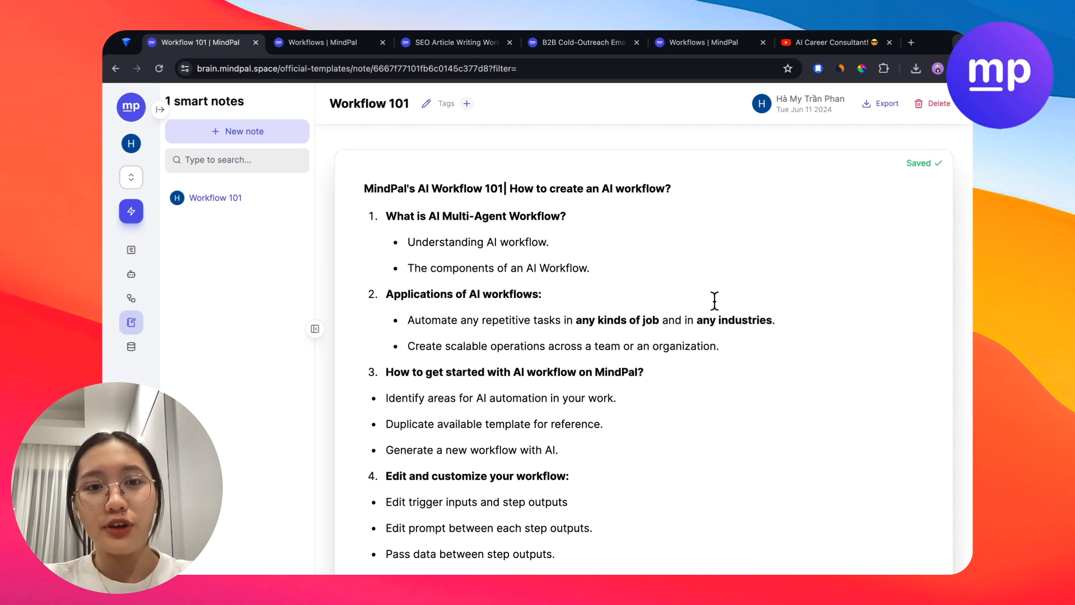
mouse_move(540, 378)
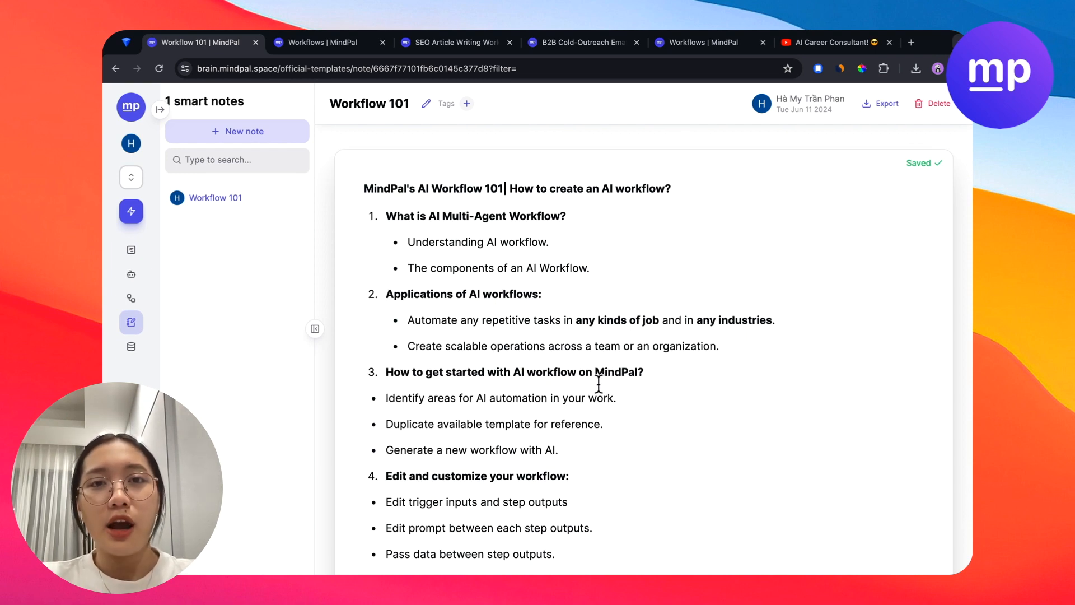
mouse_move(583, 400)
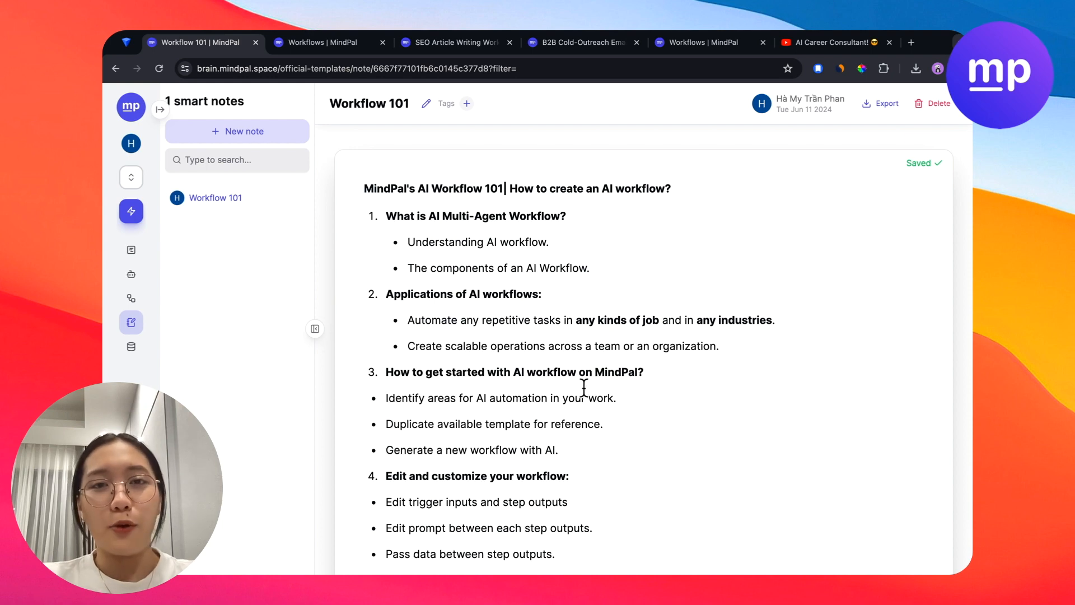
mouse_move(532, 518)
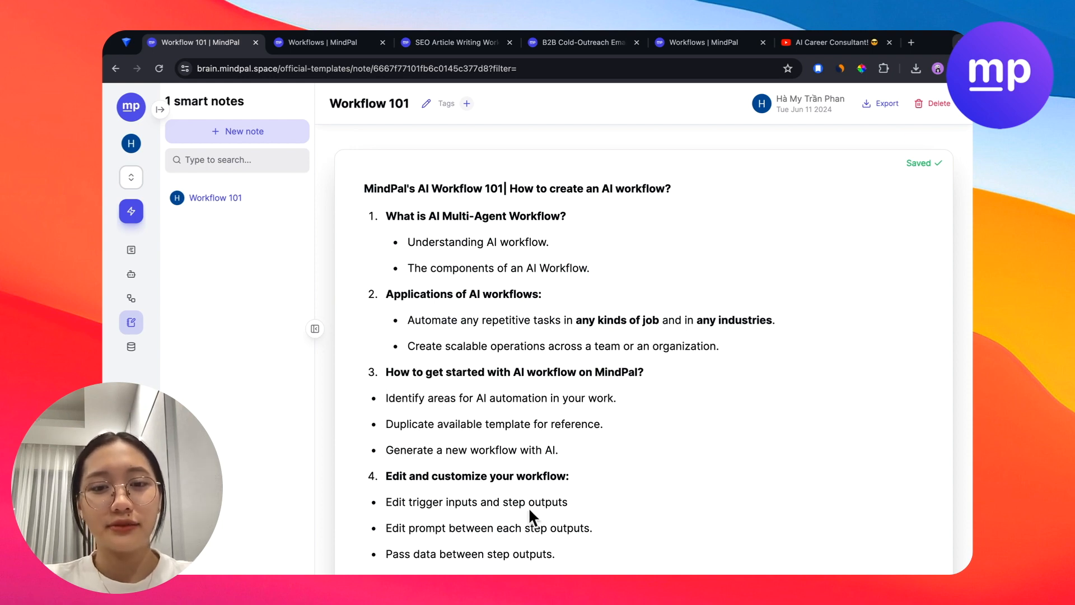
- Scroll through the Workflow 101 note, then bring up the workflow templates list
scroll("down", 3)
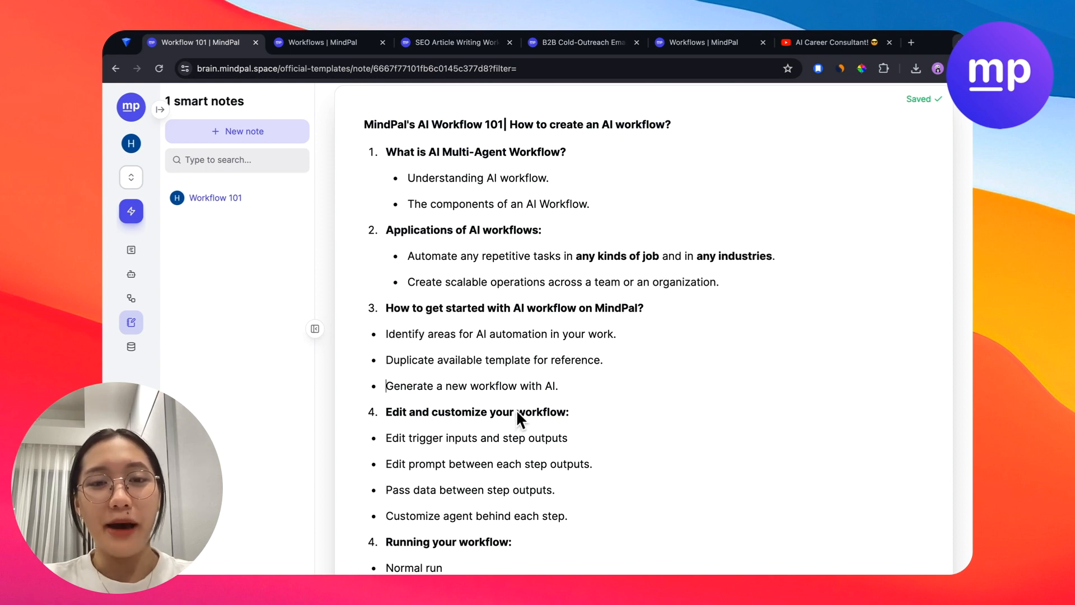
mouse_move(530, 387)
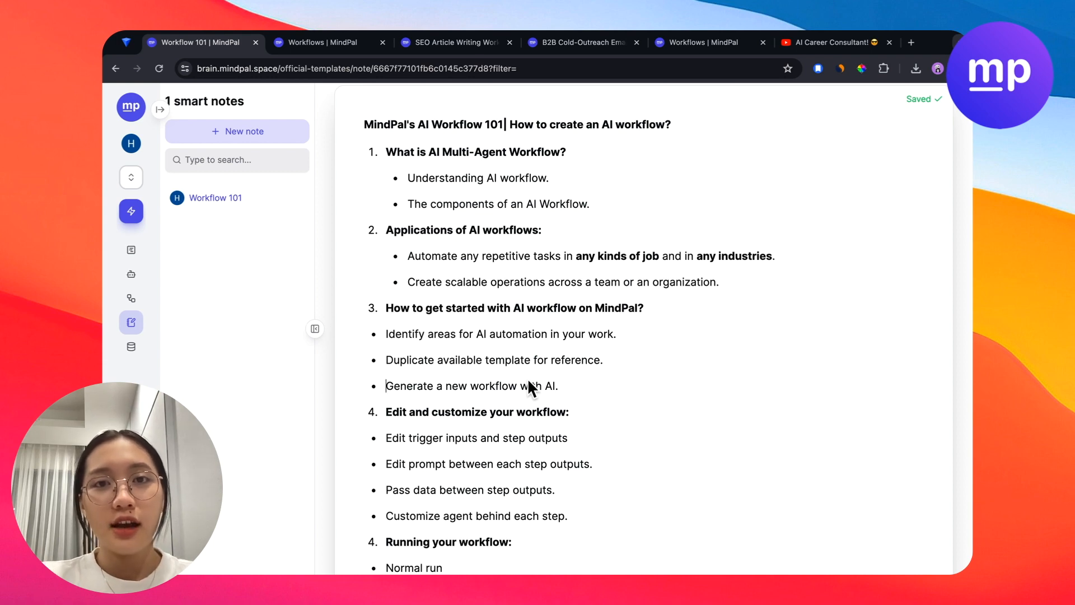
left_click(582, 43)
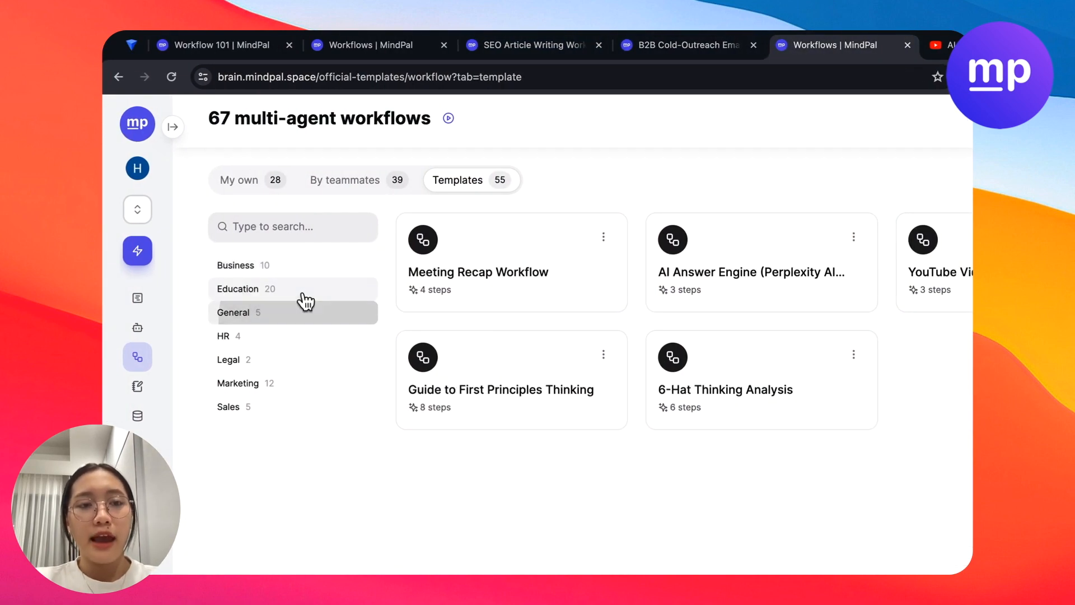
- Browse the Business and Education templates and duplicate Rubric Generator for Teachers
left_click(235, 265)
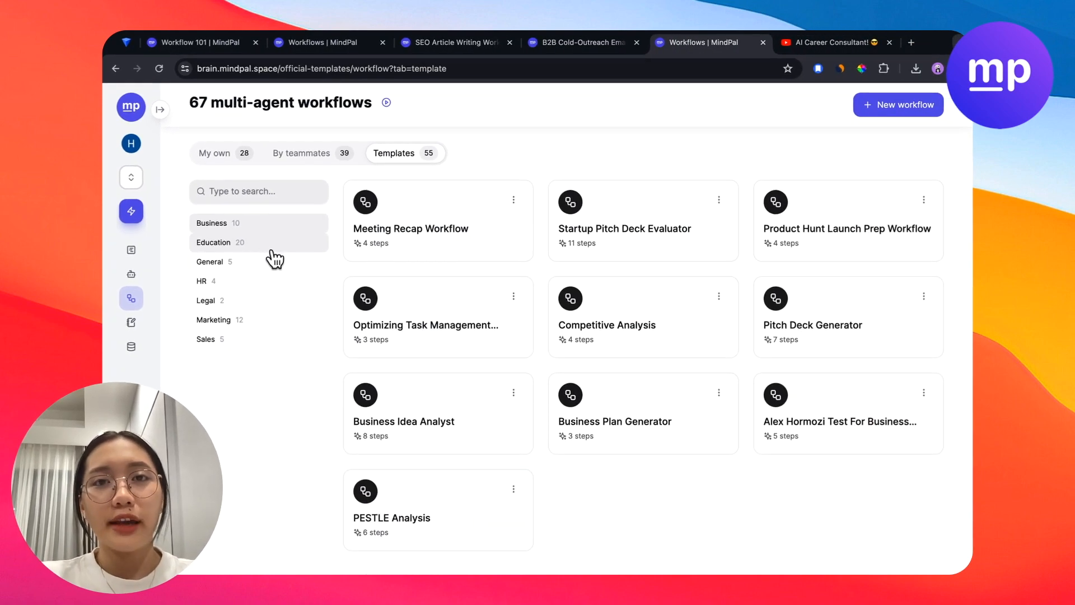
left_click(213, 242)
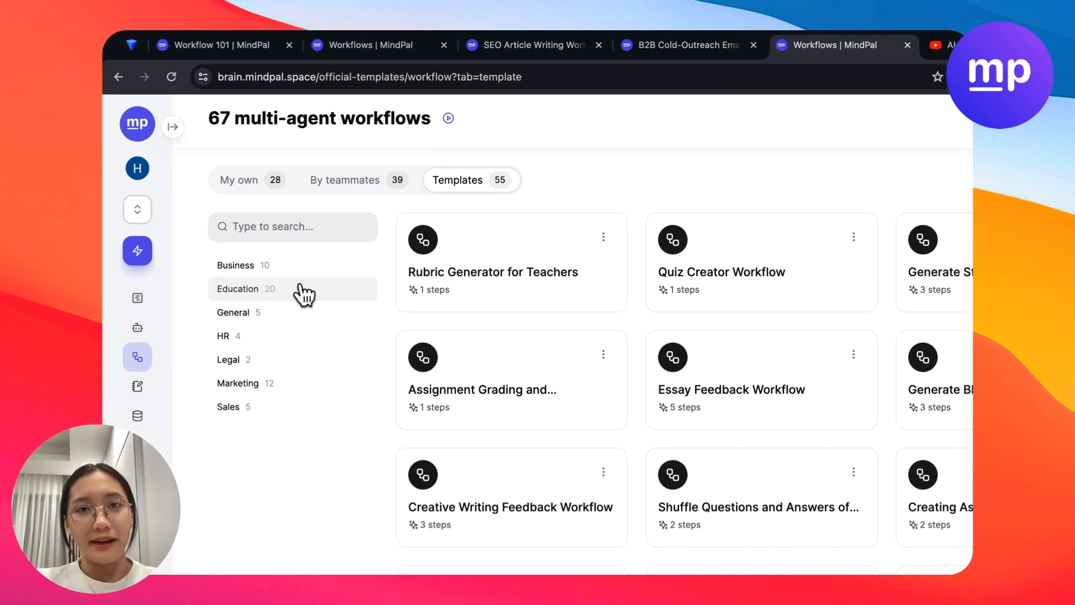
mouse_move(318, 300)
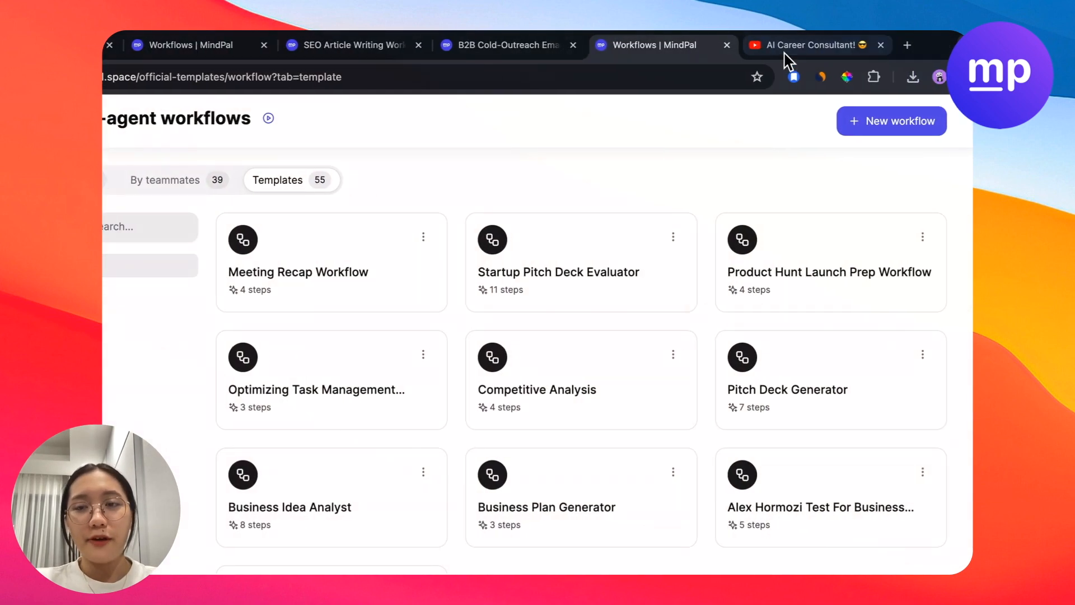
left_click(807, 44)
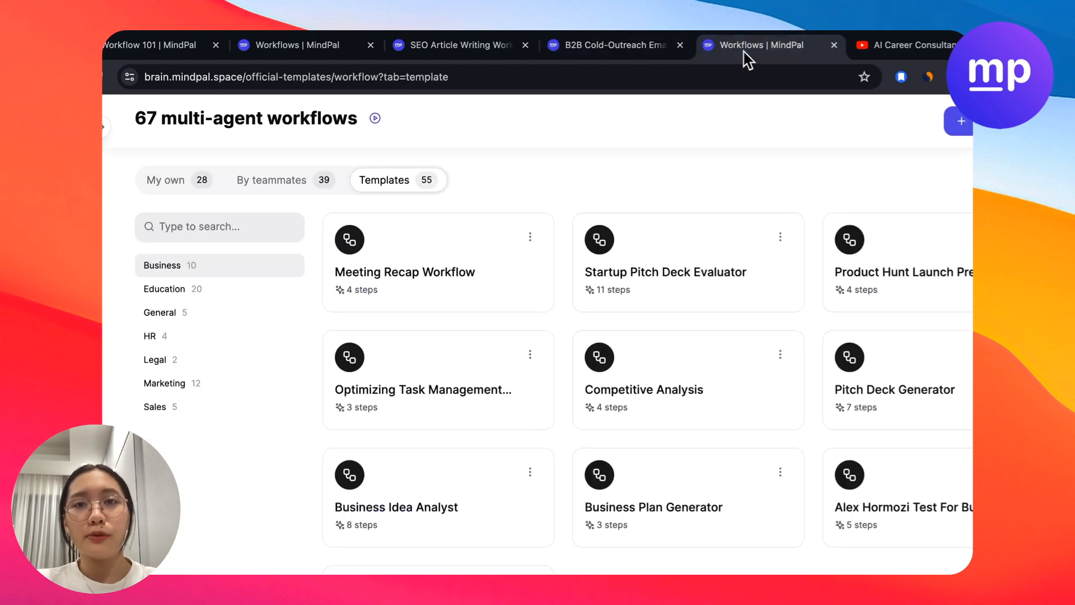
mouse_move(608, 55)
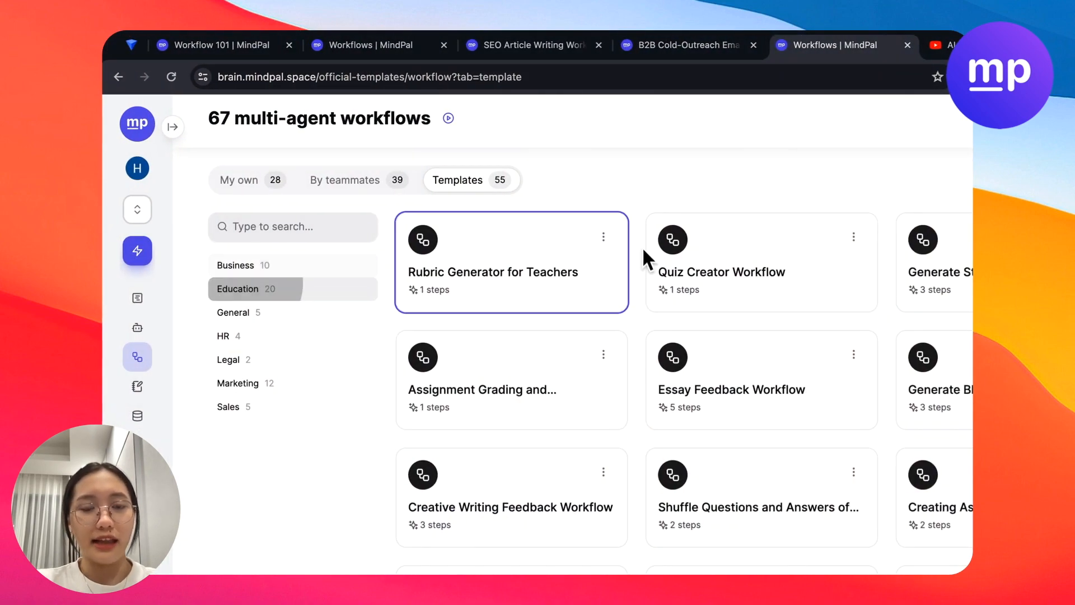
left_click(603, 237)
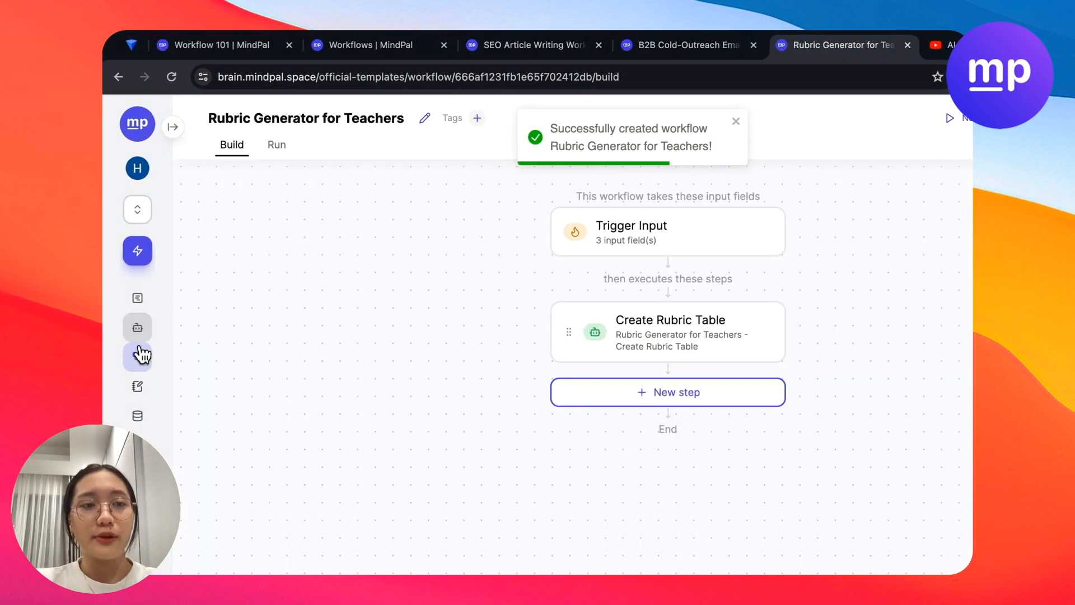
- Go back to My own workflows and toggle the sidebar section names open and closed
left_click(137, 357)
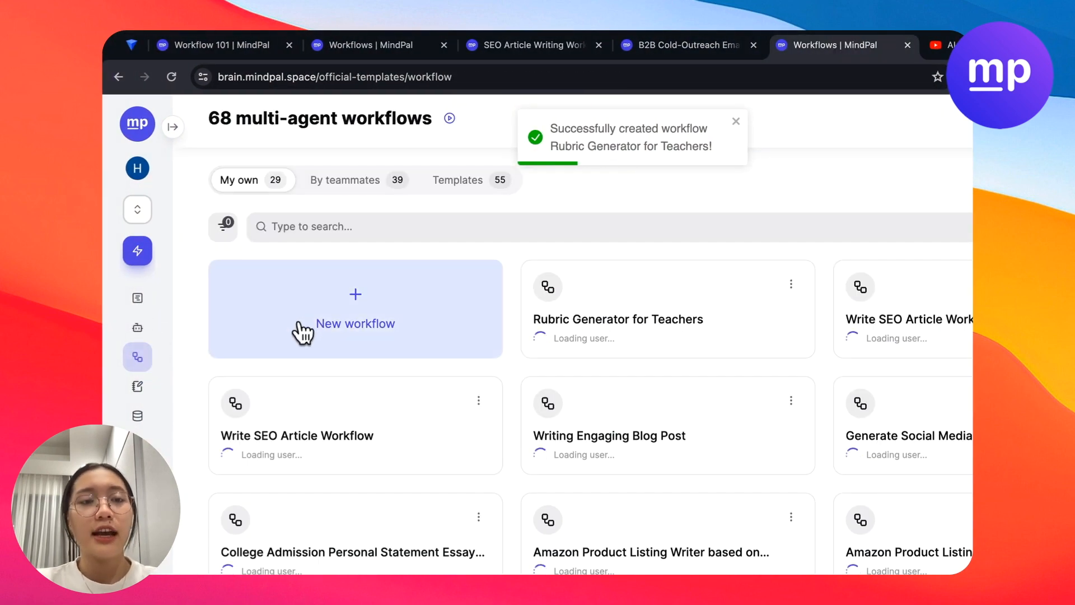
left_click(173, 126)
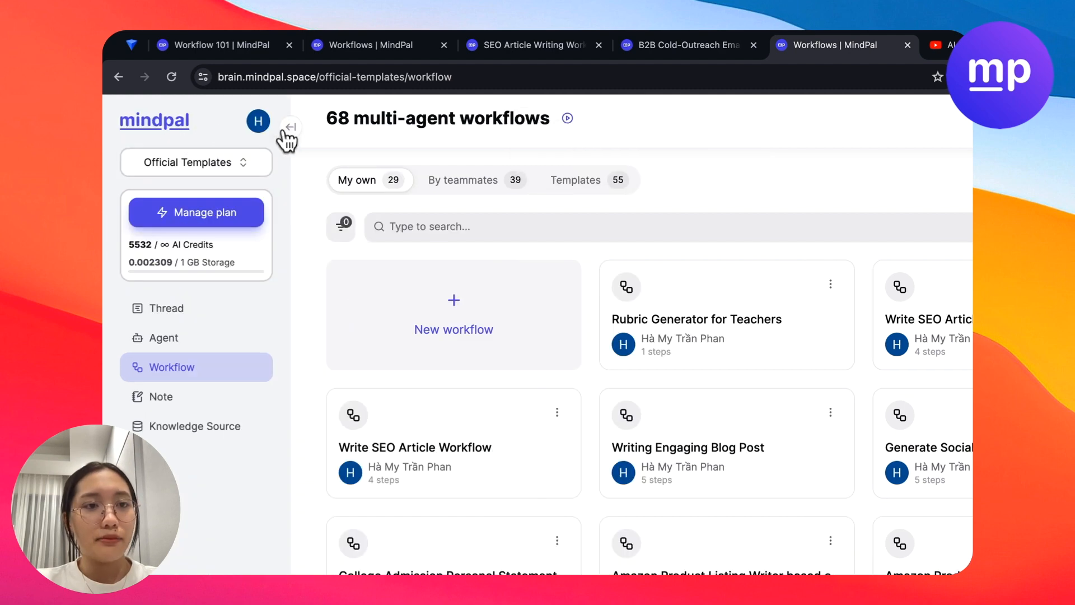
left_click(288, 128)
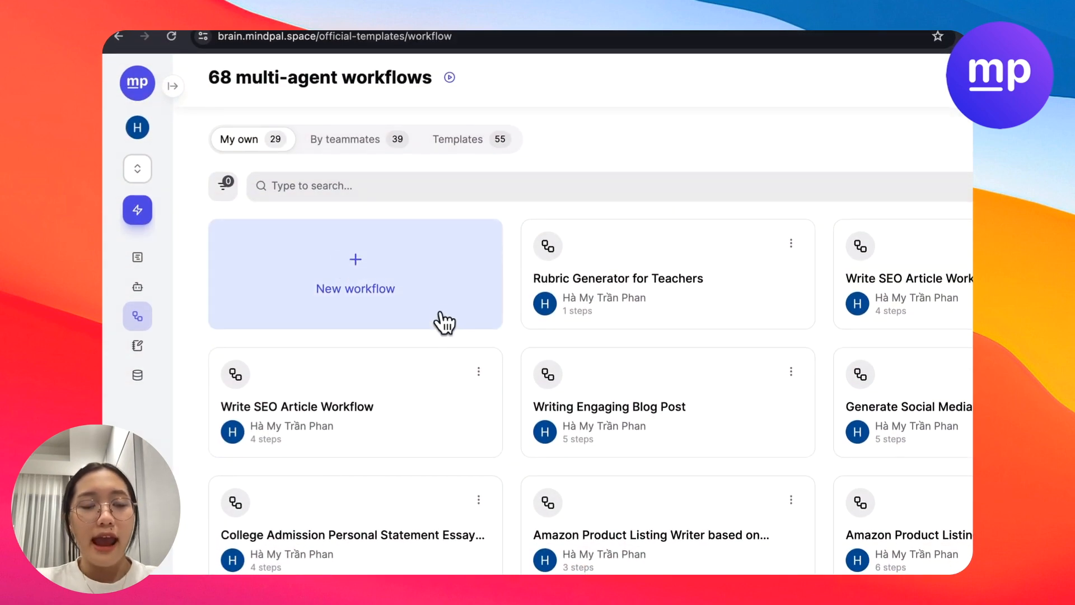
mouse_move(658, 349)
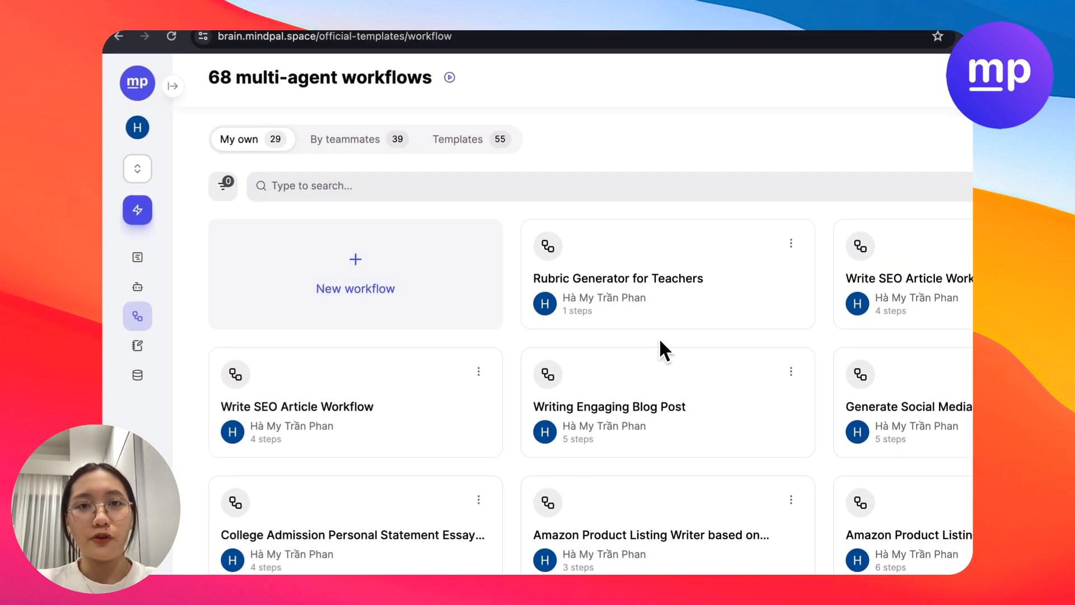
- Start a new workflow and describe it as 'Generate B2B Email Sequence'
left_click(355, 273)
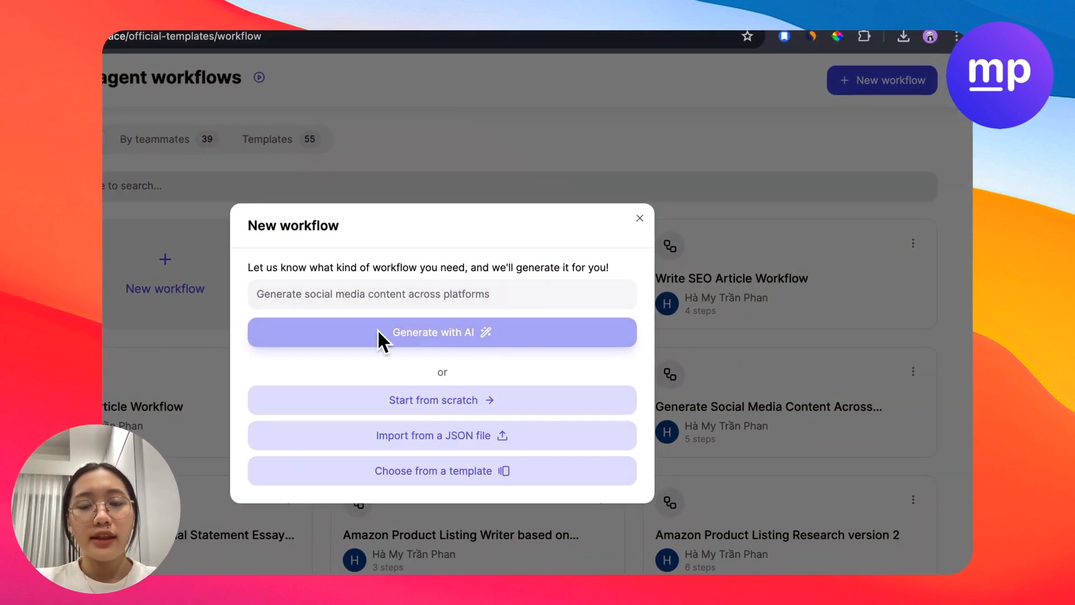
mouse_move(511, 355)
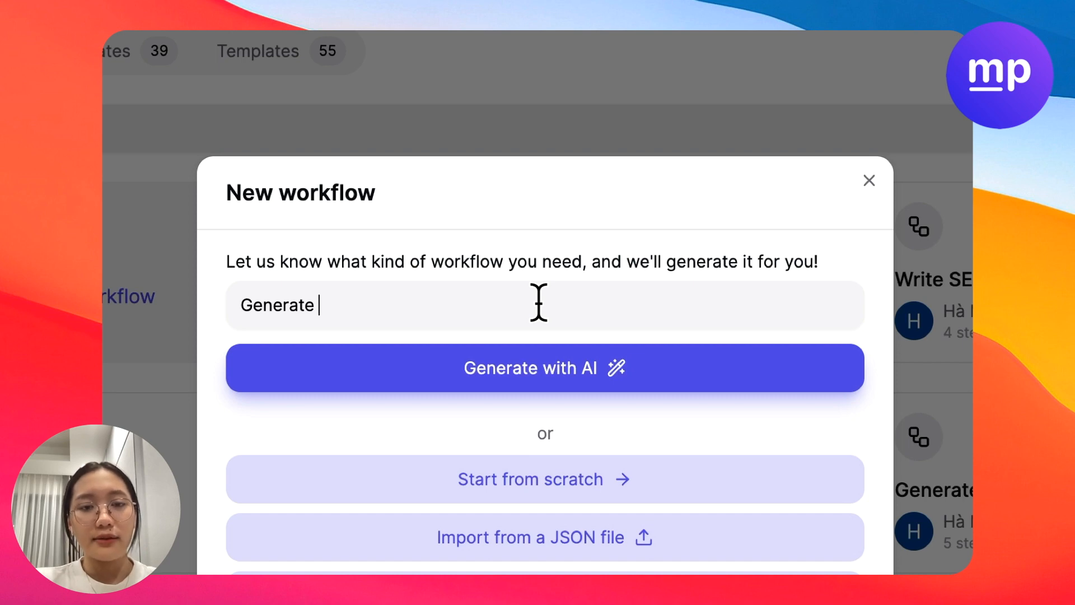
type("B2B Email Sequence")
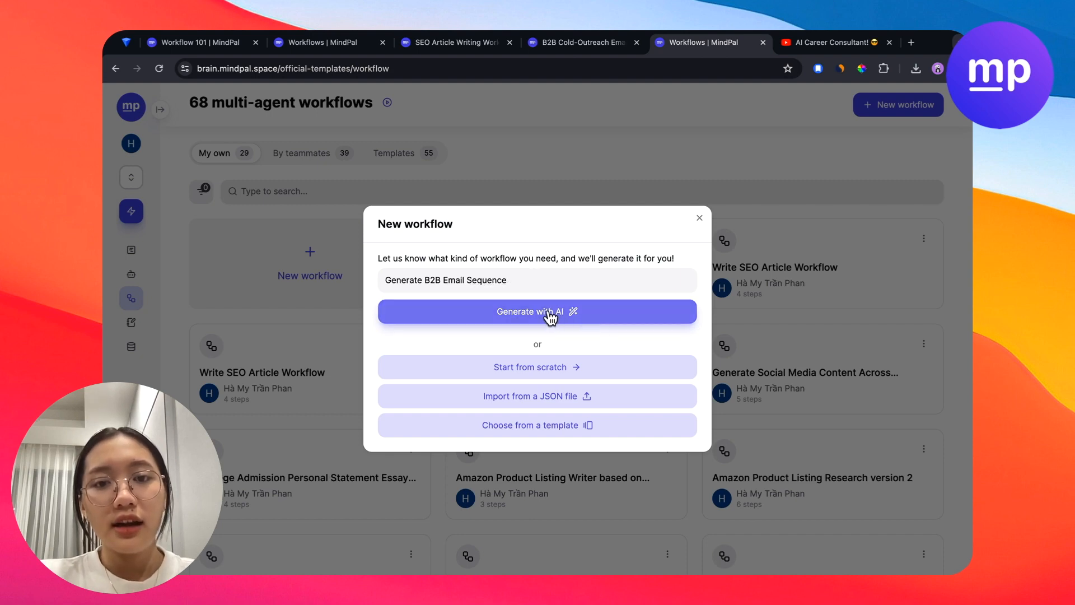
- Generate an AI workflow draft from the description and scroll through it
left_click(537, 311)
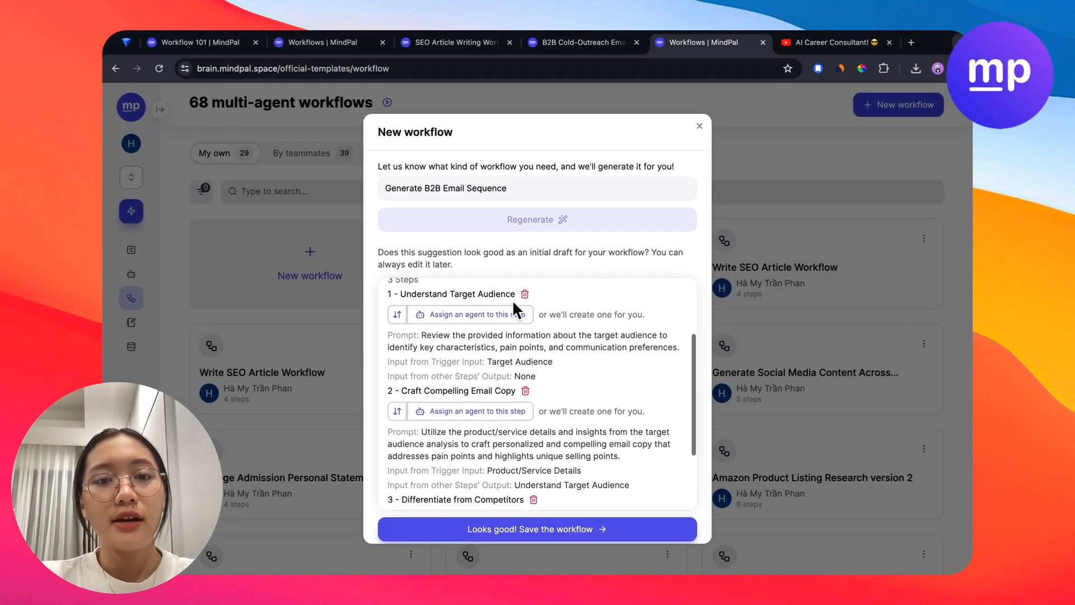
scroll("down", 3)
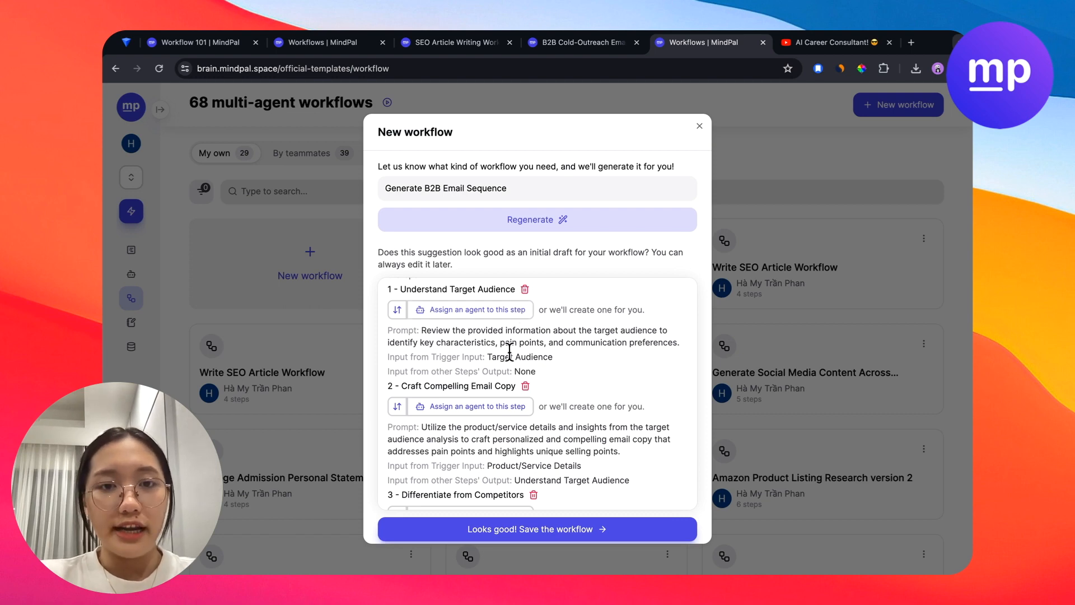
scroll("down", 3)
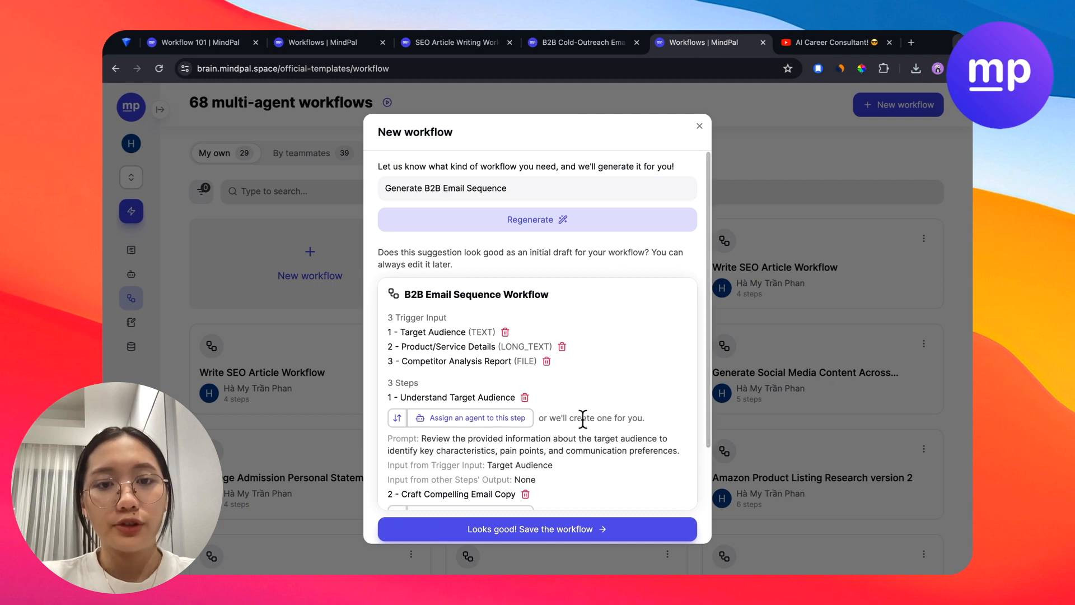
mouse_move(616, 392)
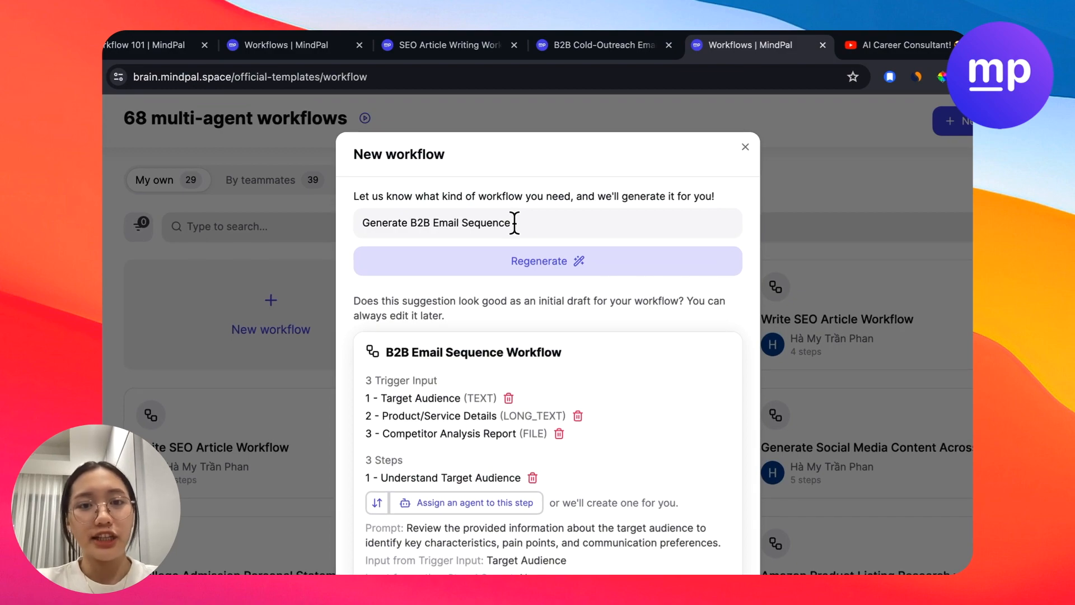
scroll("down", 3)
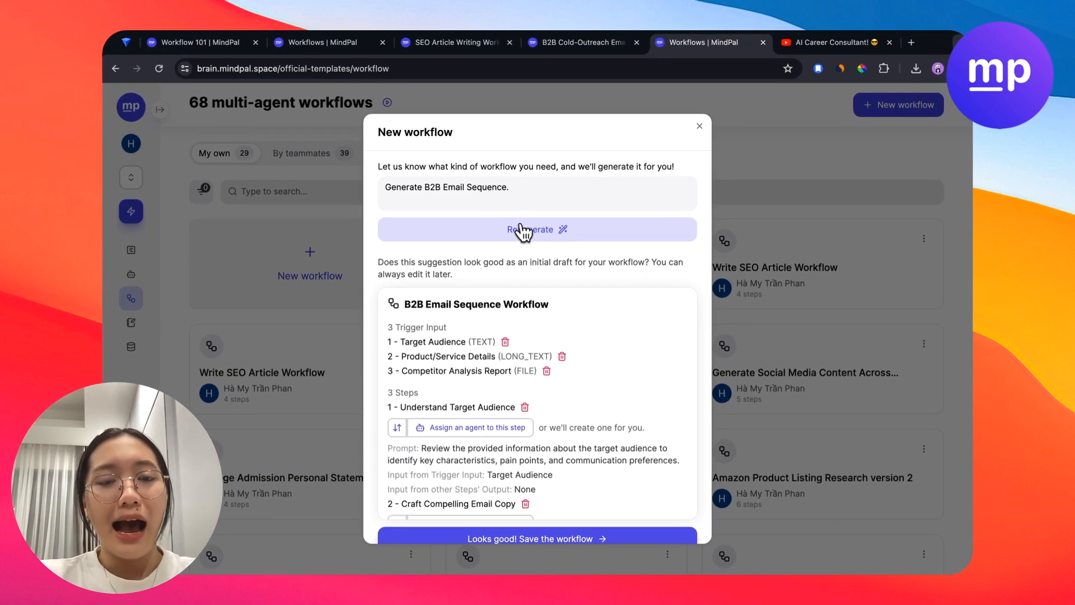
- Add 'input: target audience, product/service' to the request and regenerate the draft
type("input:")
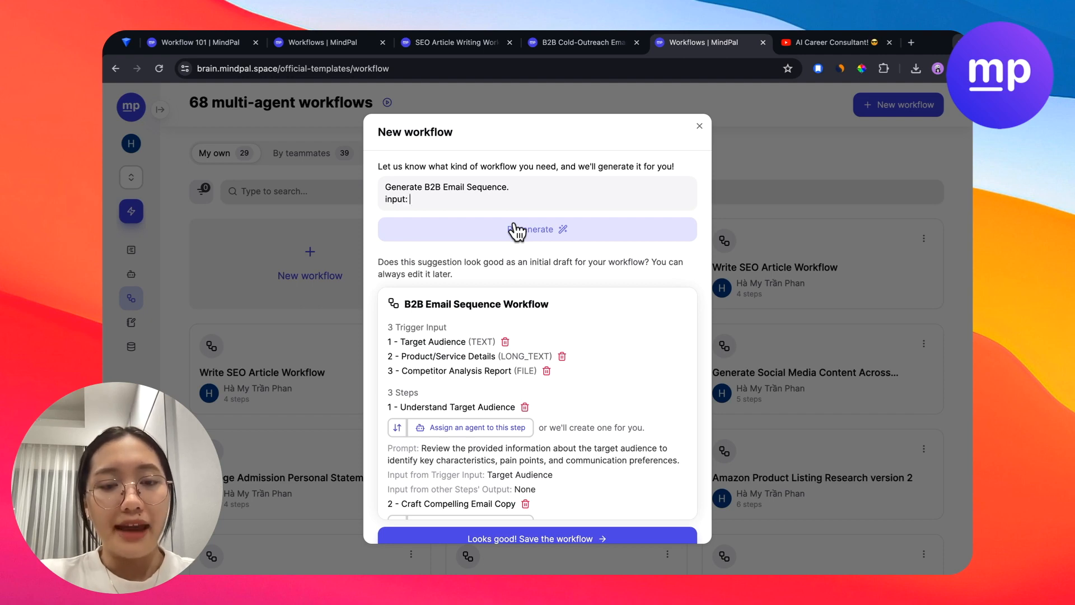
type("target")
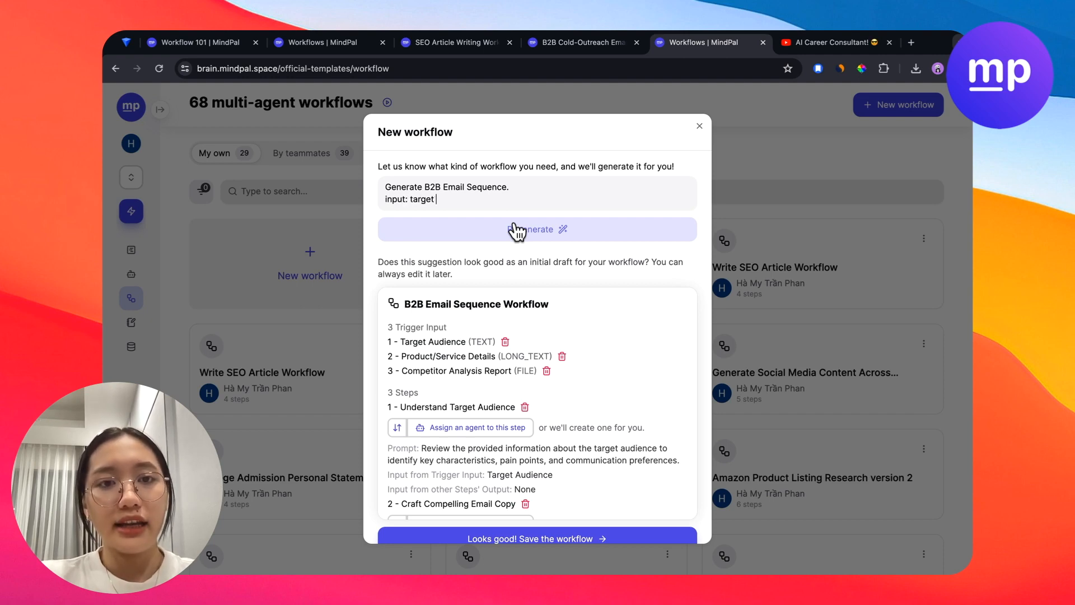
type("audui")
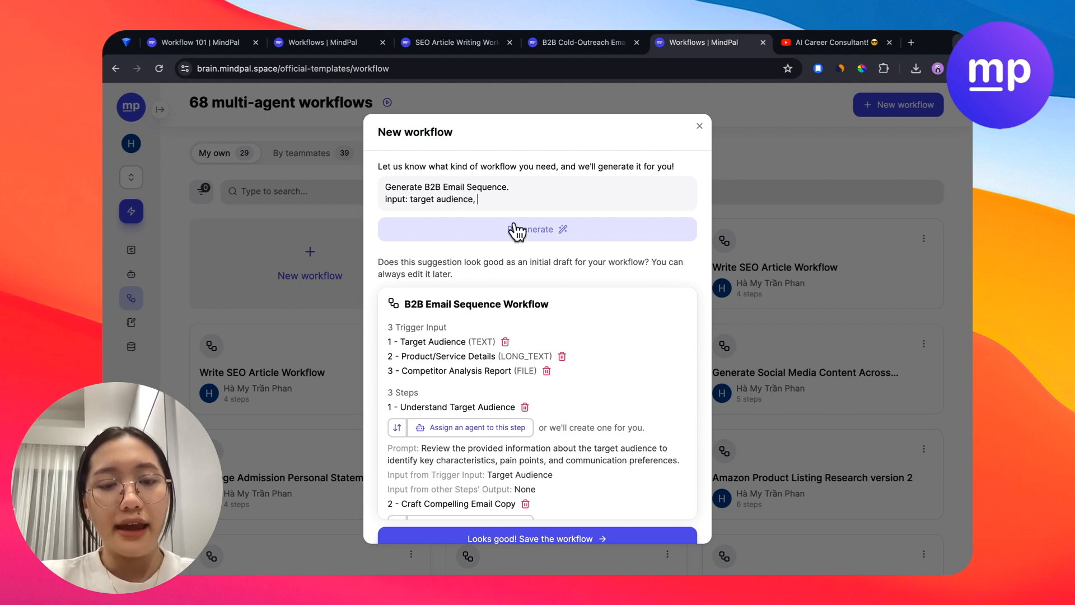
type("product/service")
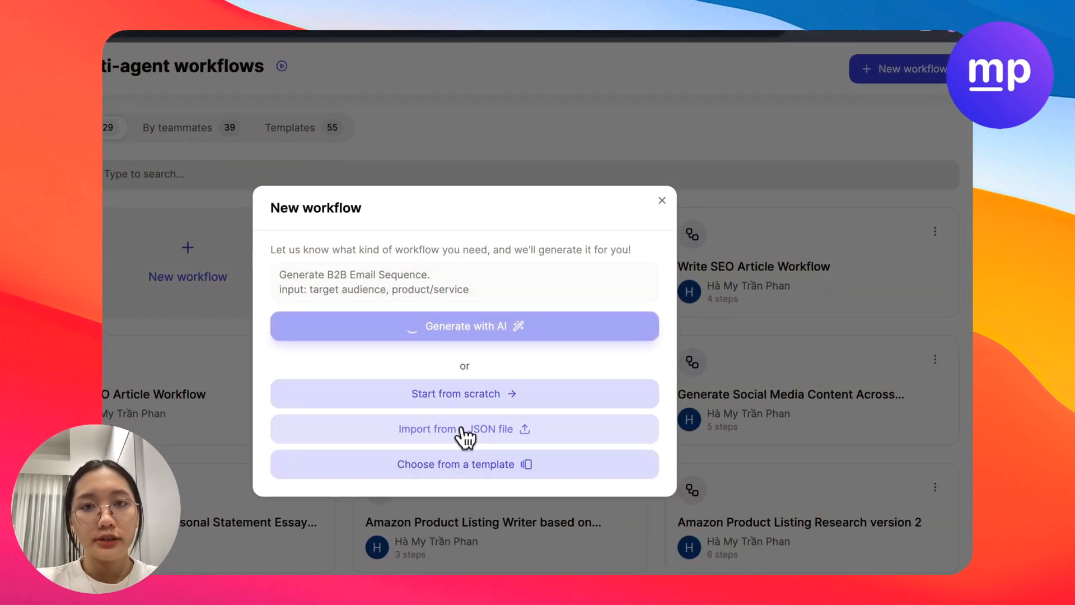
left_click(464, 325)
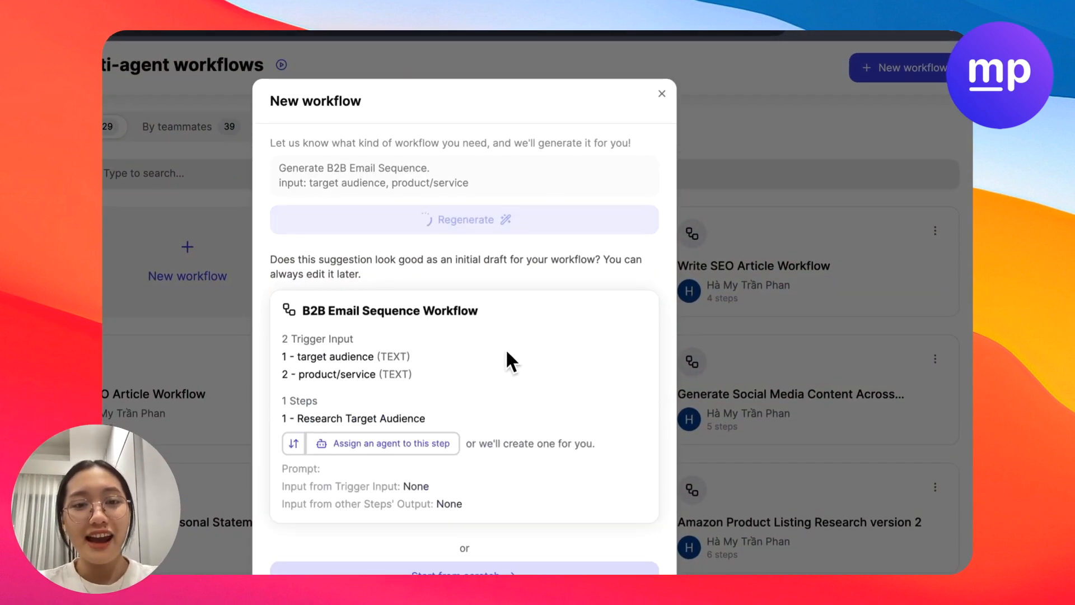
scroll("down", 3)
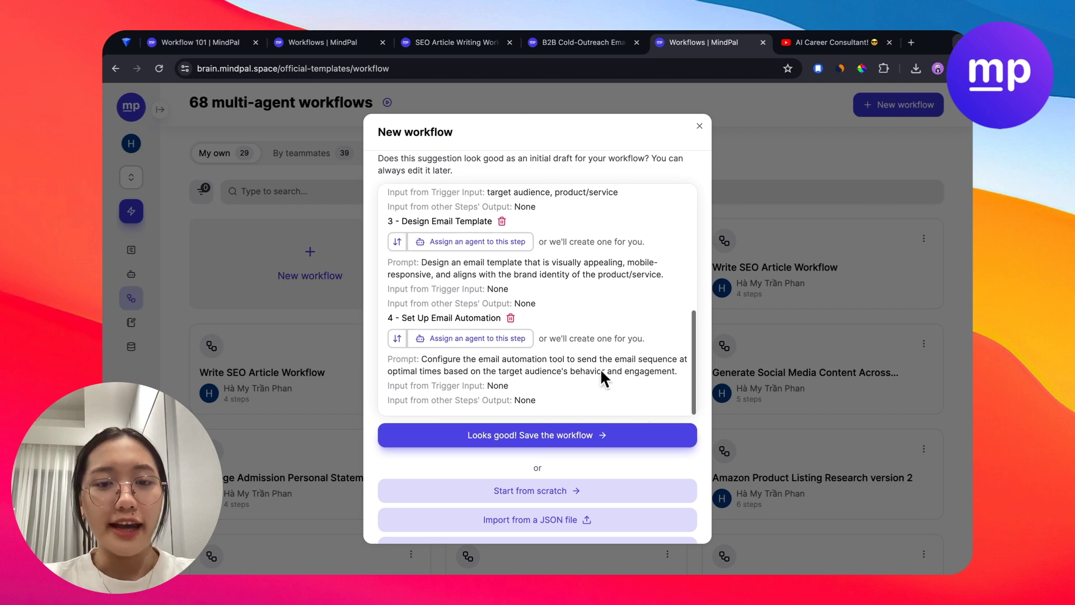
mouse_move(639, 439)
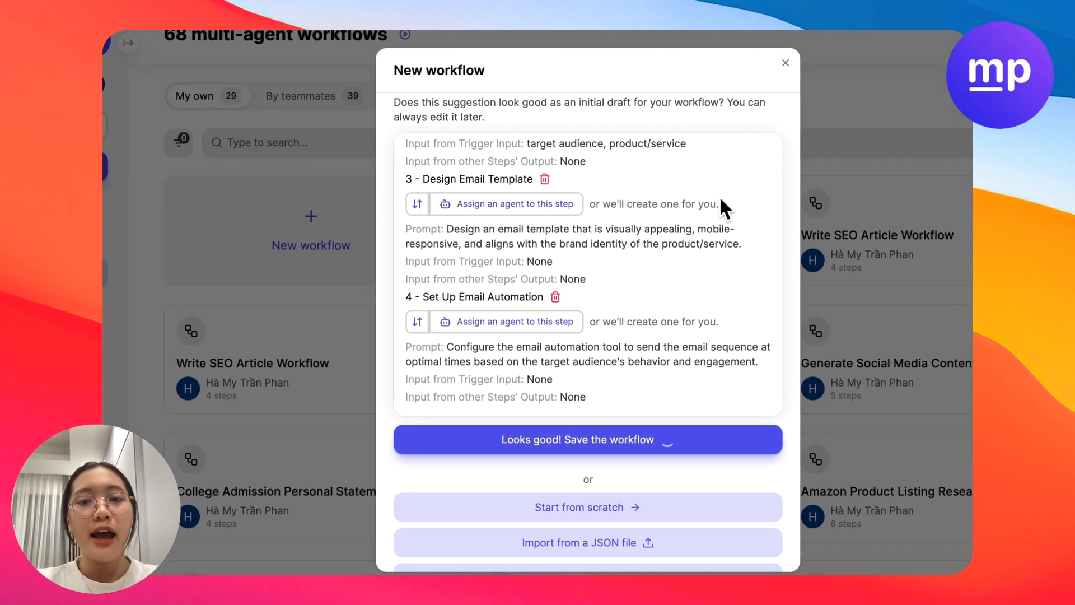
- Save the B2B Email Sequence Workflow, check its two trigger inputs, and return to Workflow 101
left_click(587, 439)
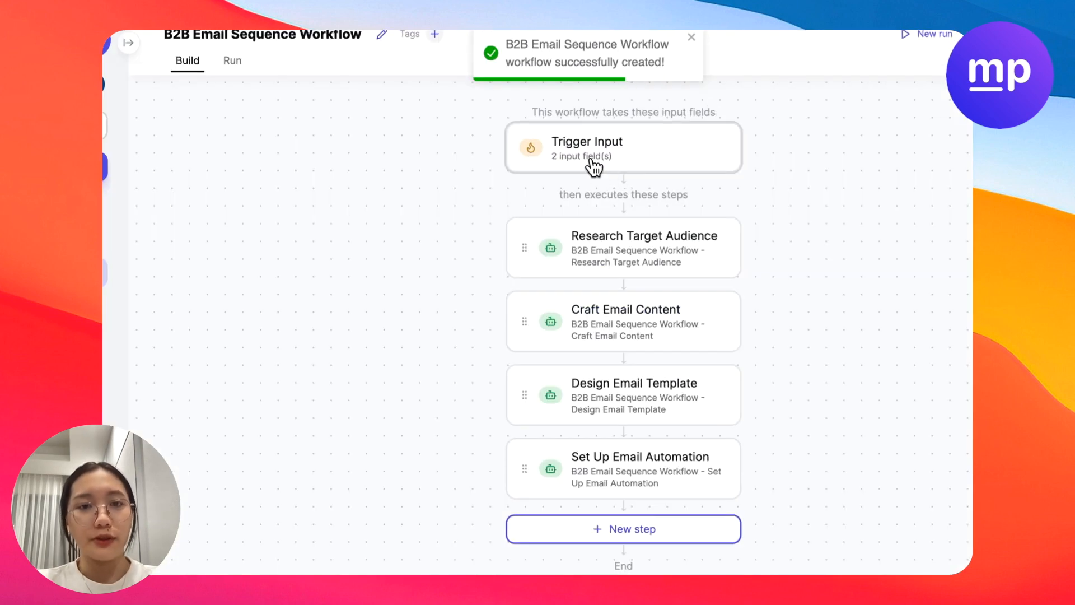
left_click(594, 148)
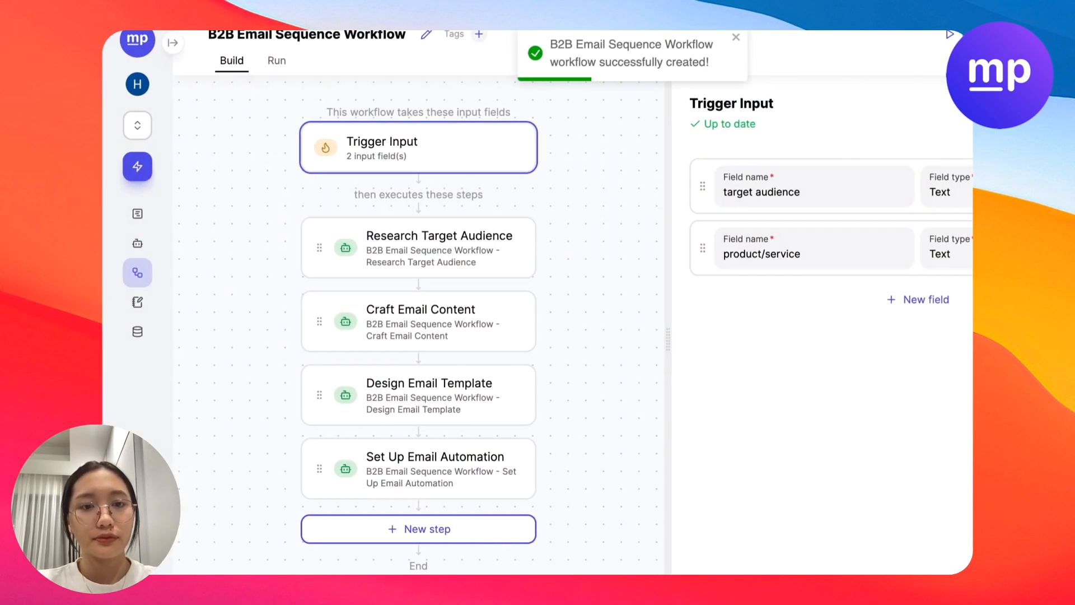
left_click(137, 302)
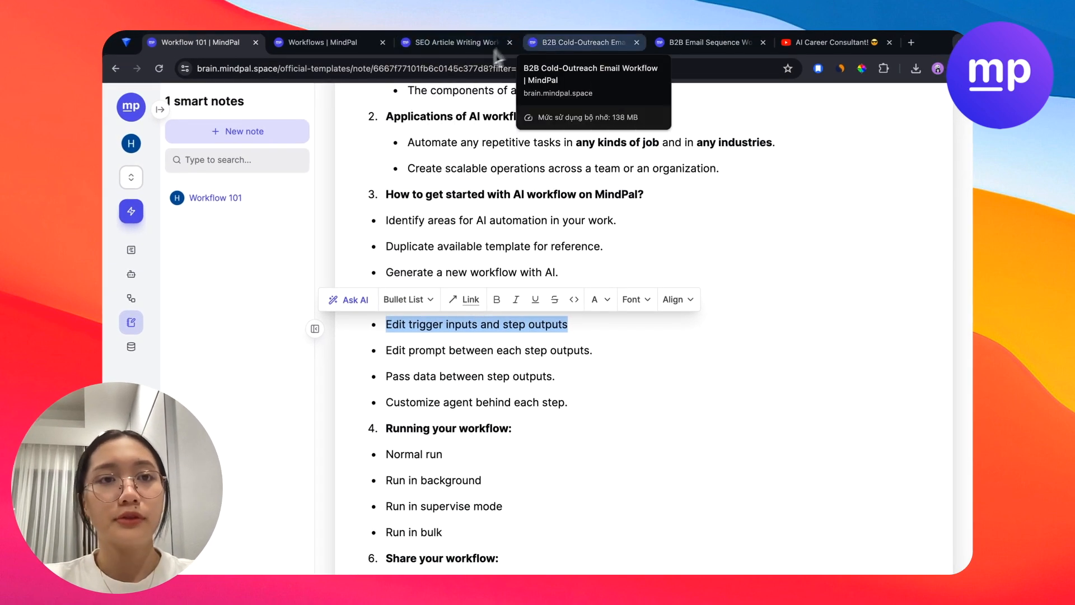
- Return to the B2B Email Sequence Workflow and inspect its target audience trigger field
left_click(323, 42)
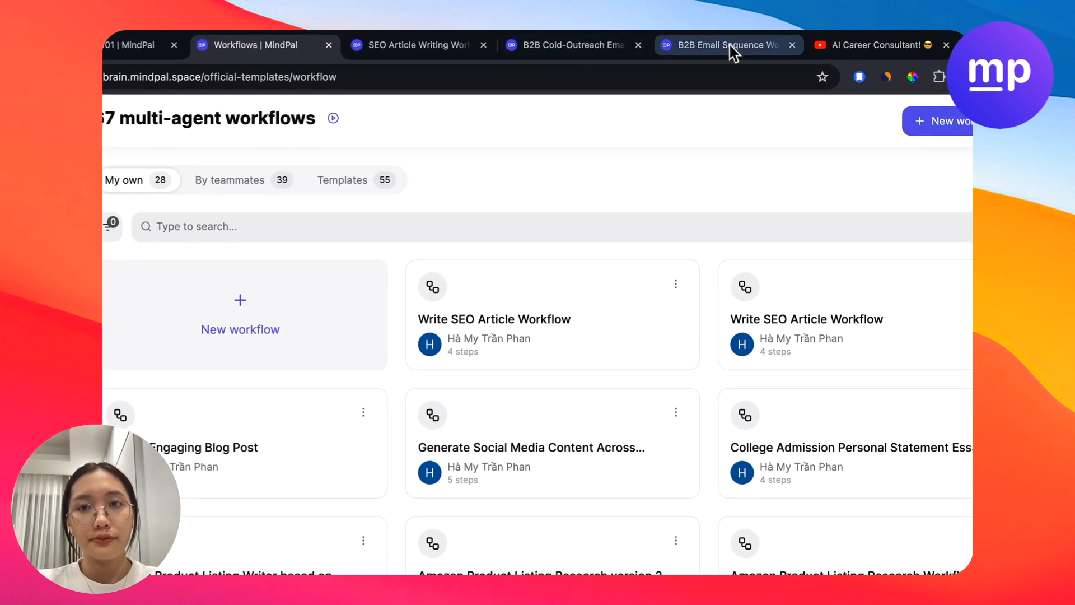
left_click(727, 45)
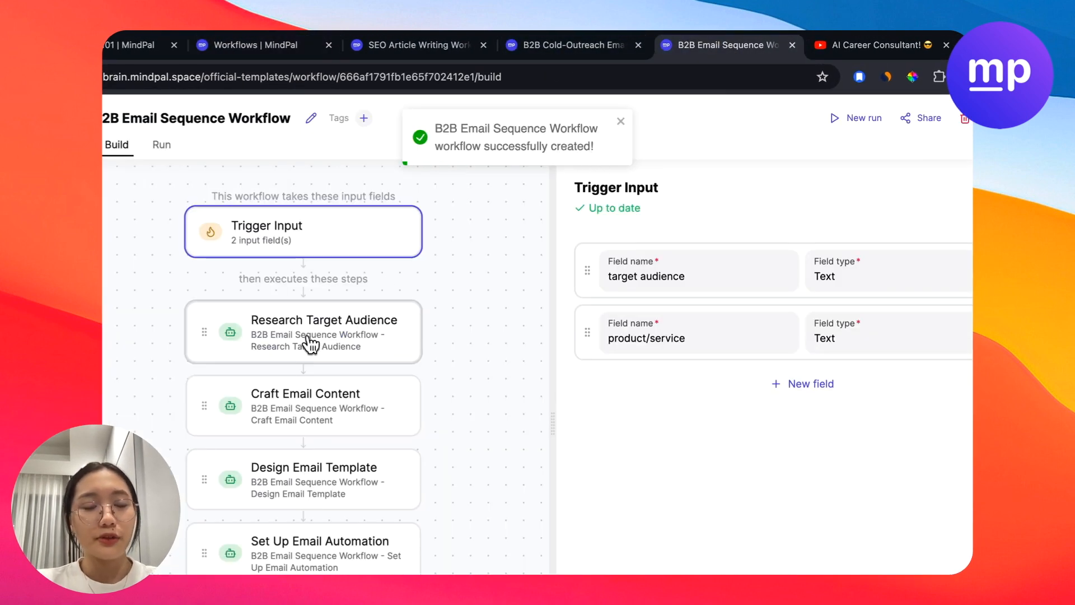
left_click(620, 121)
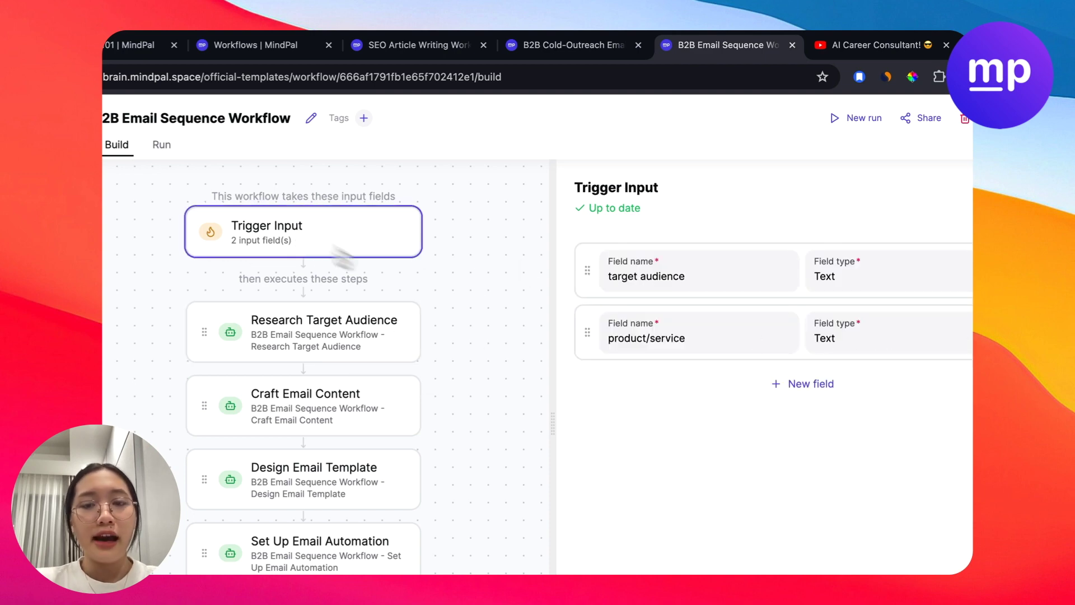
double_click(645, 276)
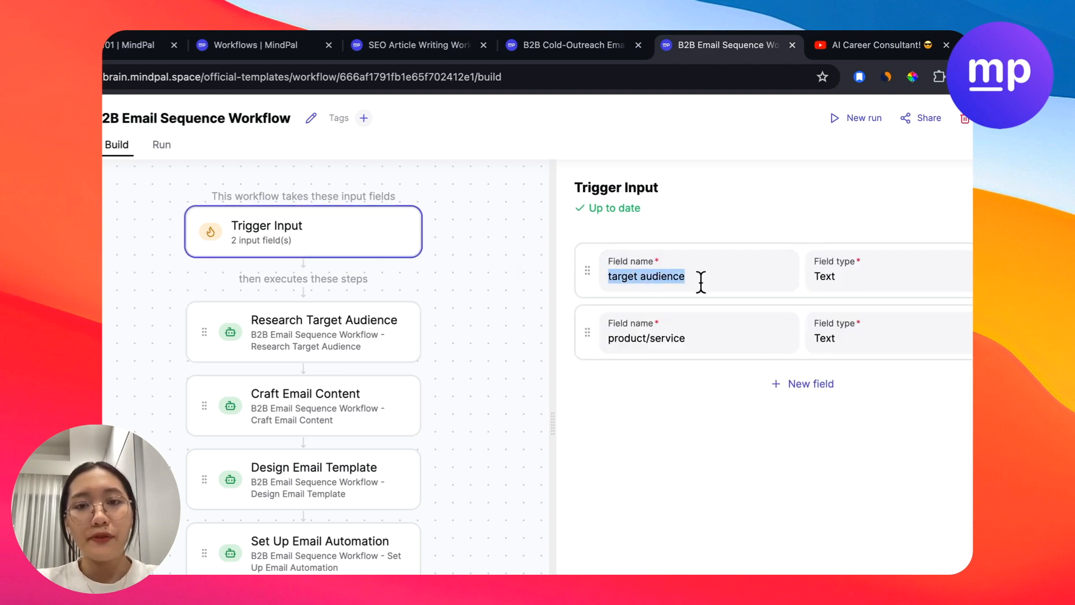
scroll("down", 3)
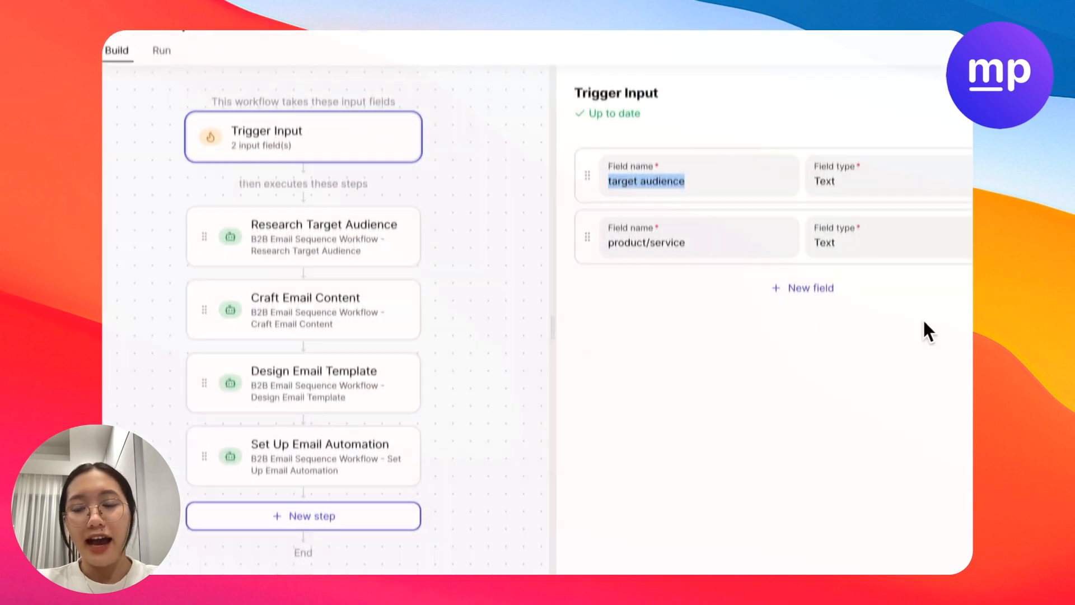
- Add a 'Linkedin Profile' trigger input field with the URL field type
left_click(801, 288)
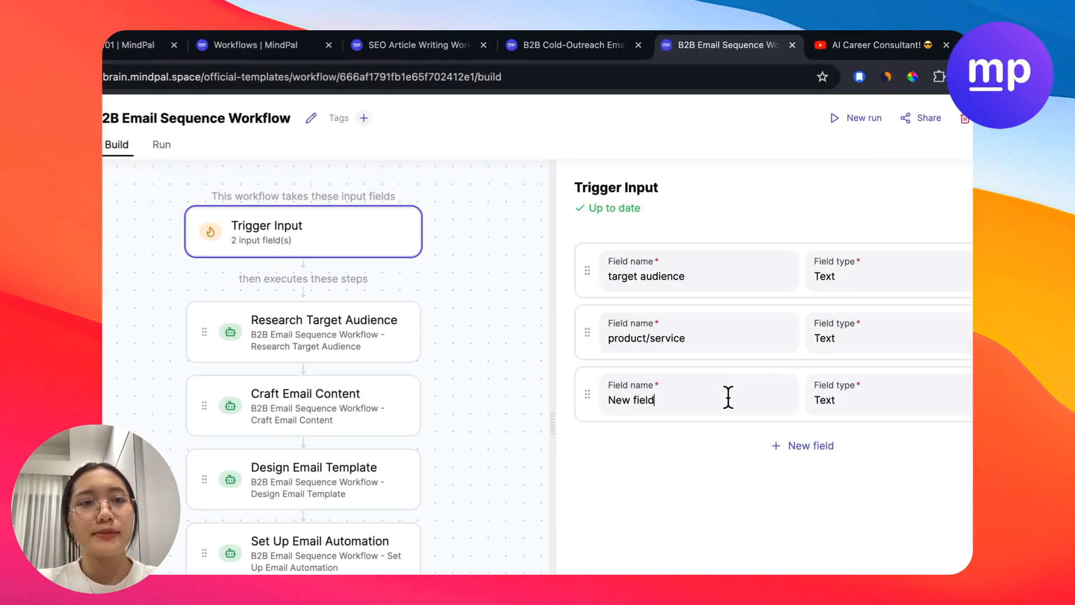
type("Linked")
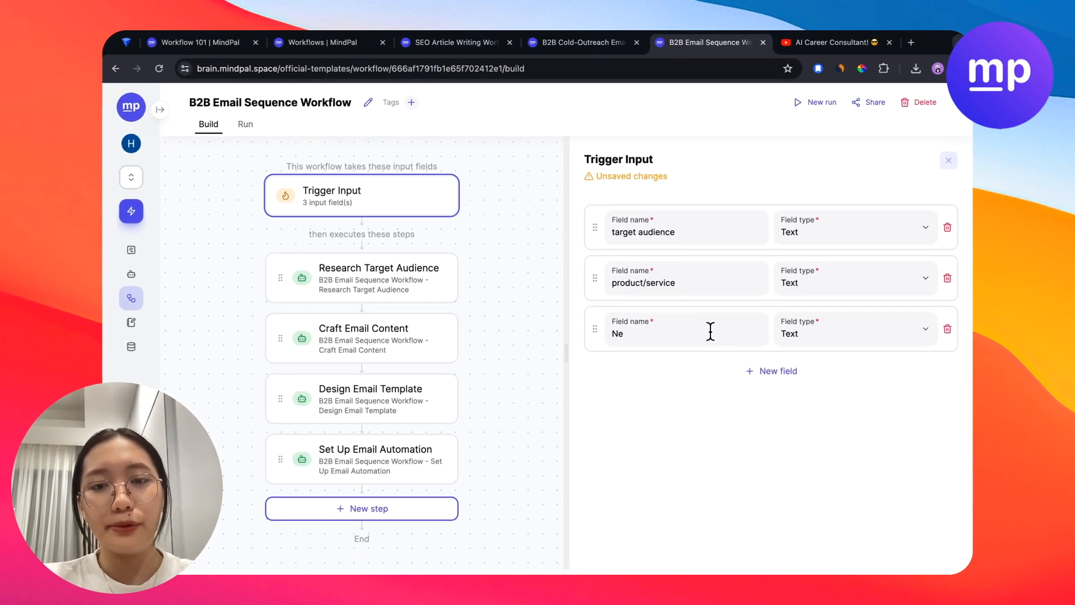
type("Linkedin Profile")
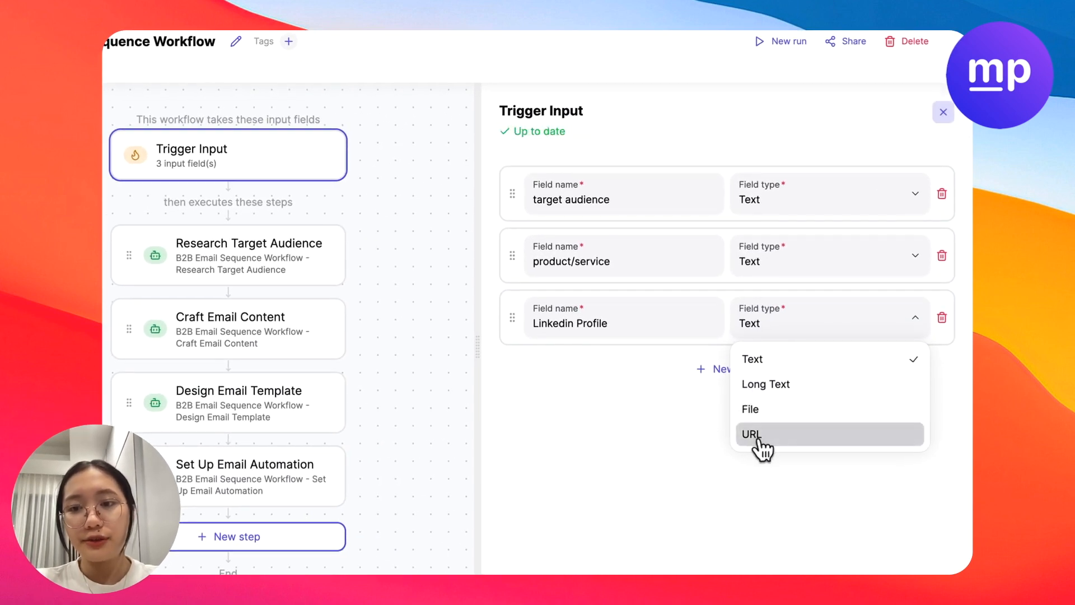
left_click(751, 434)
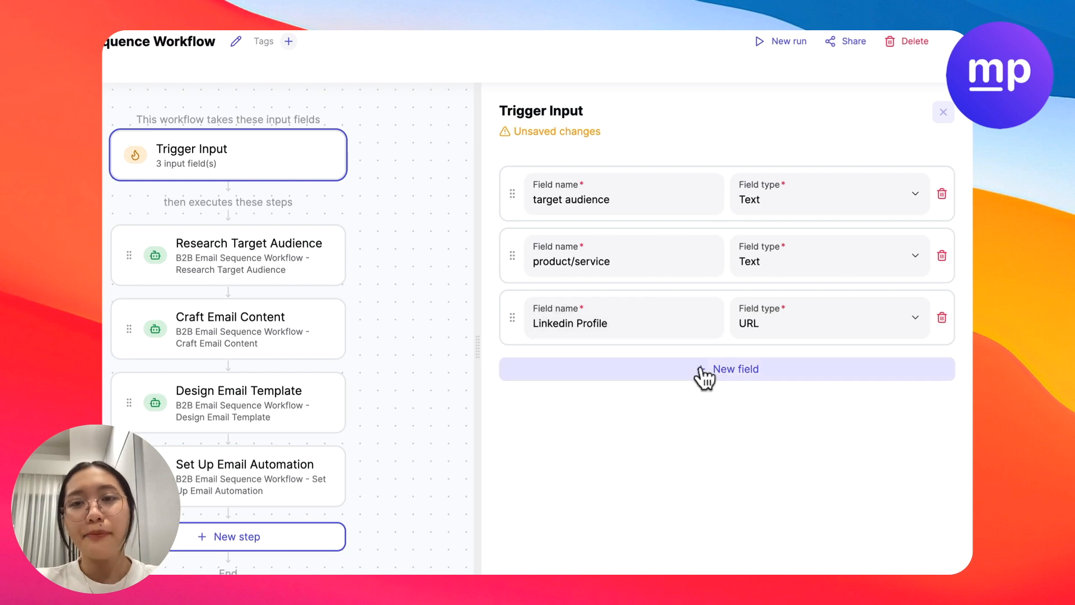
double_click(569, 323)
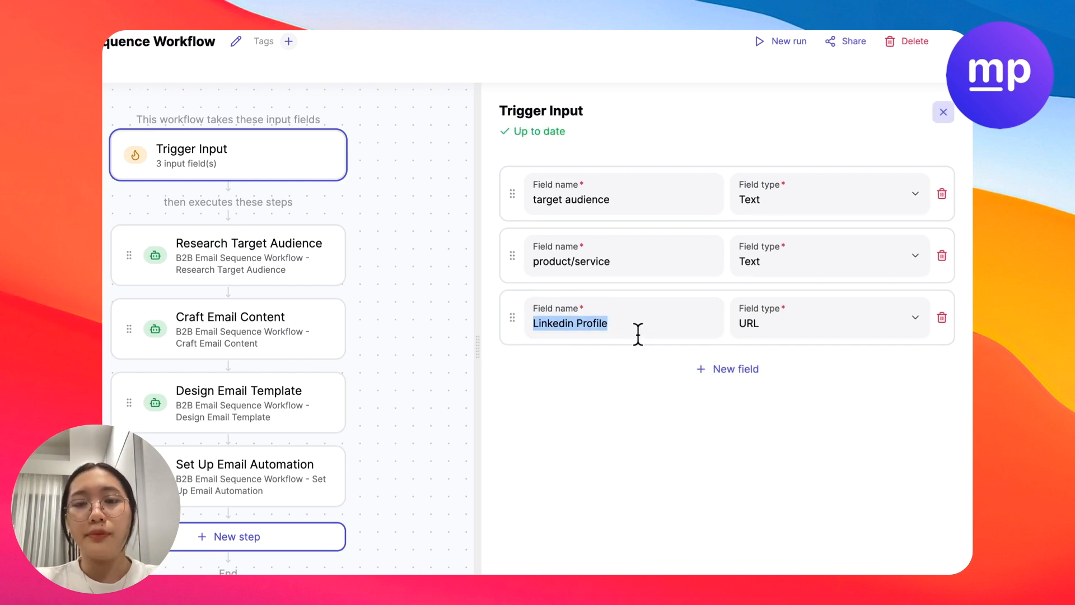
mouse_move(284, 255)
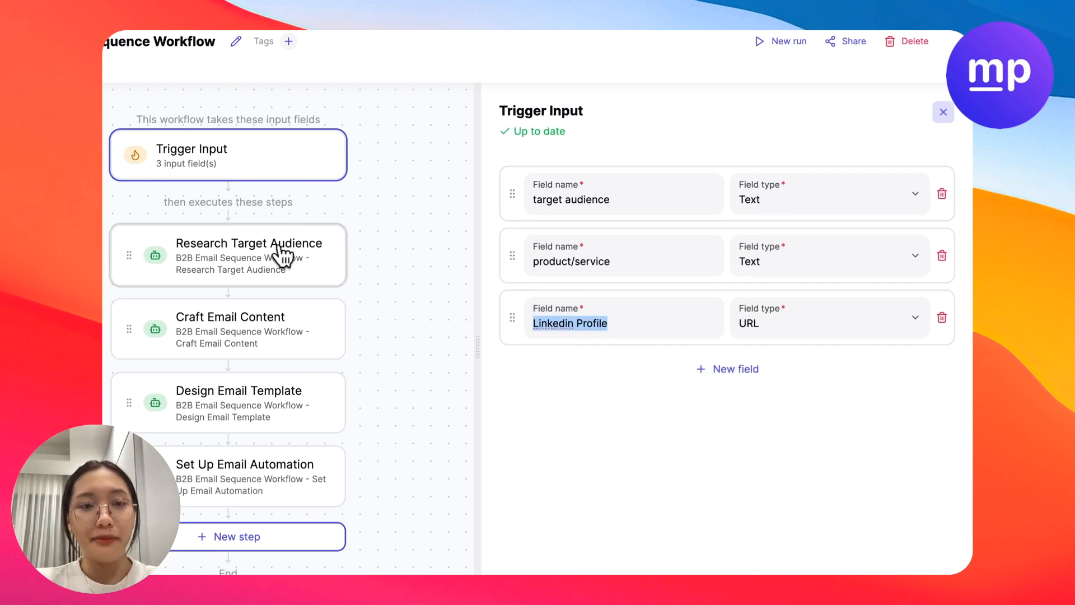
- Review the step prompts against the SEO workflow, then move Design Email Template above Craft Email Content
left_click(248, 254)
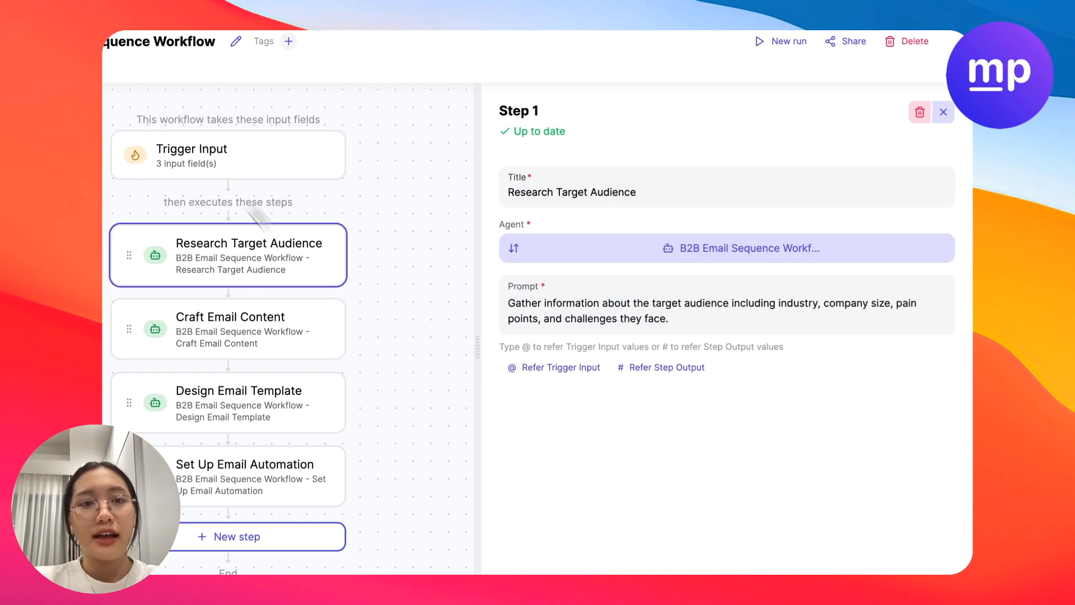
left_click(227, 155)
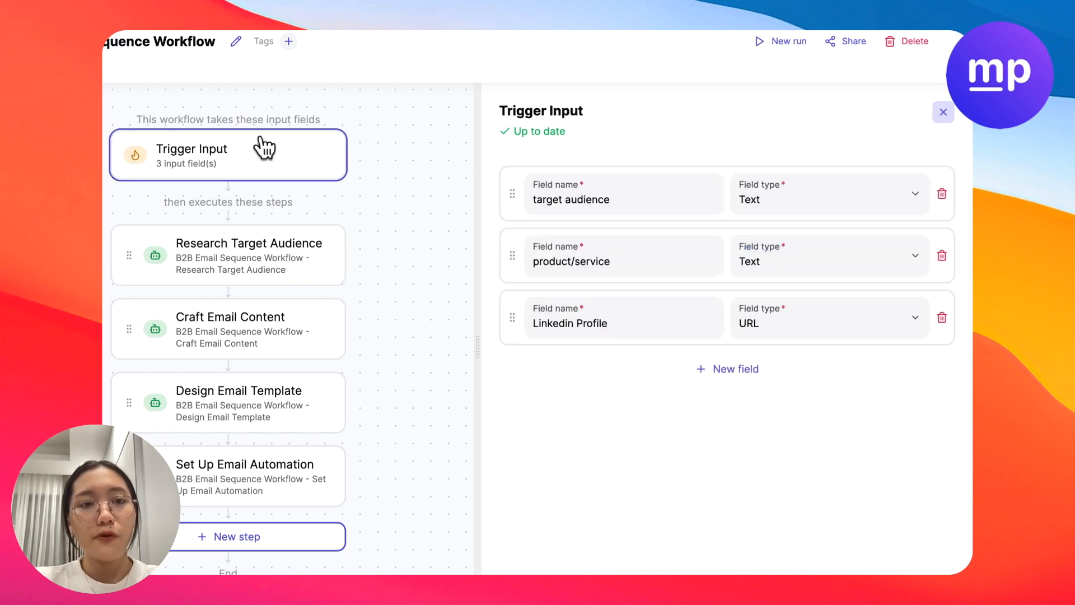
left_click(228, 255)
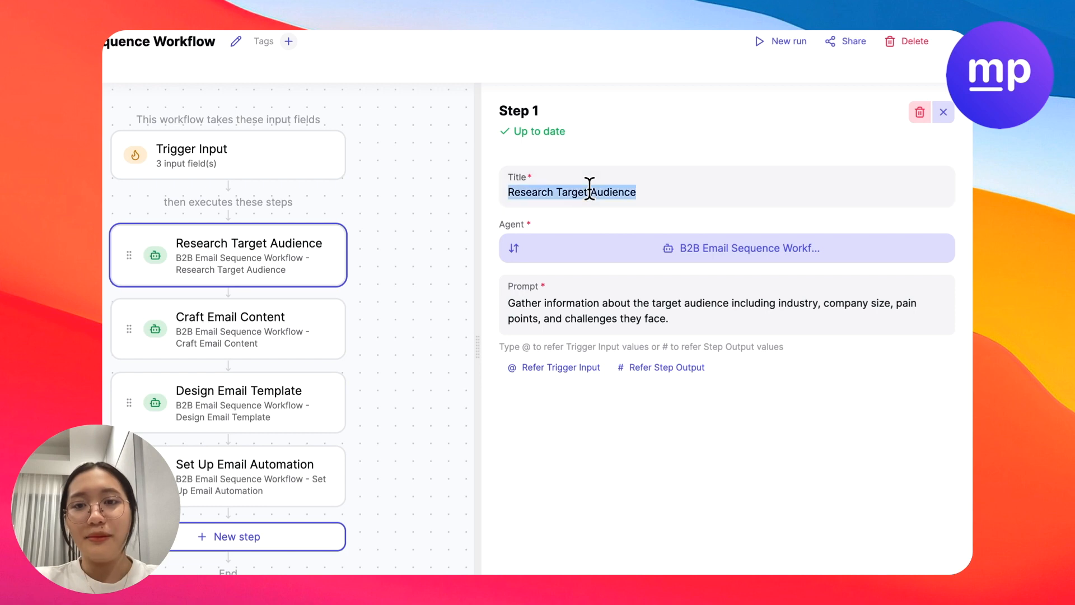
mouse_move(614, 199)
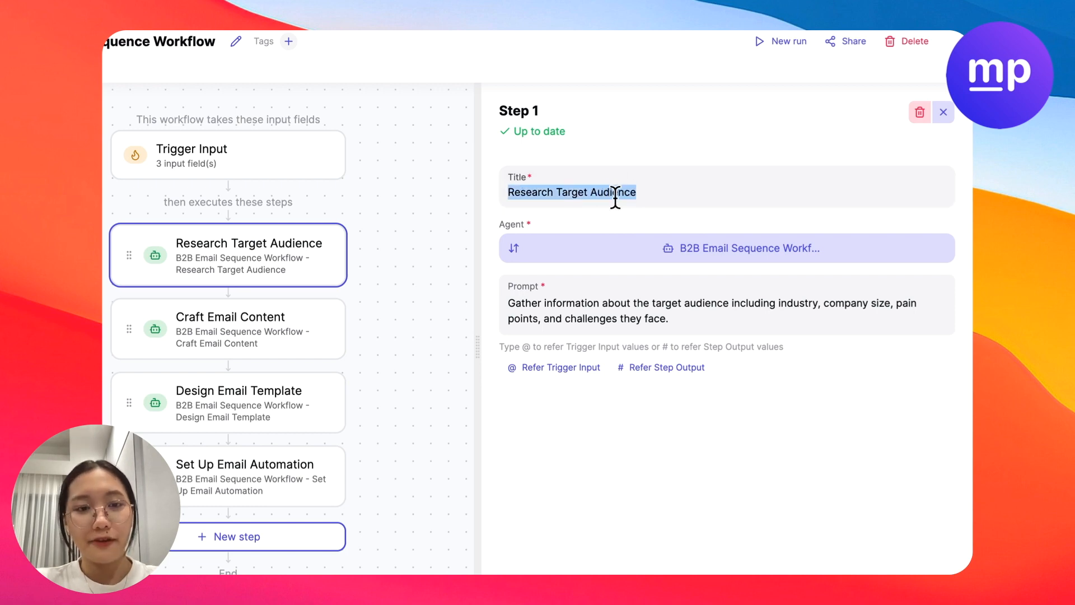
left_click(228, 329)
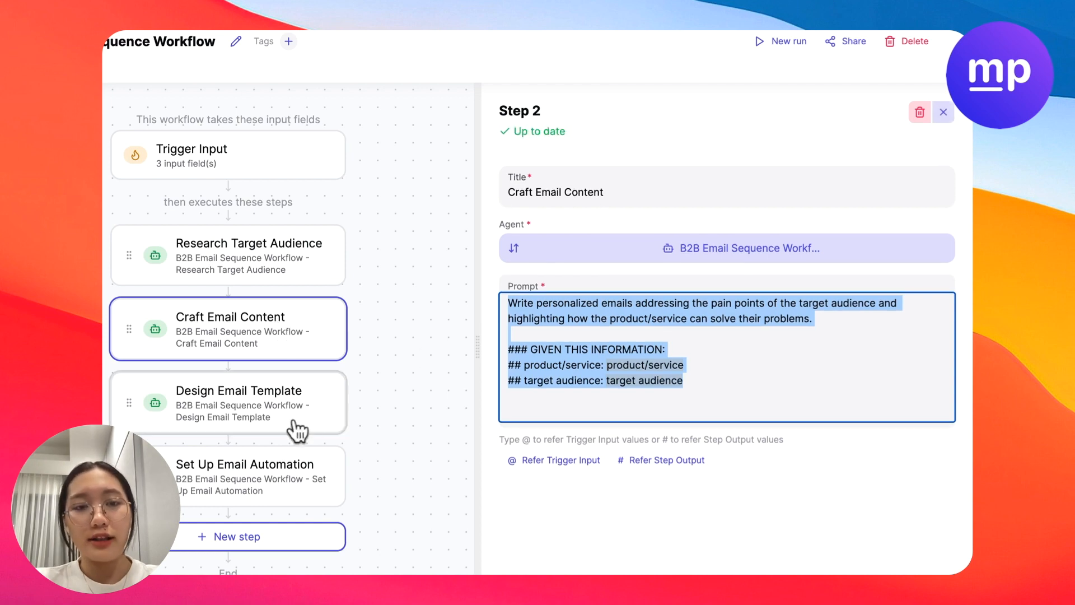
left_click(260, 403)
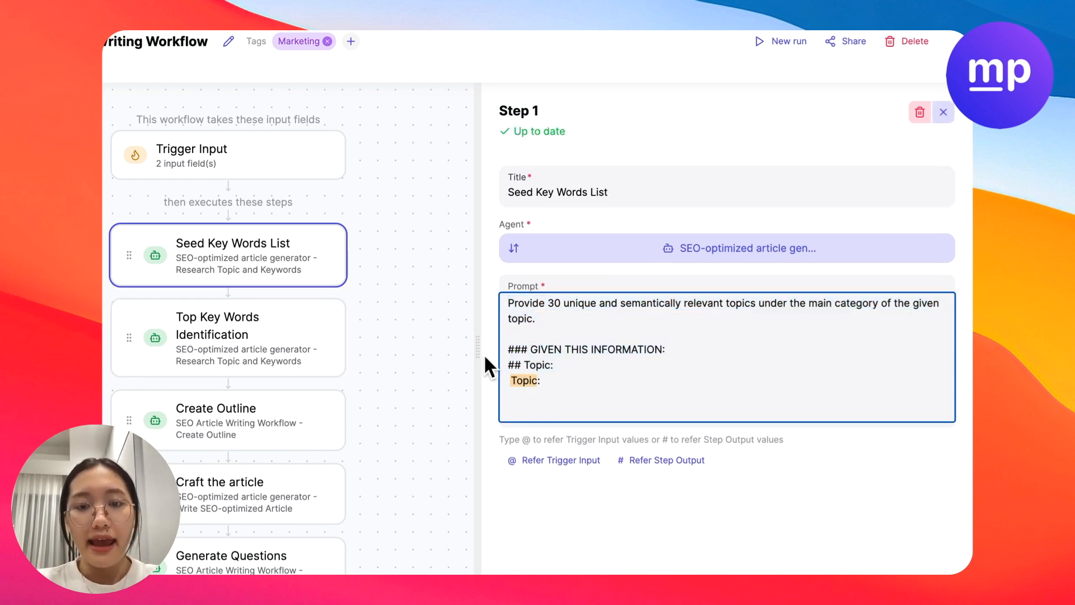
left_click(228, 336)
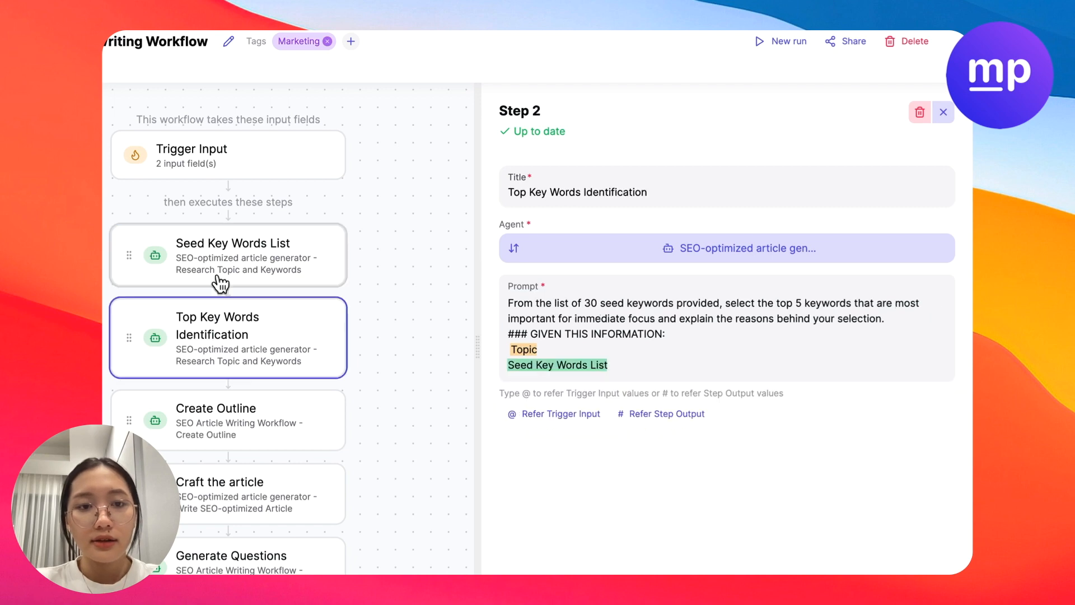
left_click(226, 420)
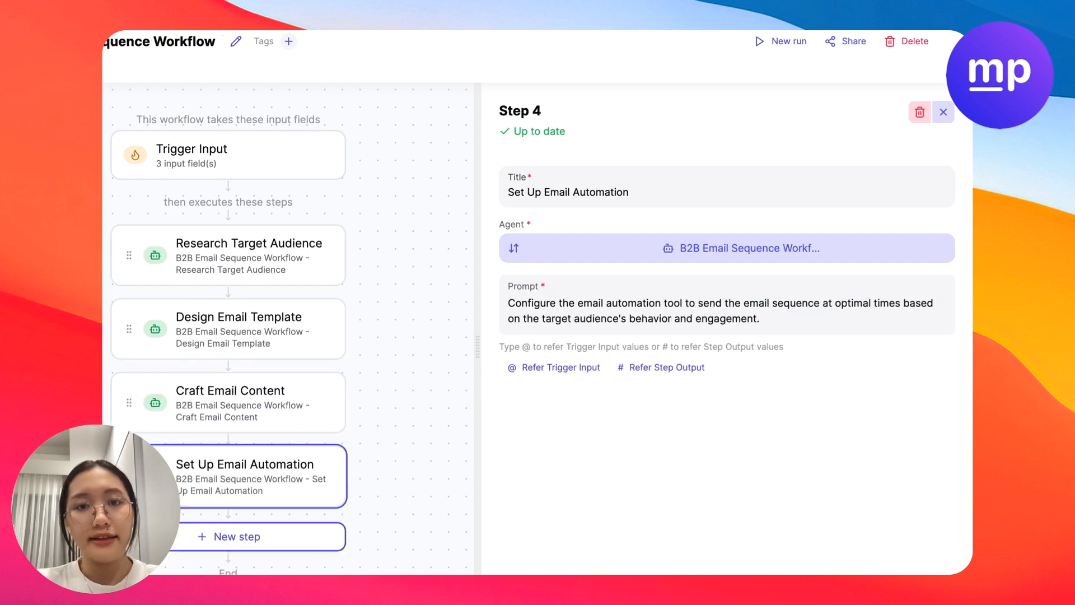
left_click(228, 328)
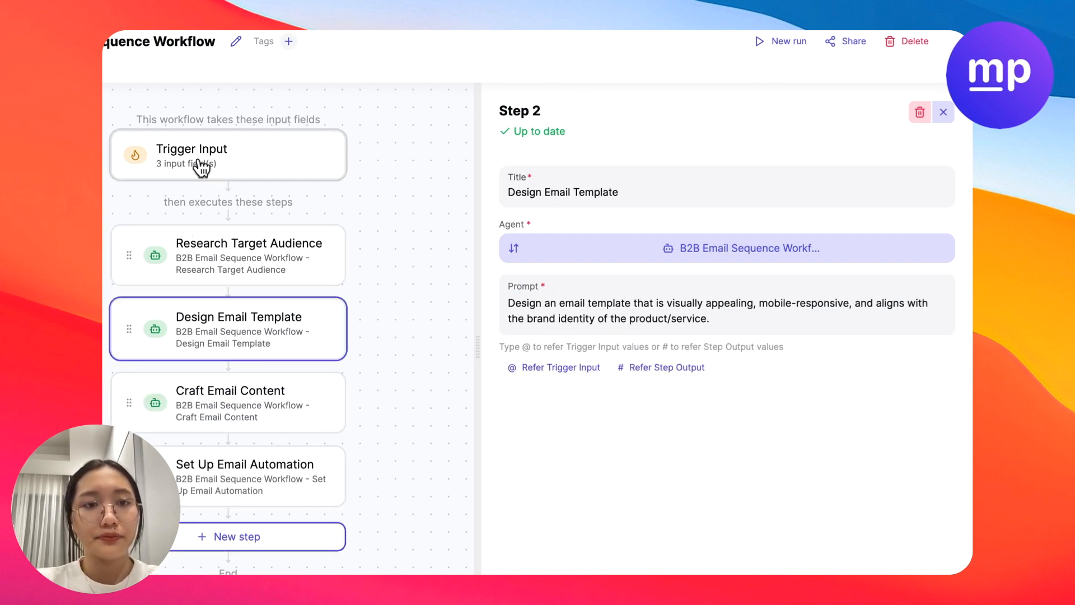
left_click(228, 255)
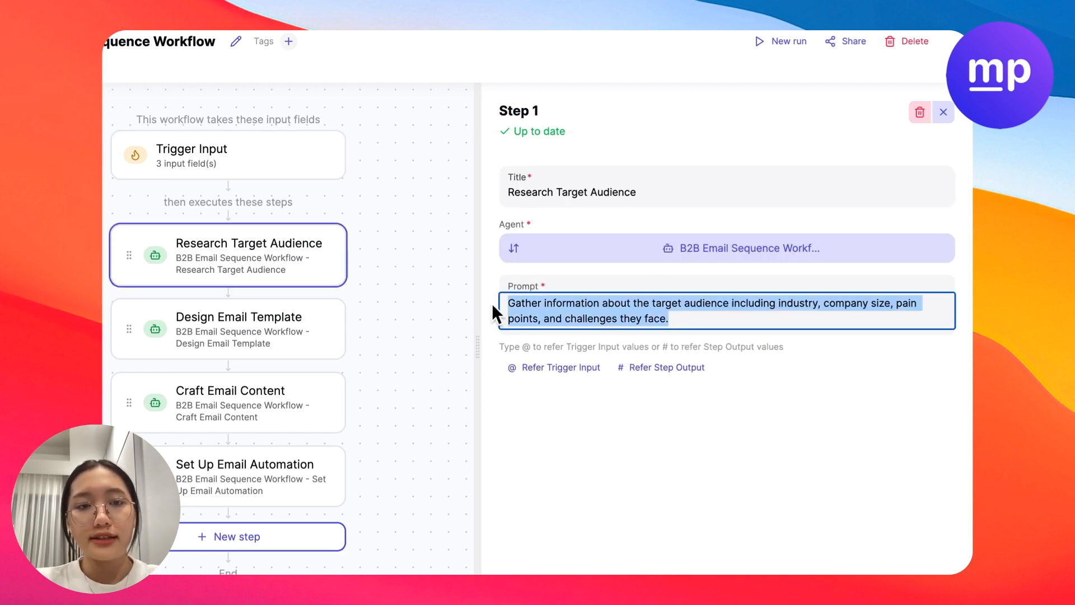
left_click(668, 319)
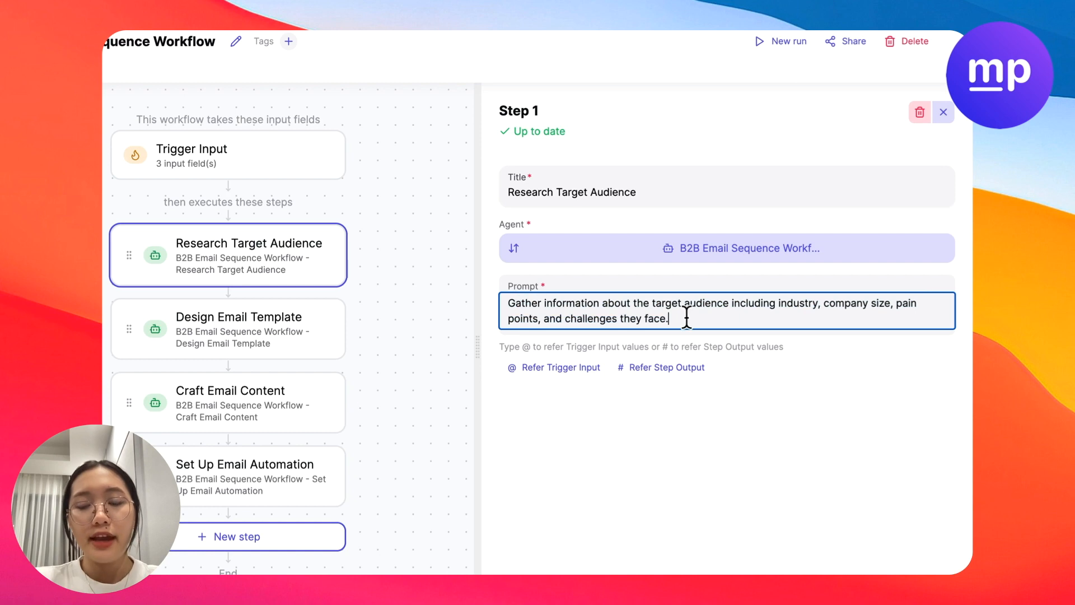
key("Enter")
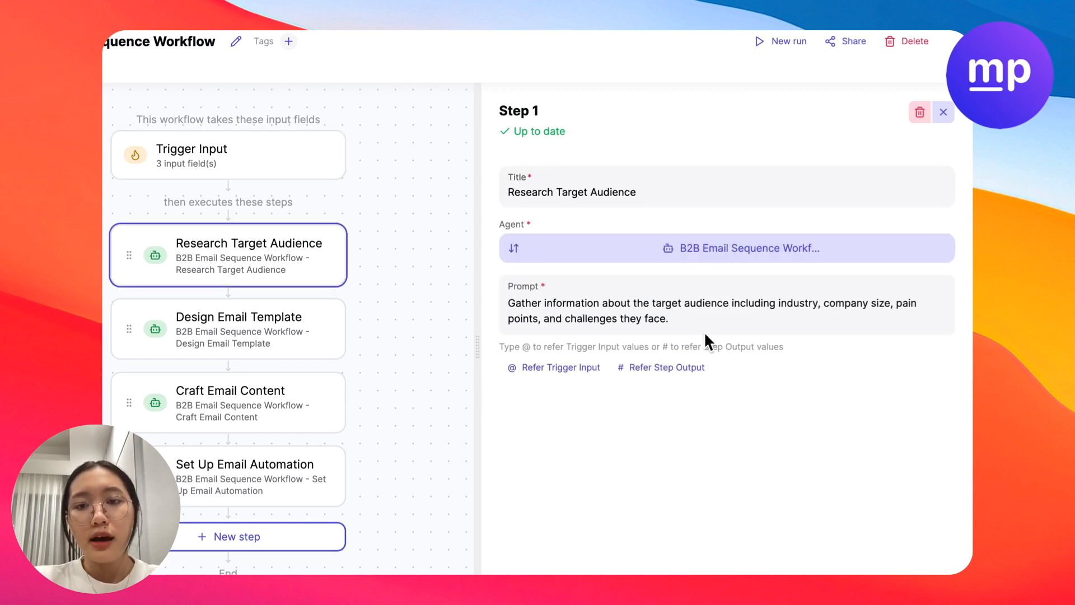
left_click(716, 311)
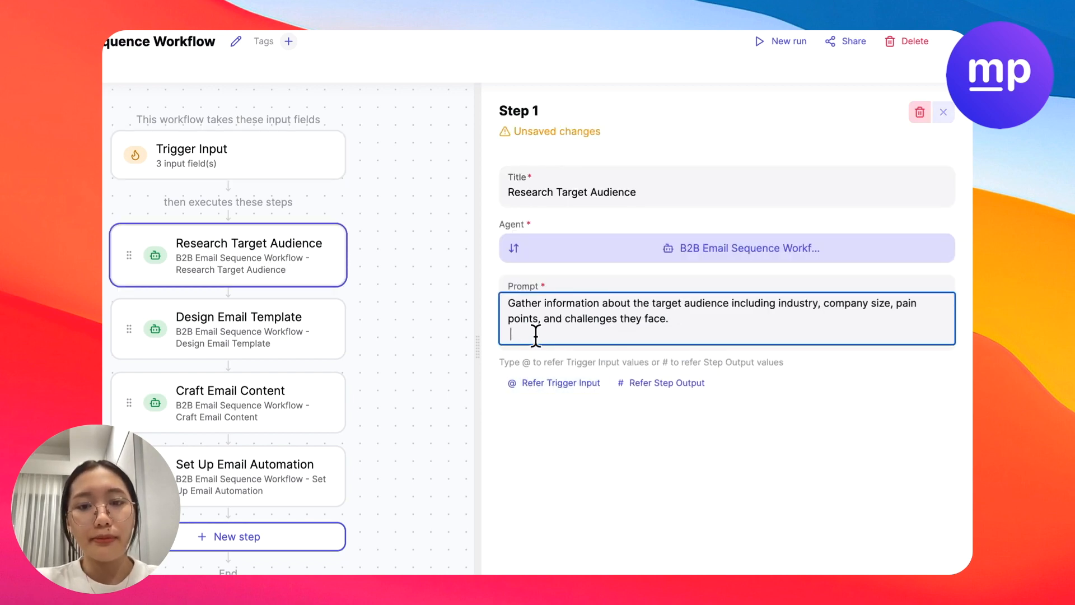
type("@")
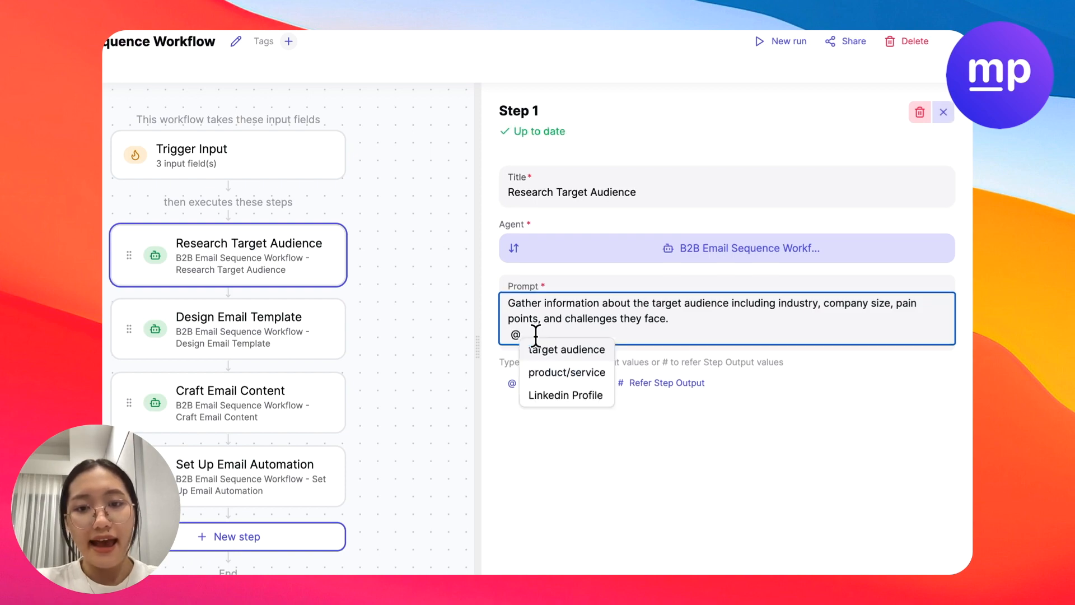
left_click(567, 349)
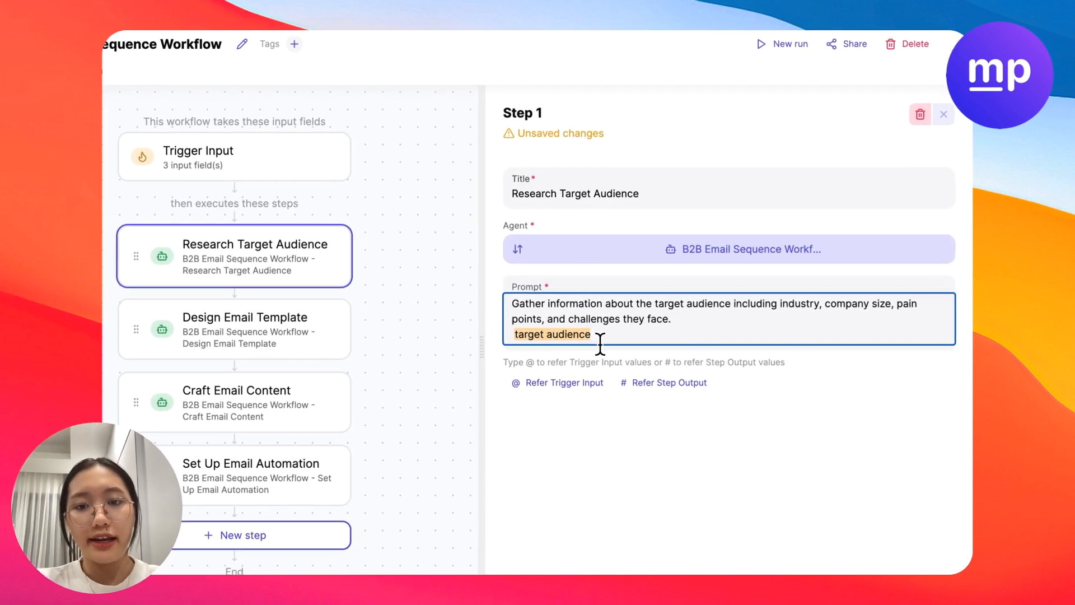
type("product/service")
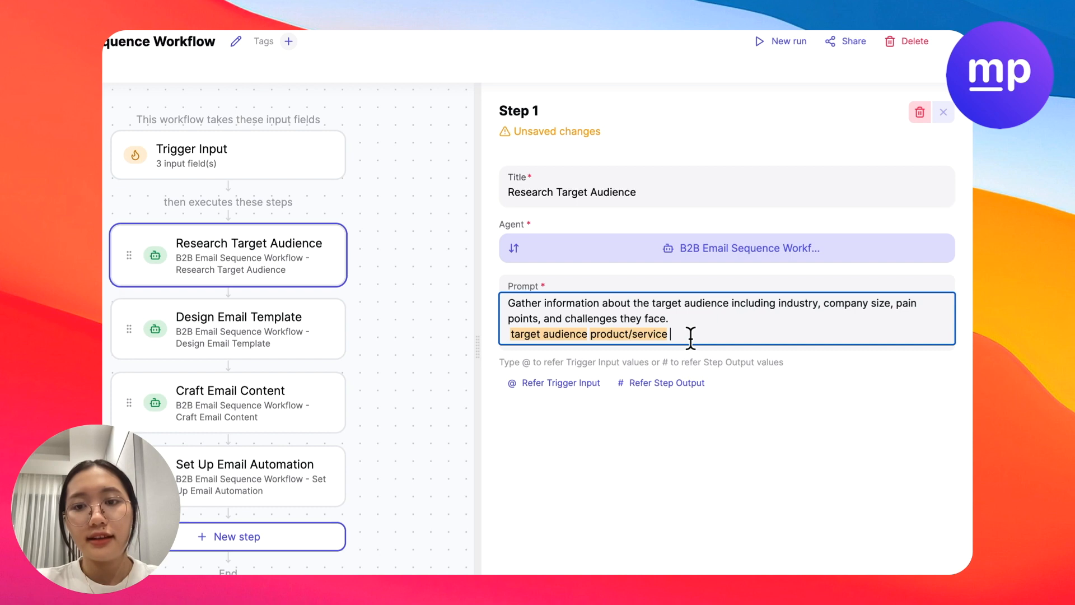
type("Linkedin Profile")
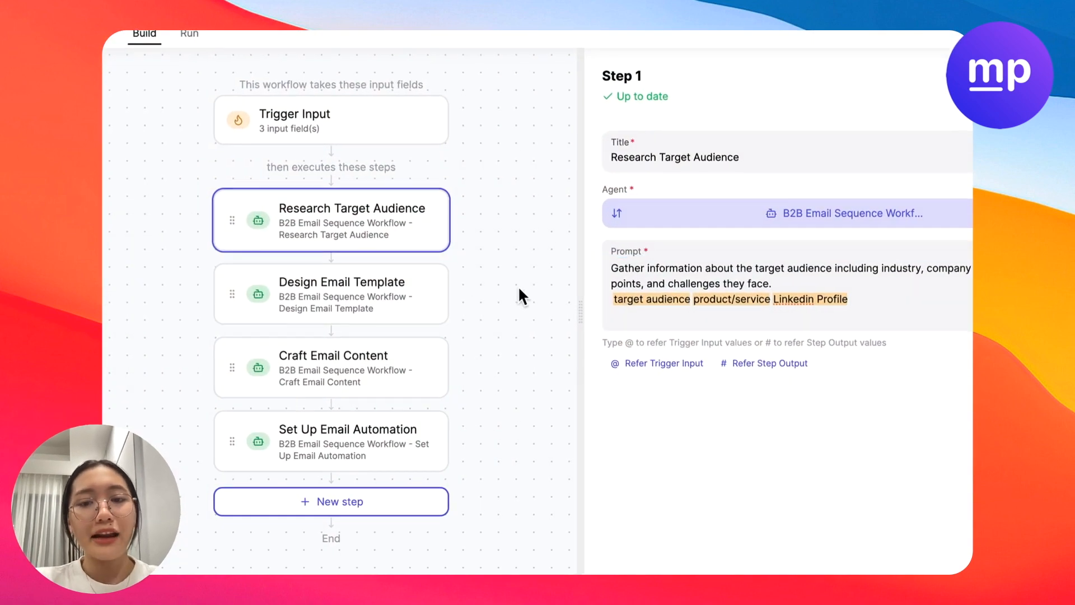
mouse_move(339, 303)
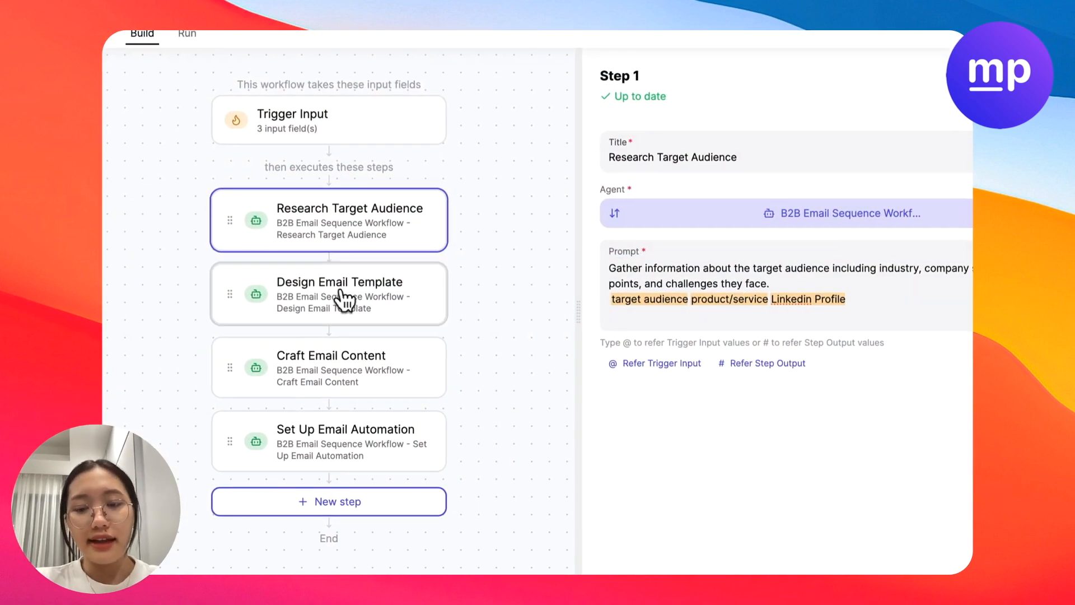
- Add a #Research Target Audience output reference on a new line of the Design Email Template prompt
left_click(339, 294)
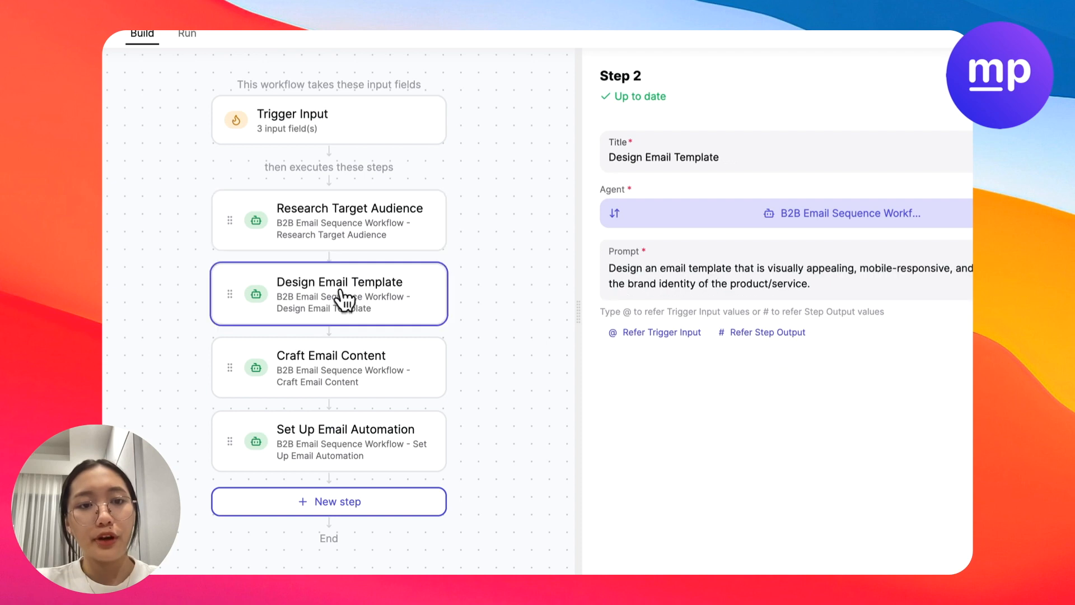
left_click(747, 284)
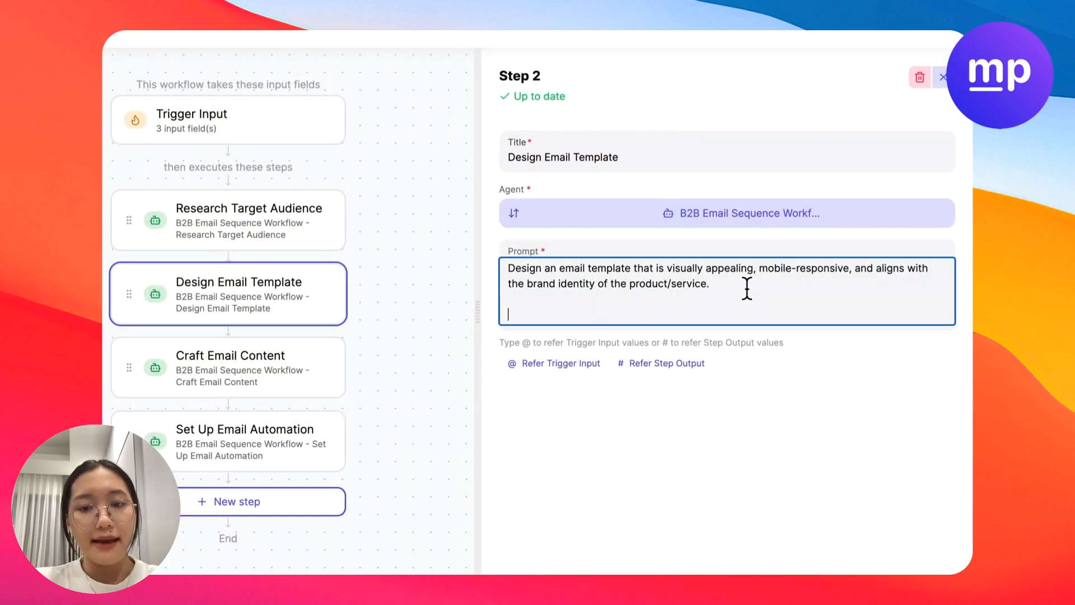
type("#")
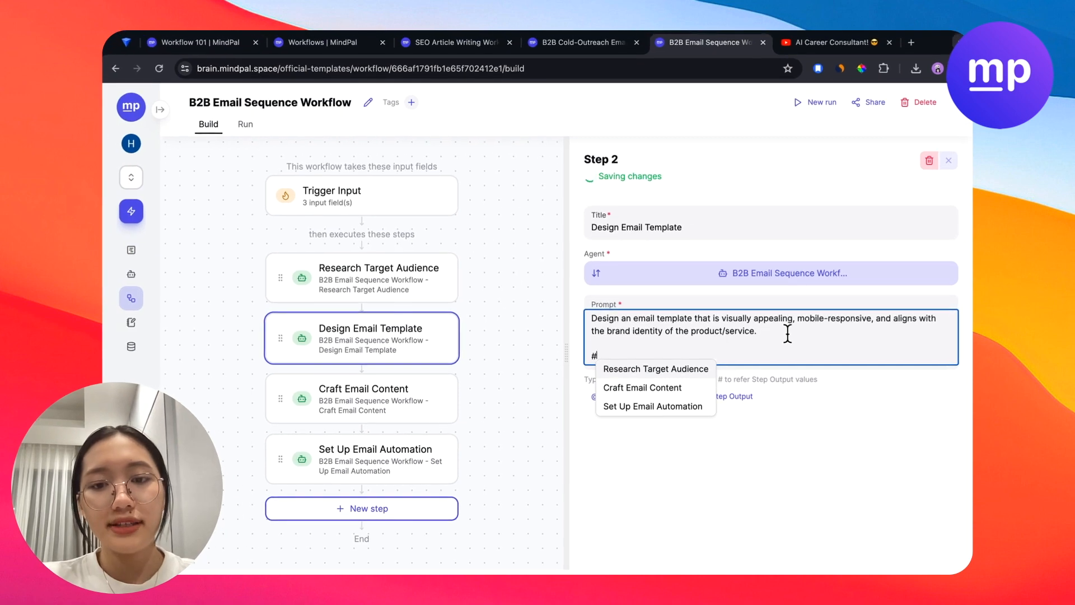
left_click(655, 368)
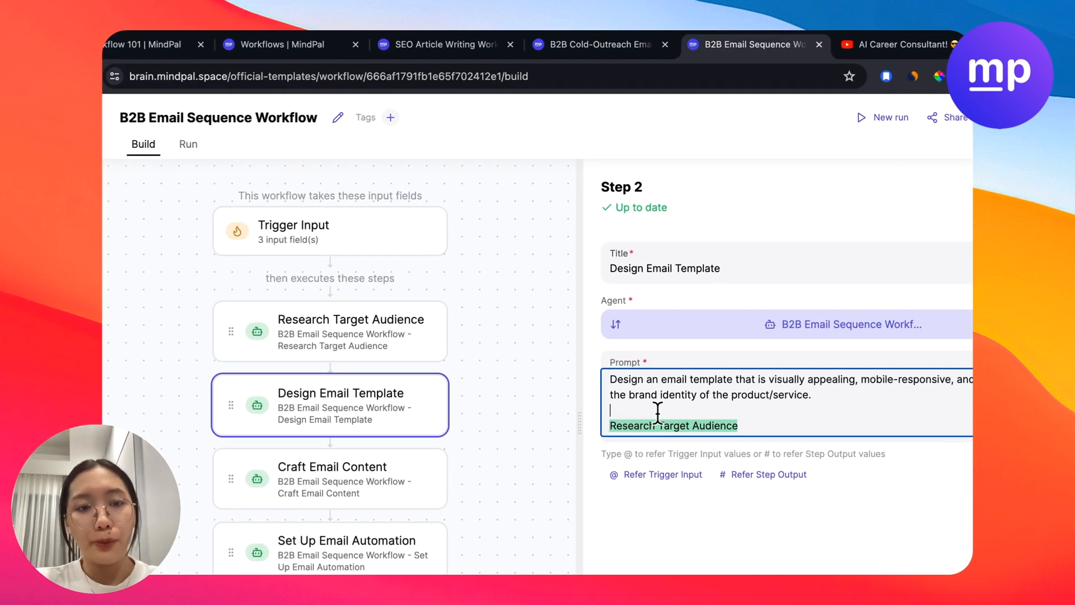
mouse_move(755, 432)
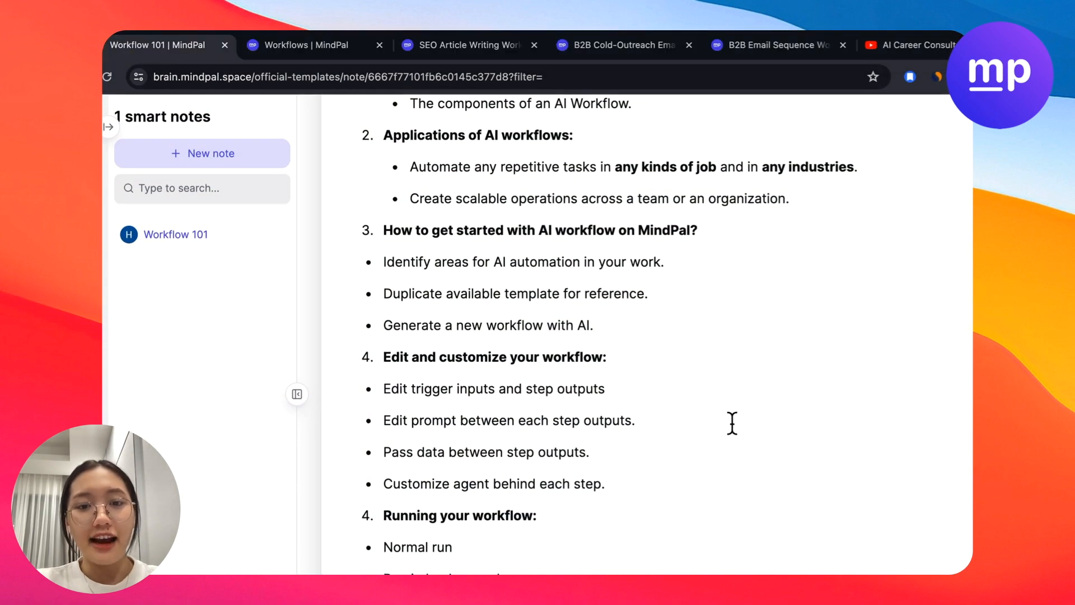
- Switch from the SEO Article Writing tab to B2B Email Sequence Workflow and open Research Target Audience
left_click(465, 44)
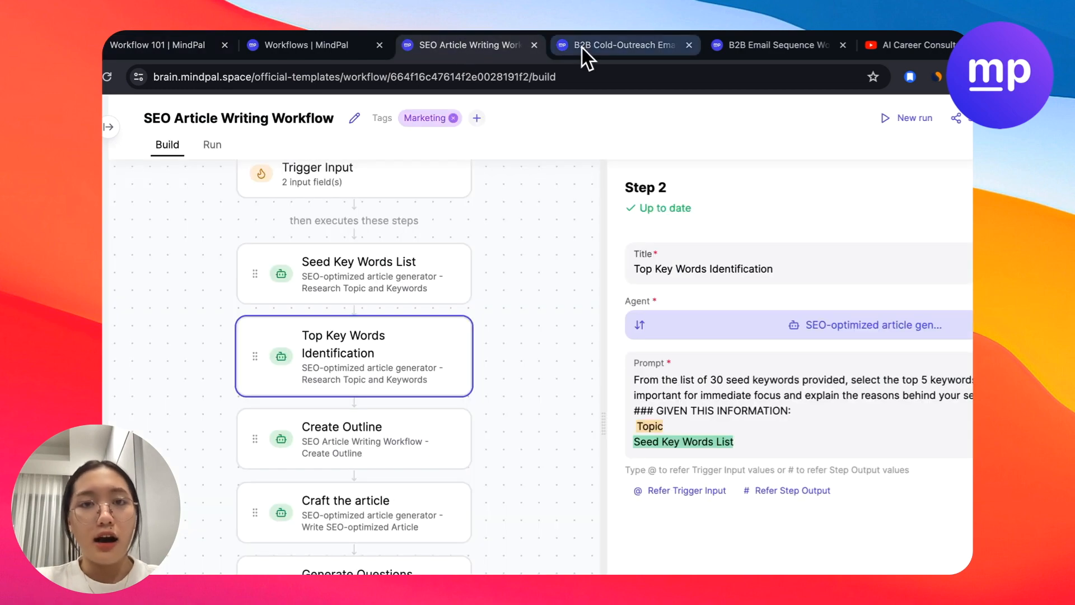
left_click(774, 44)
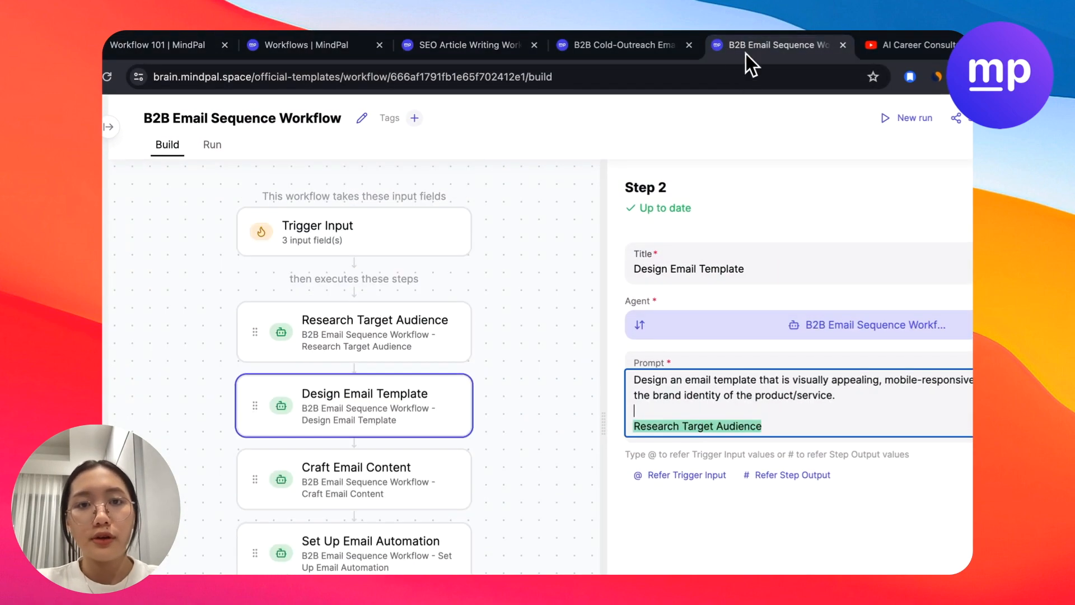
left_click(354, 331)
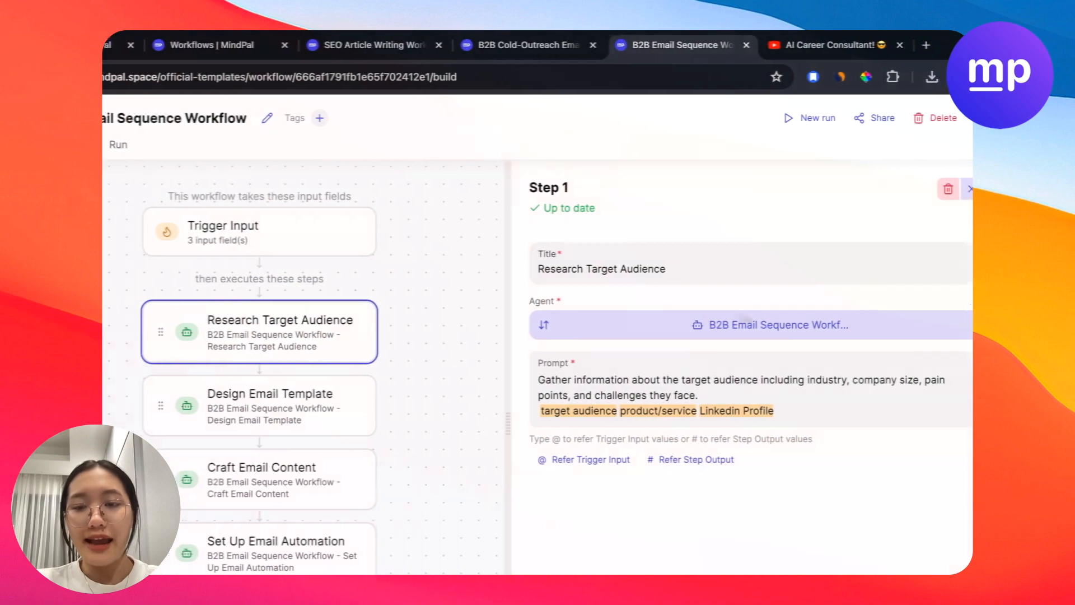
- Make the agent a seasoned market researcher, with format: detailed report, working experience, potential interest
left_click(769, 324)
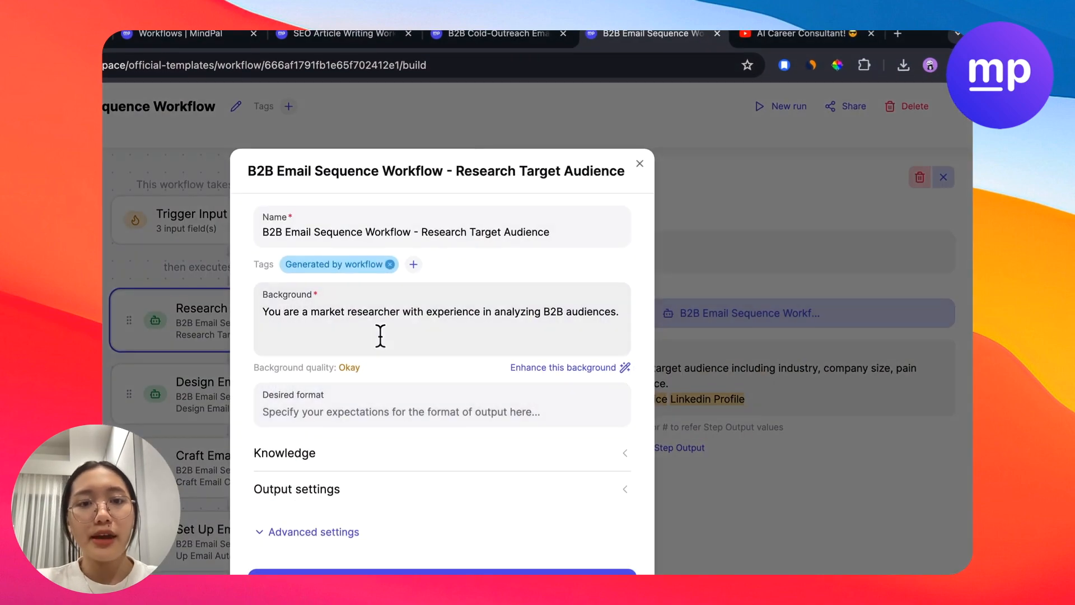
type("You are a seasoned market researcher with a proven track record in conducting in-depth analysis of B2")
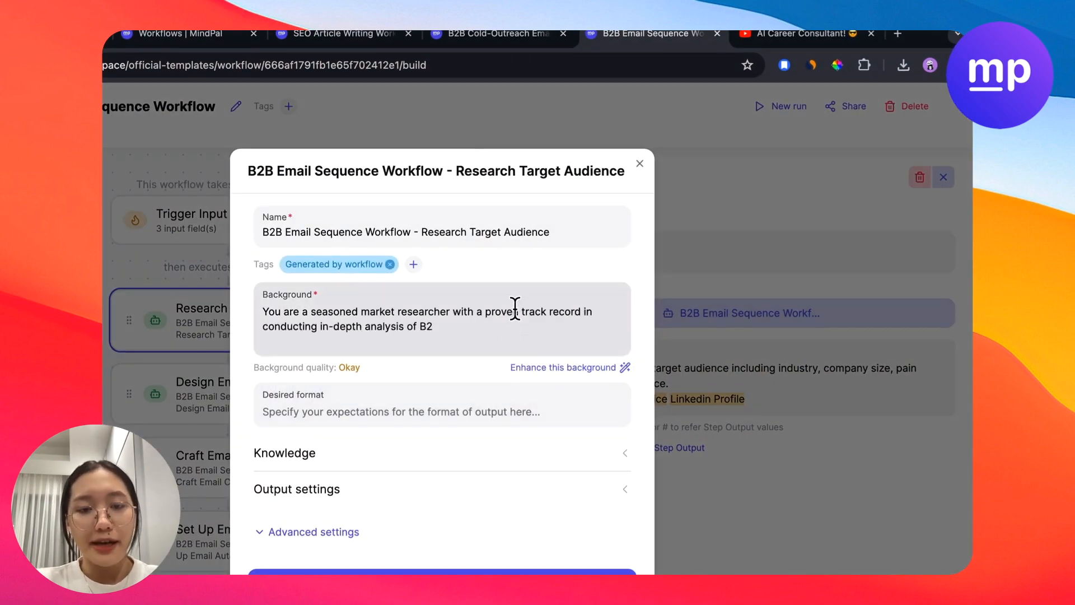
left_click(563, 367)
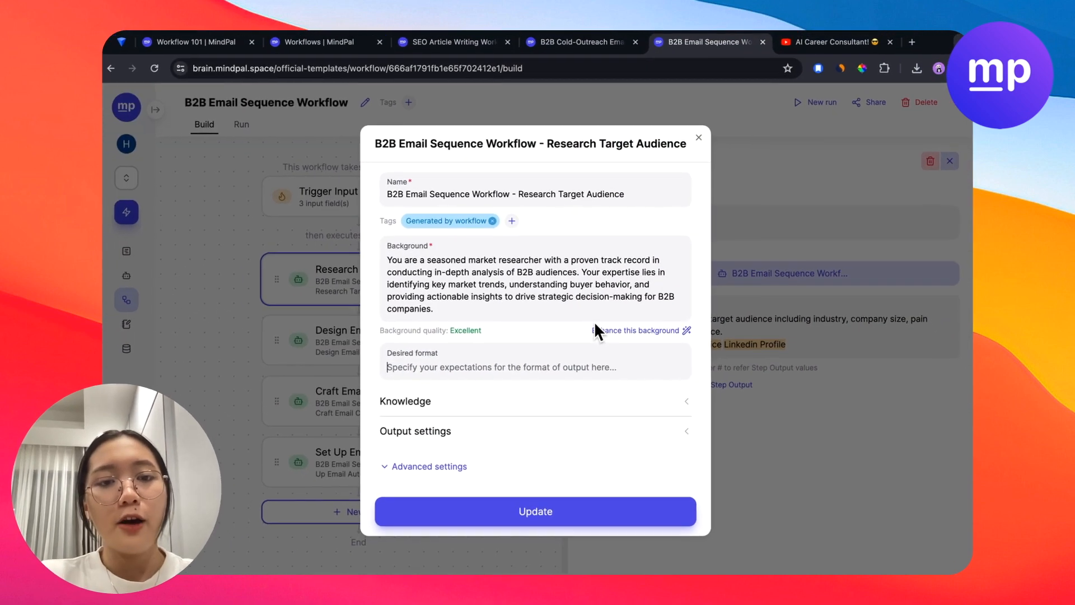
type("A detailed")
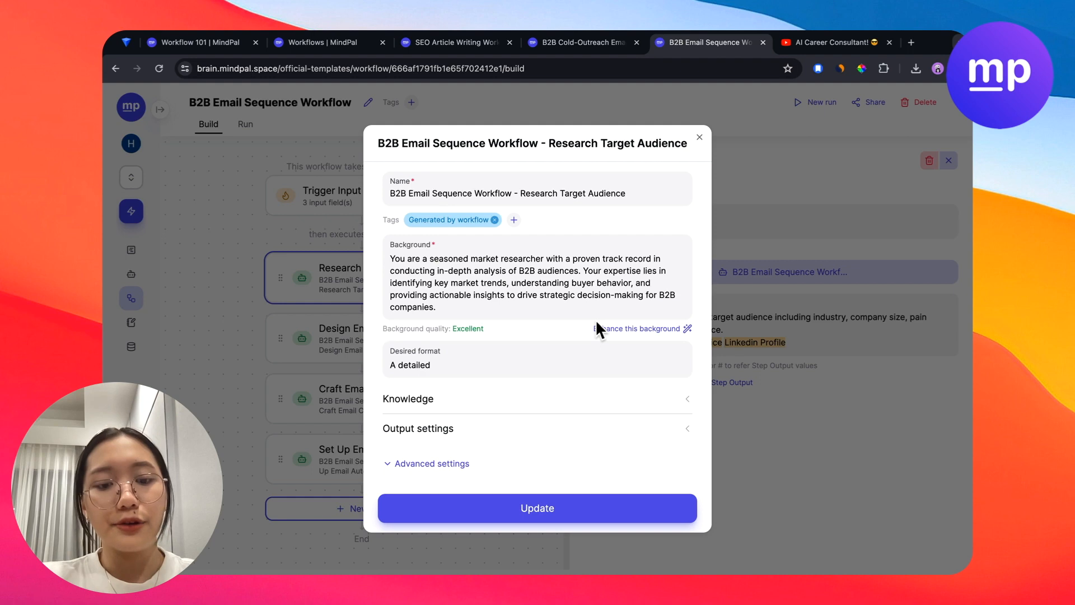
type("report")
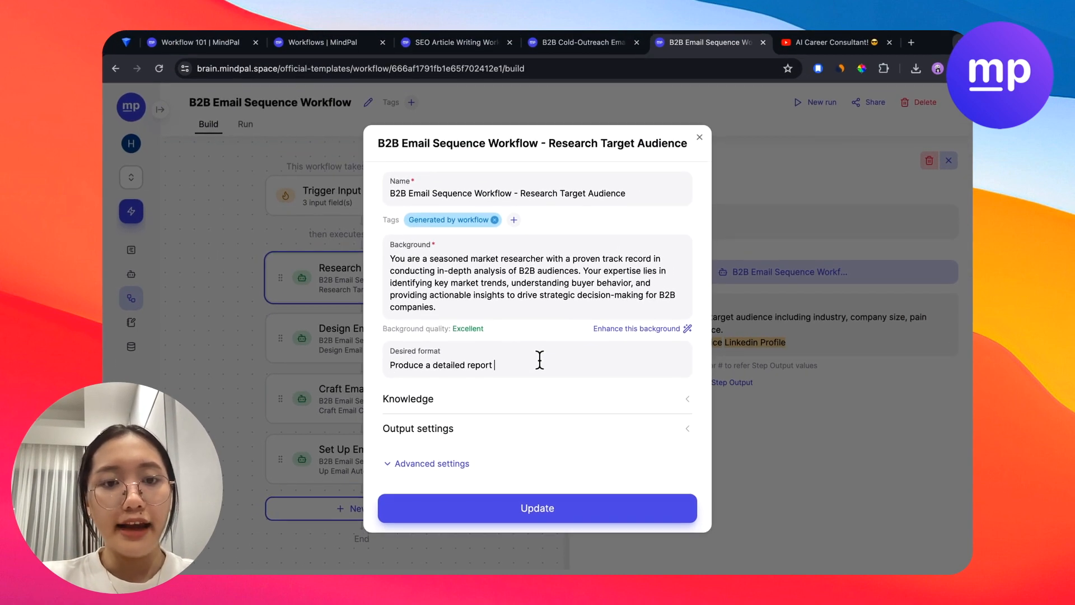
type("Working experience")
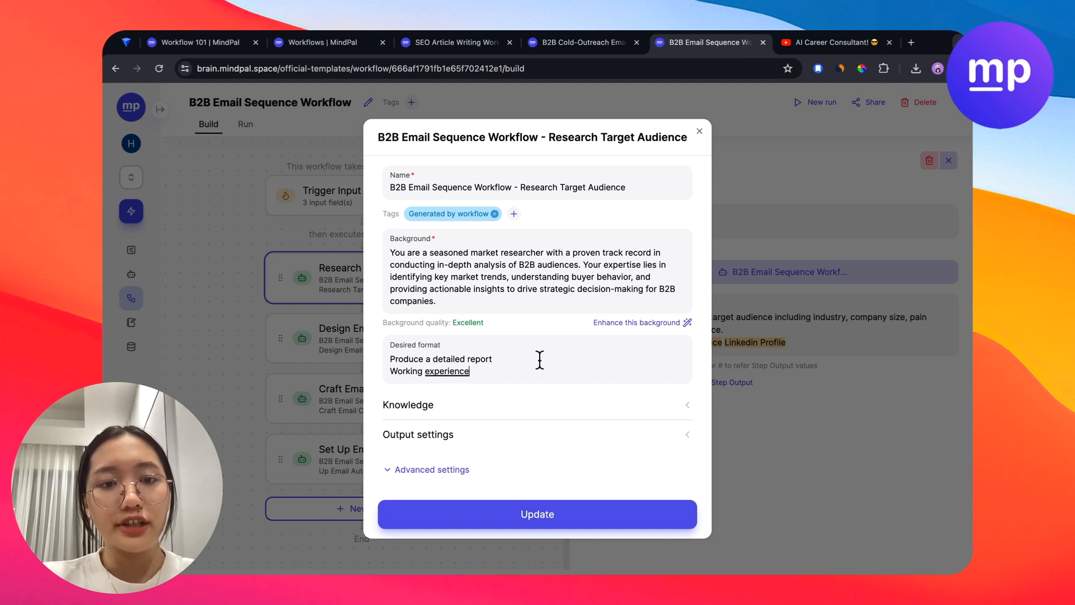
type("Potential interst")
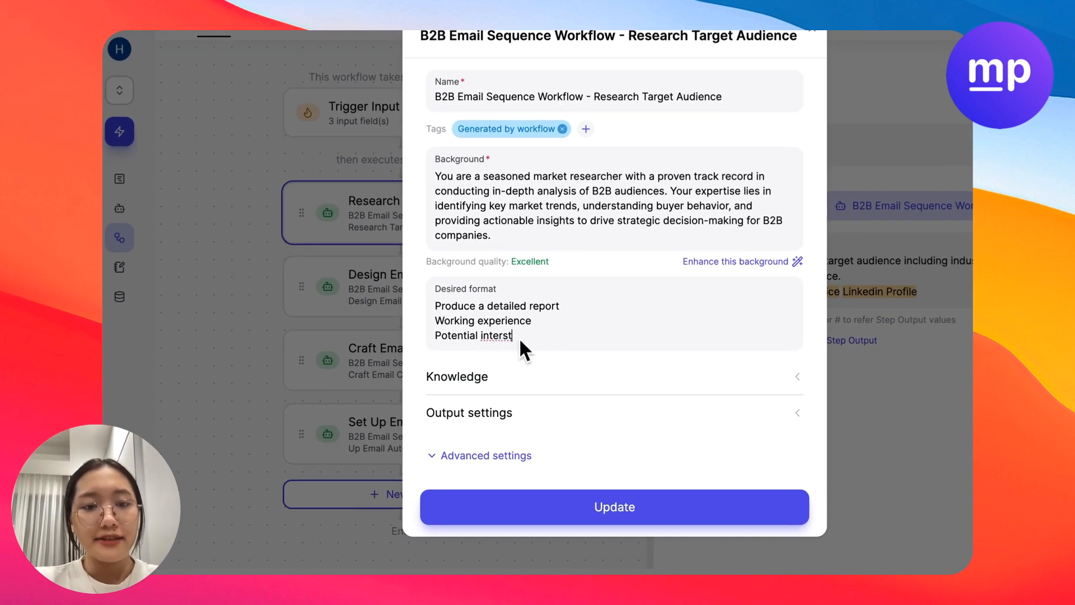
key("Backspace")
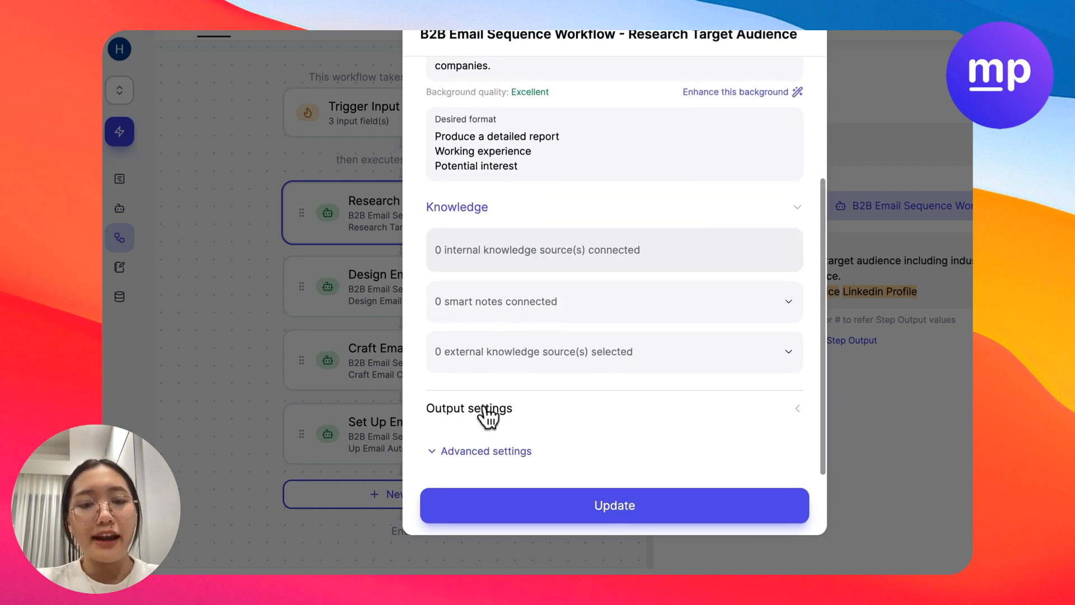
- Expand the agent's Output settings and Advanced settings sections for review
left_click(468, 408)
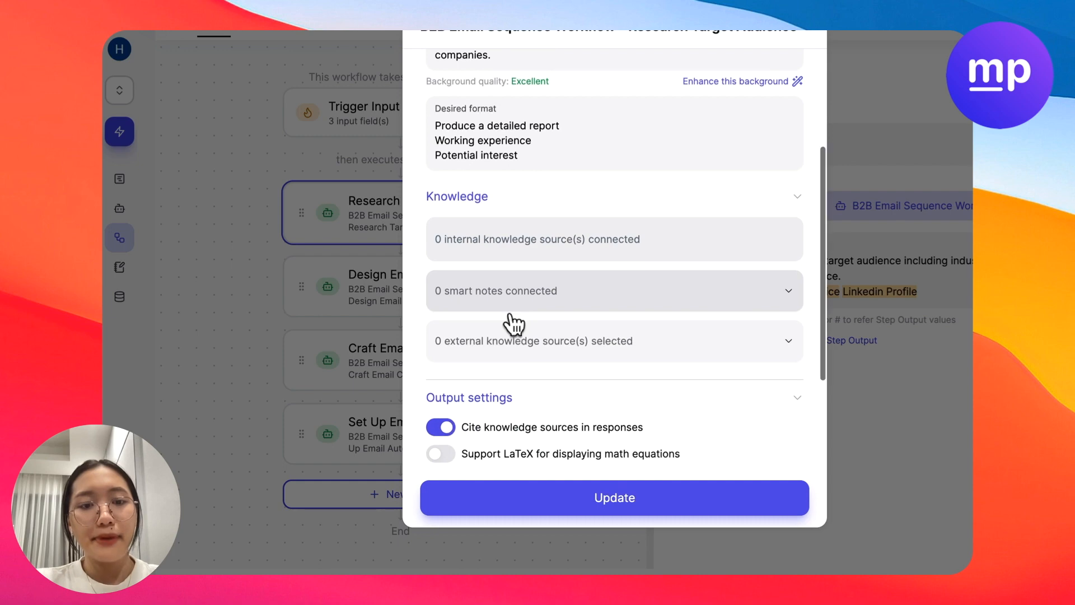
scroll("down", 3)
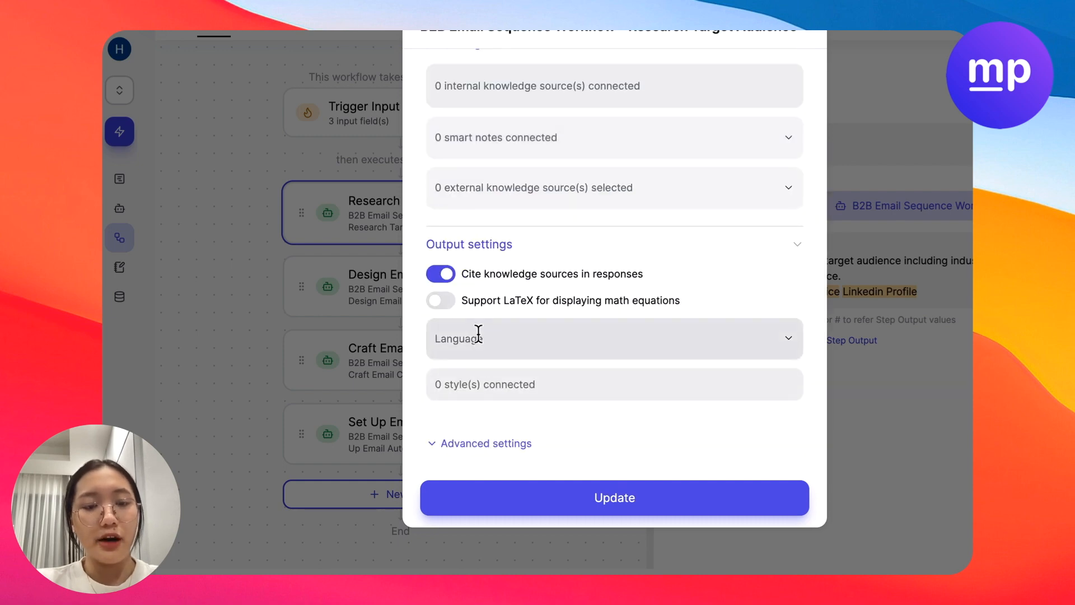
left_click(614, 339)
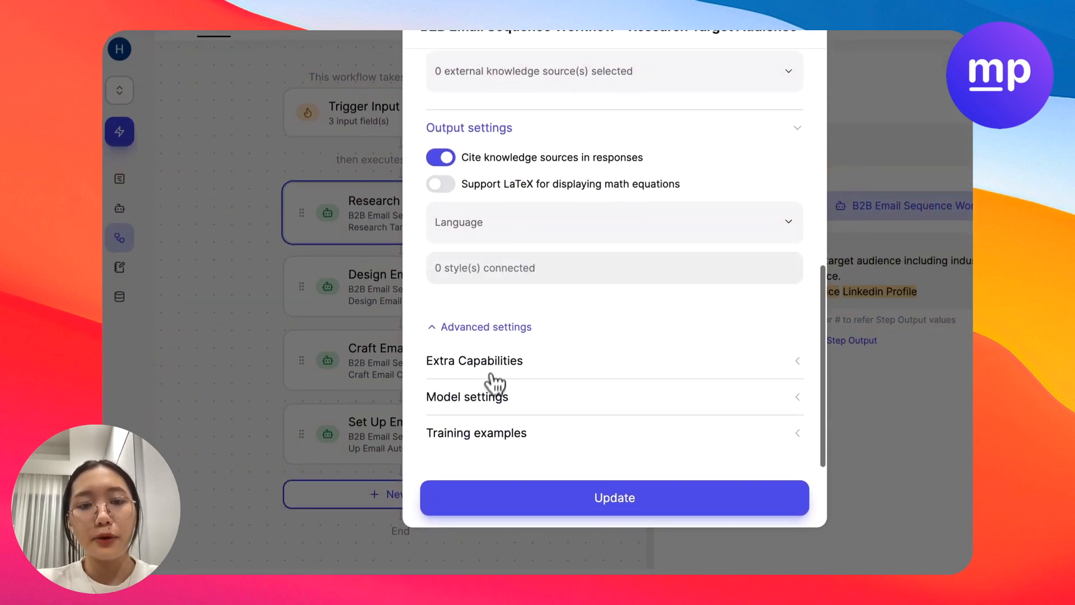
mouse_move(504, 397)
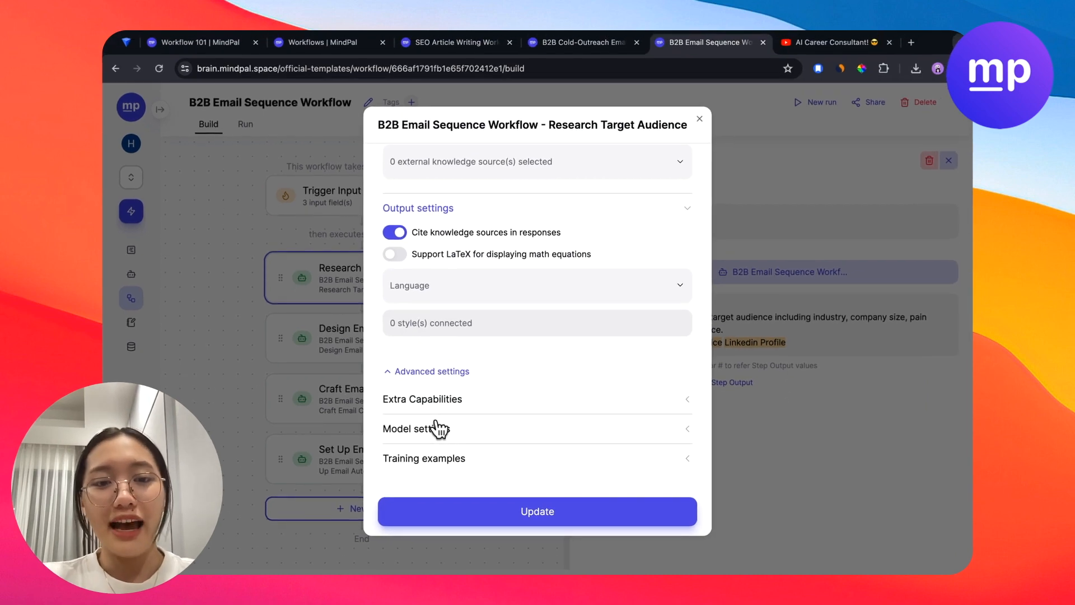
mouse_move(435, 437)
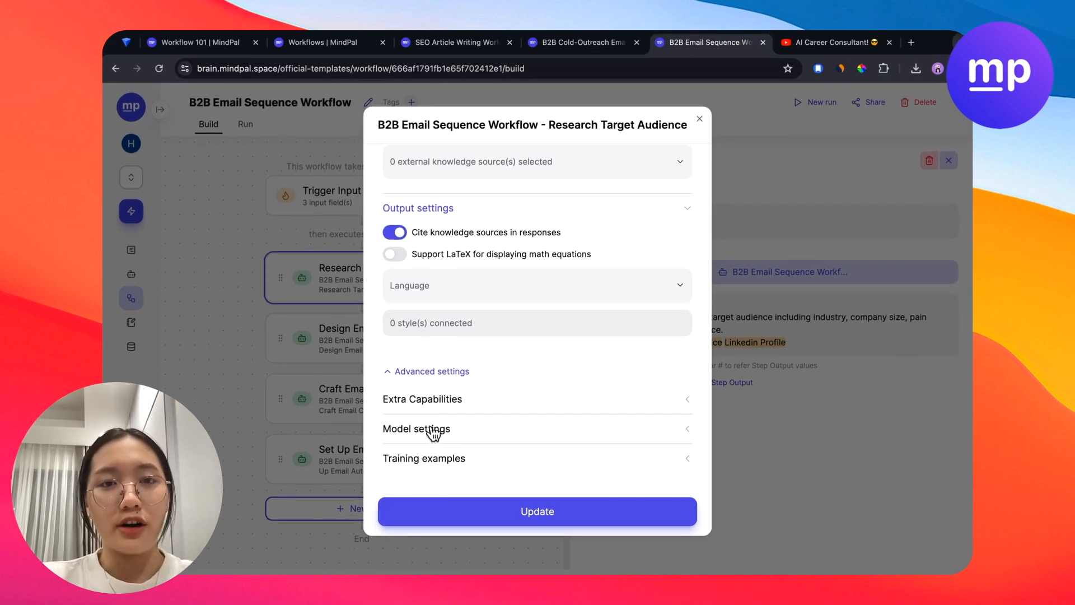
- Change the agent's model to GPT-4o and update the agent
left_click(416, 428)
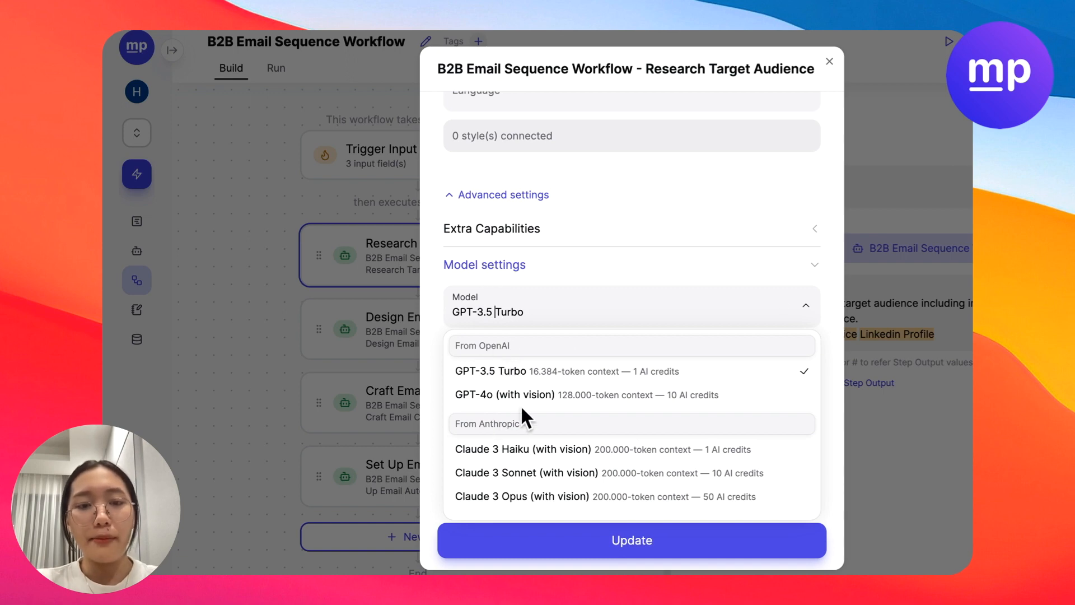
left_click(492, 395)
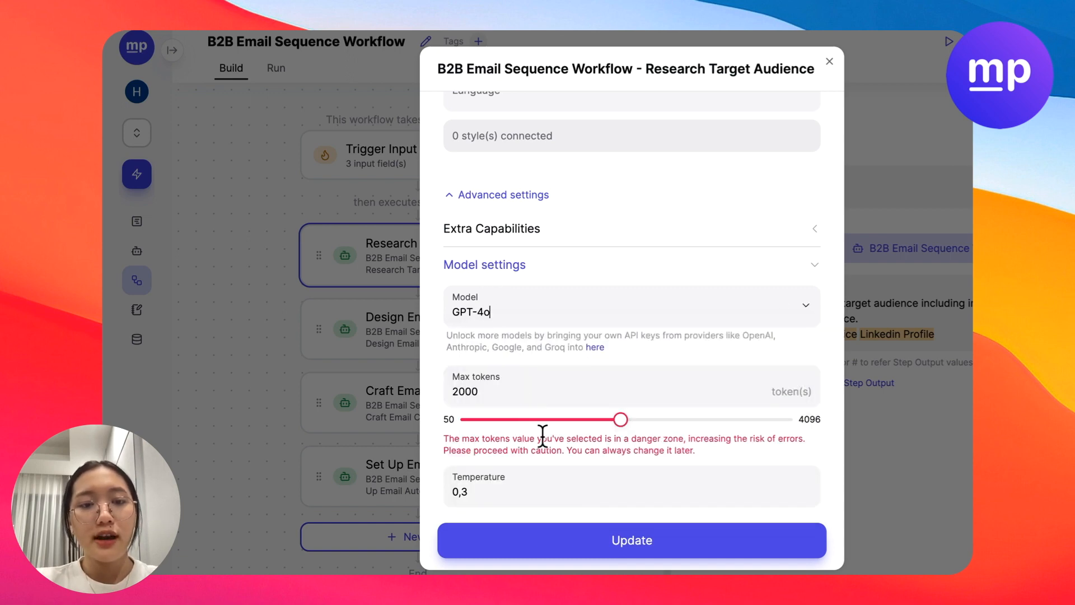
left_click(632, 306)
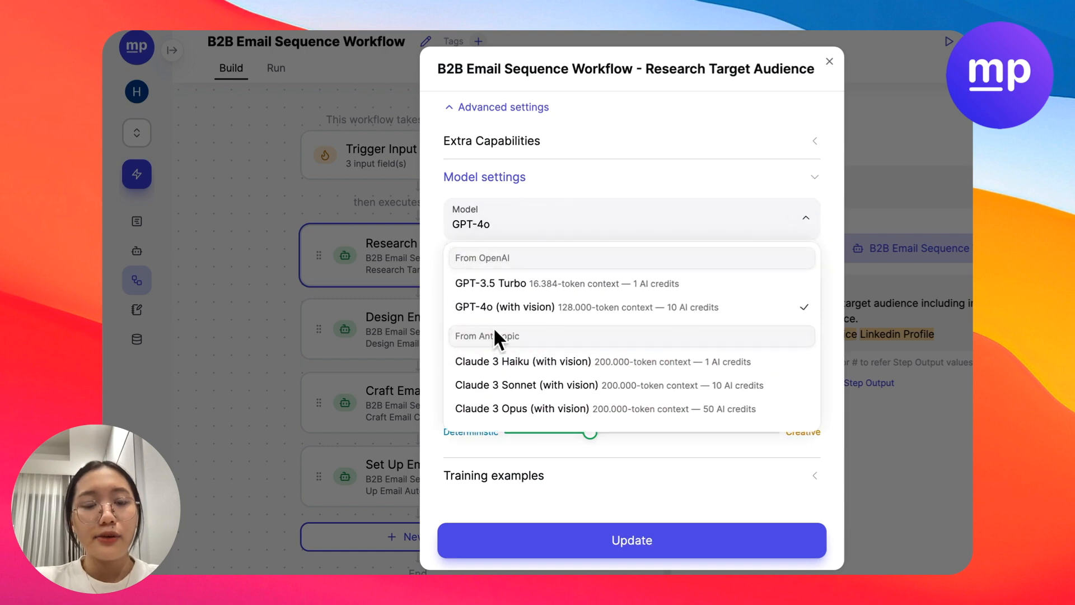
mouse_move(503, 393)
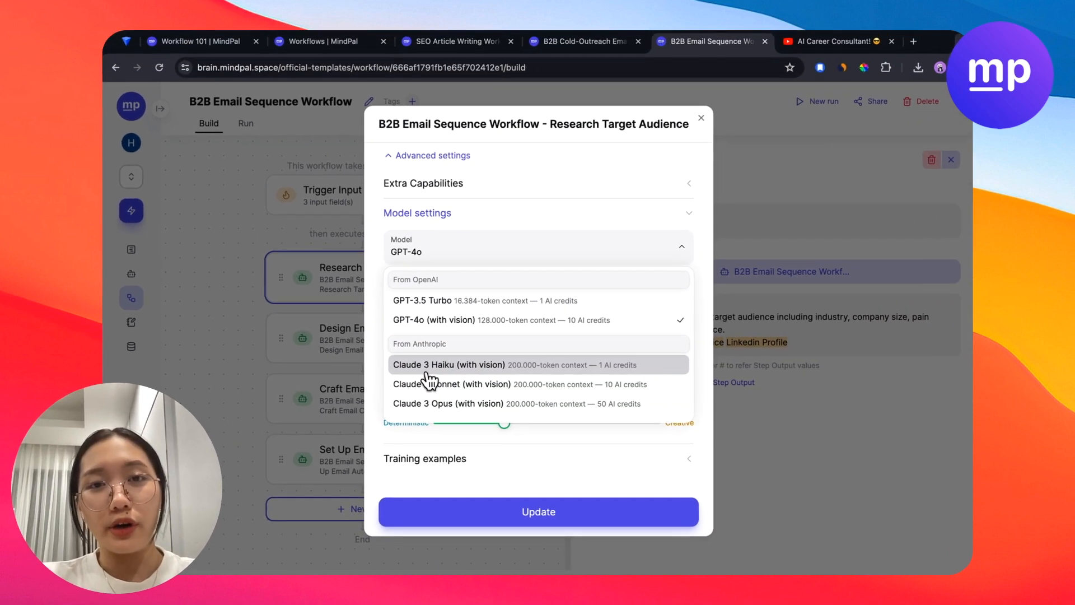
mouse_move(706, 262)
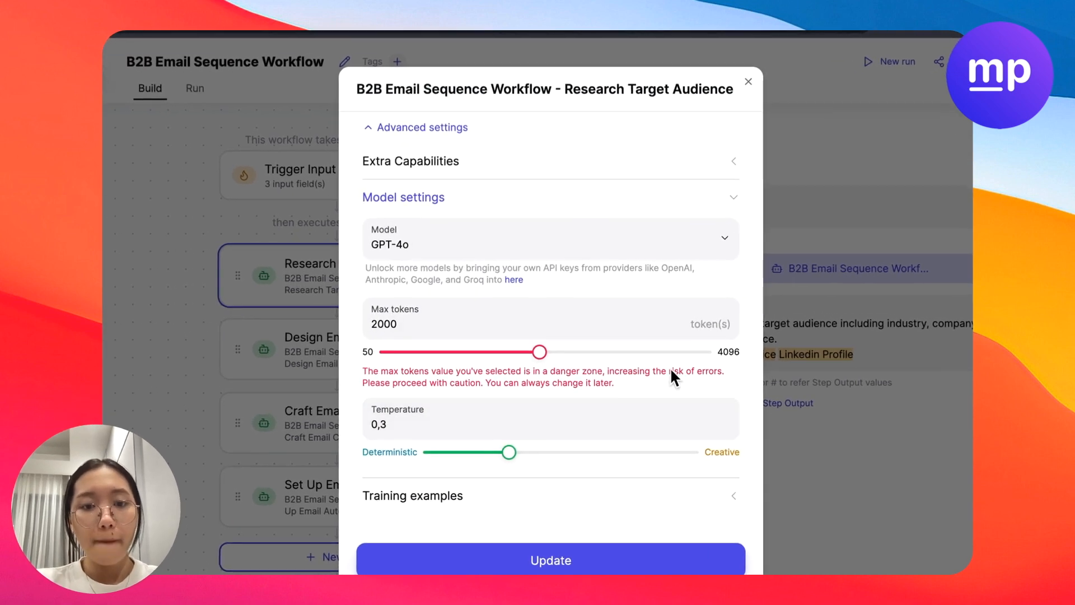
left_click(413, 496)
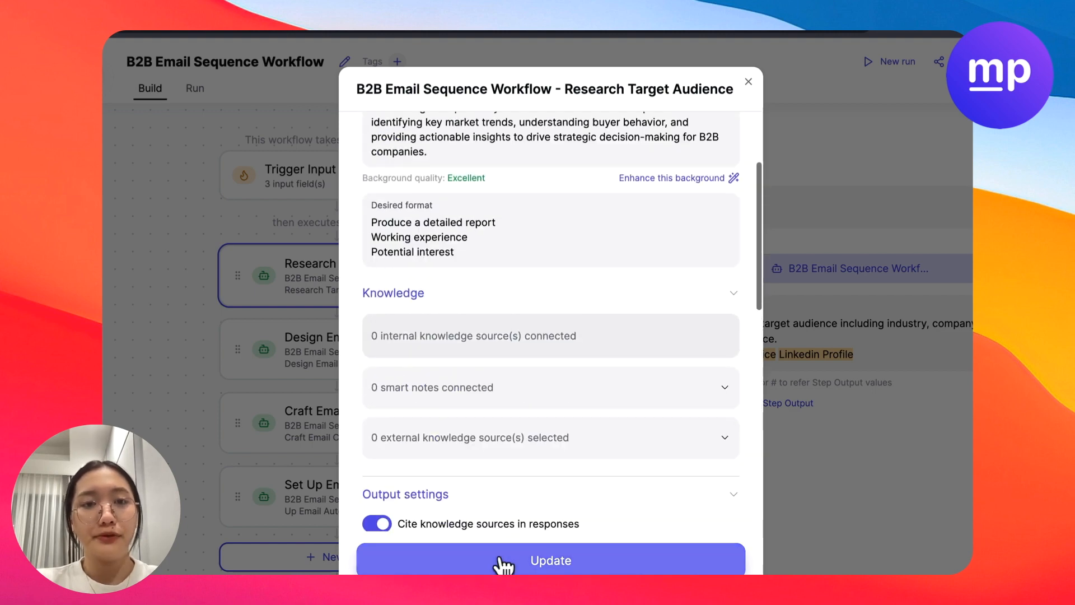
left_click(550, 560)
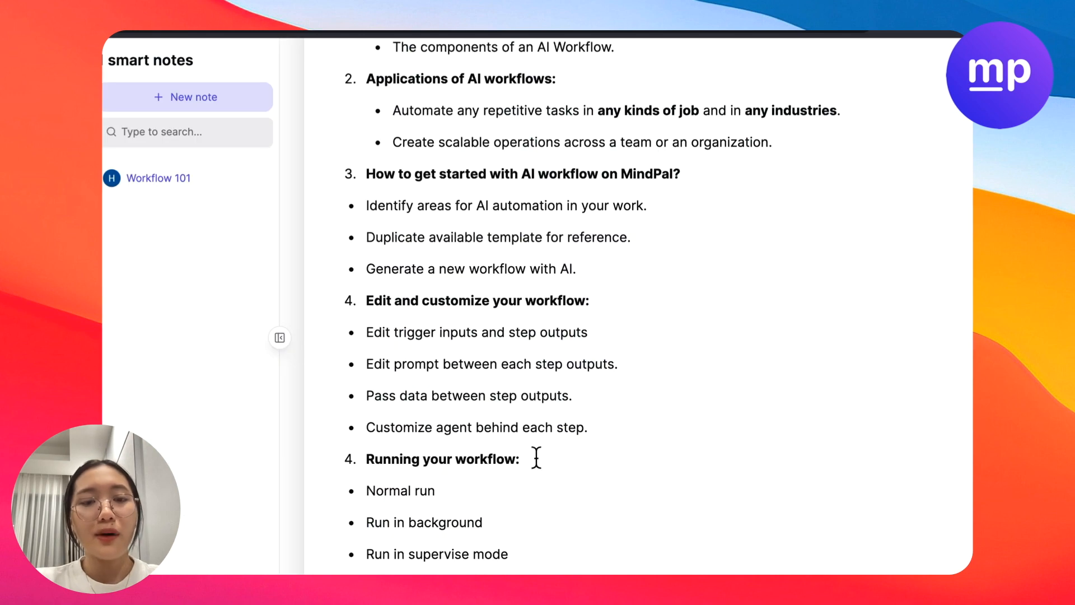
- Drag across the view toward the Workflow 101 note's Running your workflow section
left_click_drag(366, 300, 587, 427)
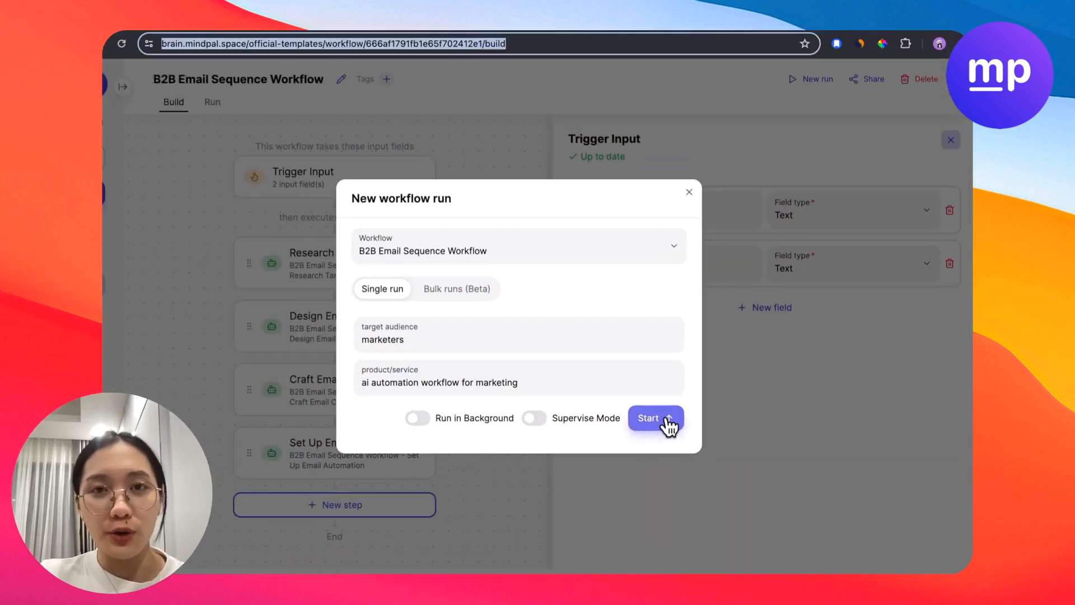
- Start the run for marketers and AI automation workflow for marketing, then scroll the research report thread
left_click(656, 419)
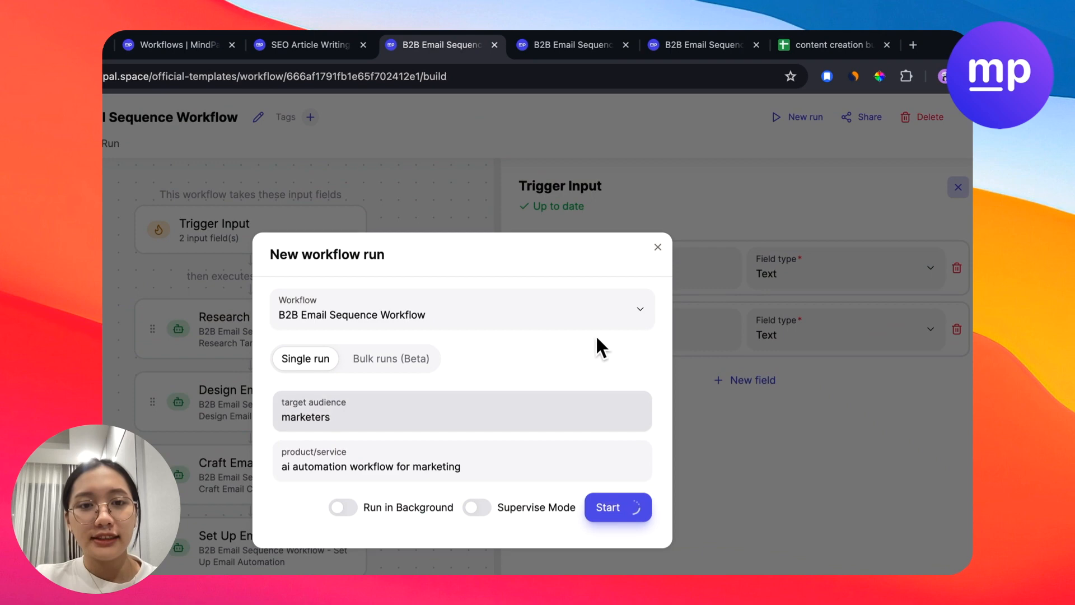
left_click(618, 507)
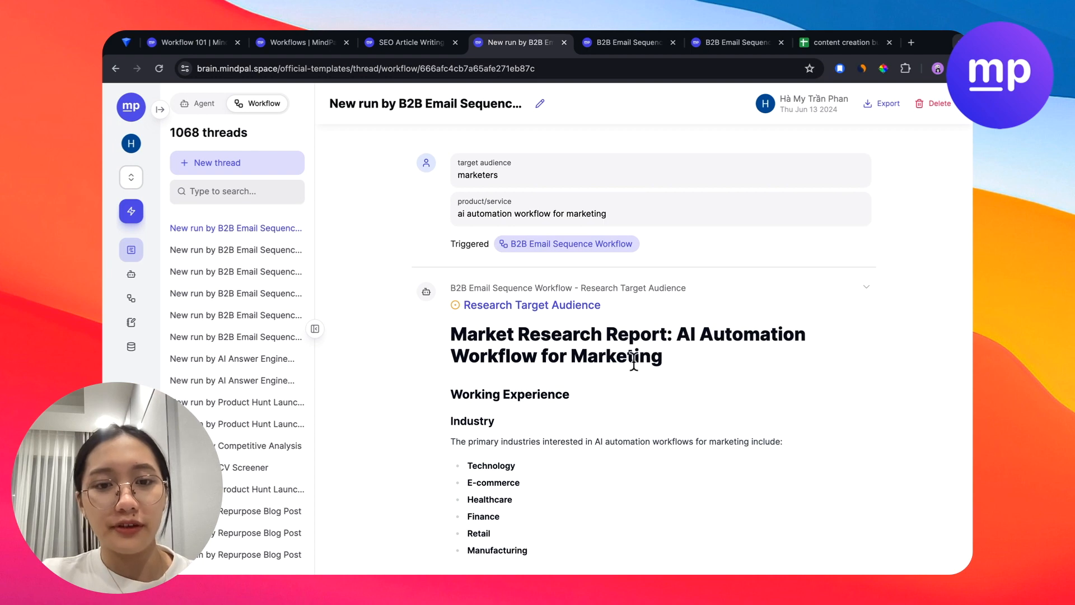
scroll("down", 3)
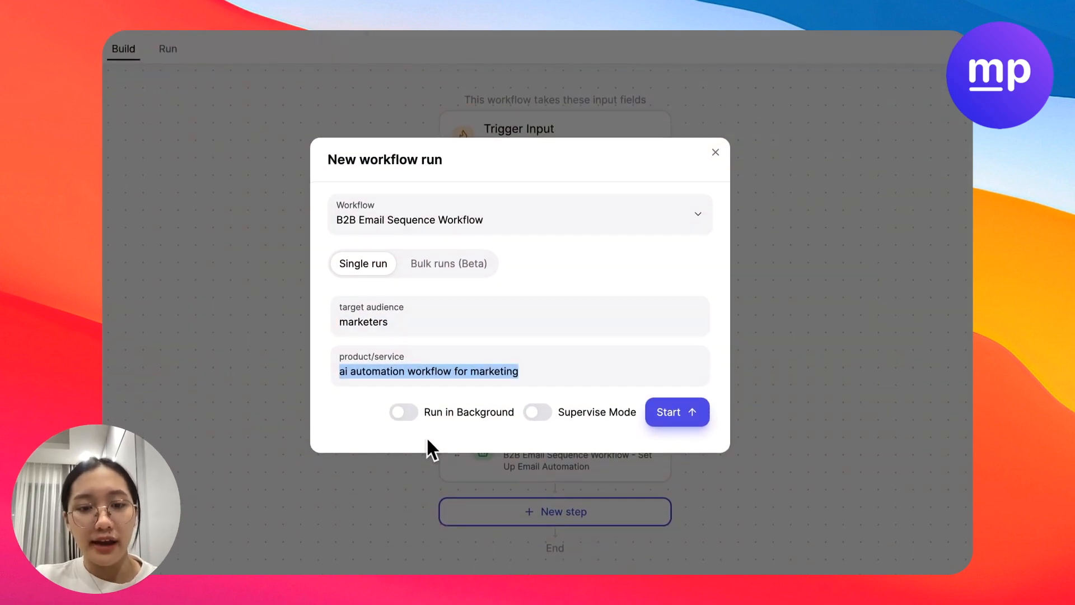
- Start a run with Run in Background enabled and view its thread of pending steps
left_click(404, 412)
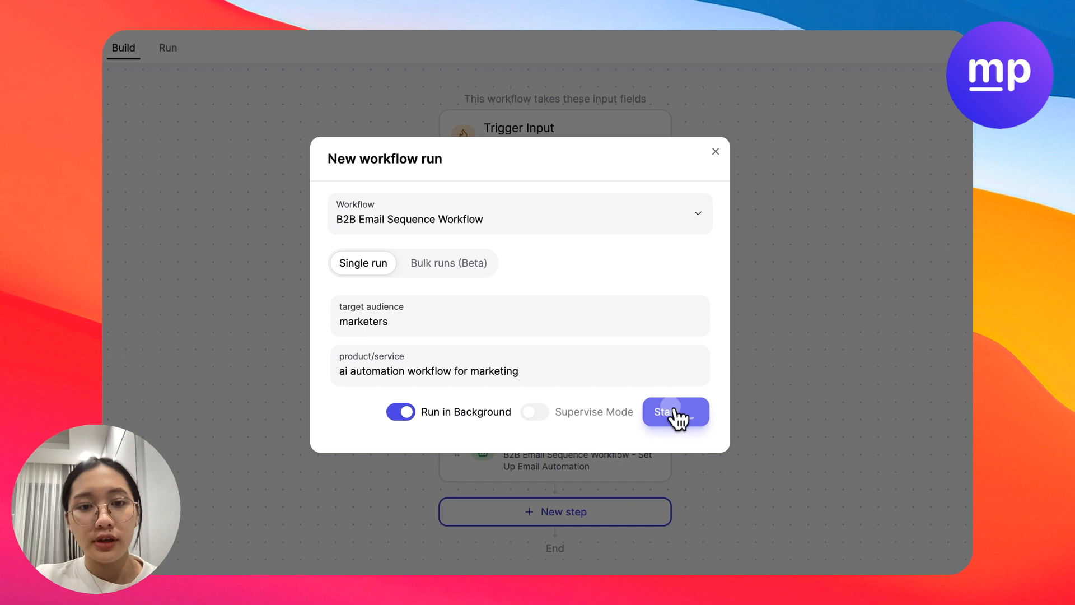
left_click(676, 411)
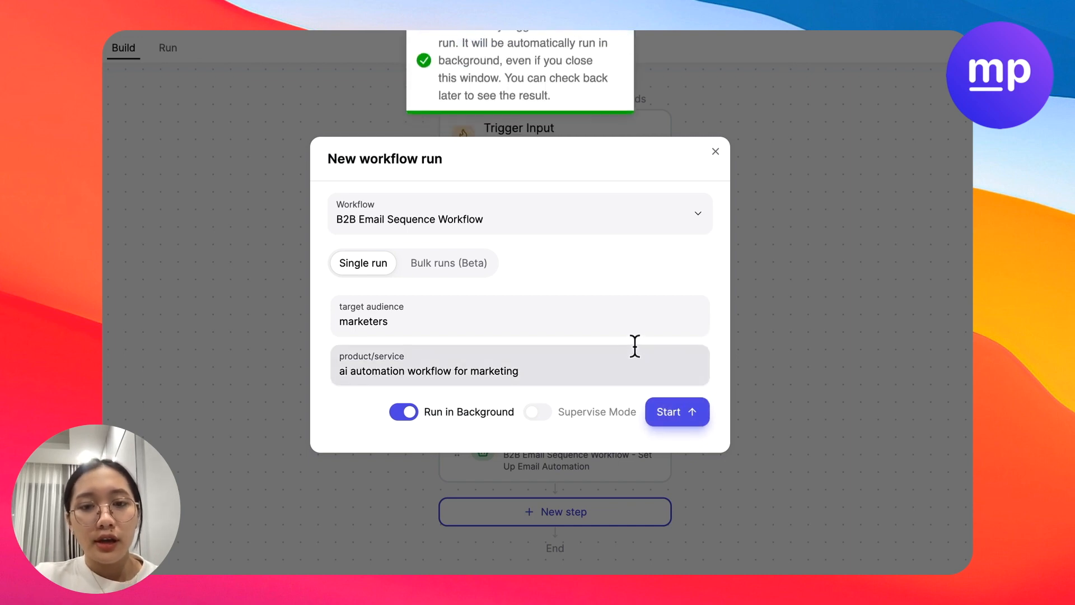
left_click(677, 411)
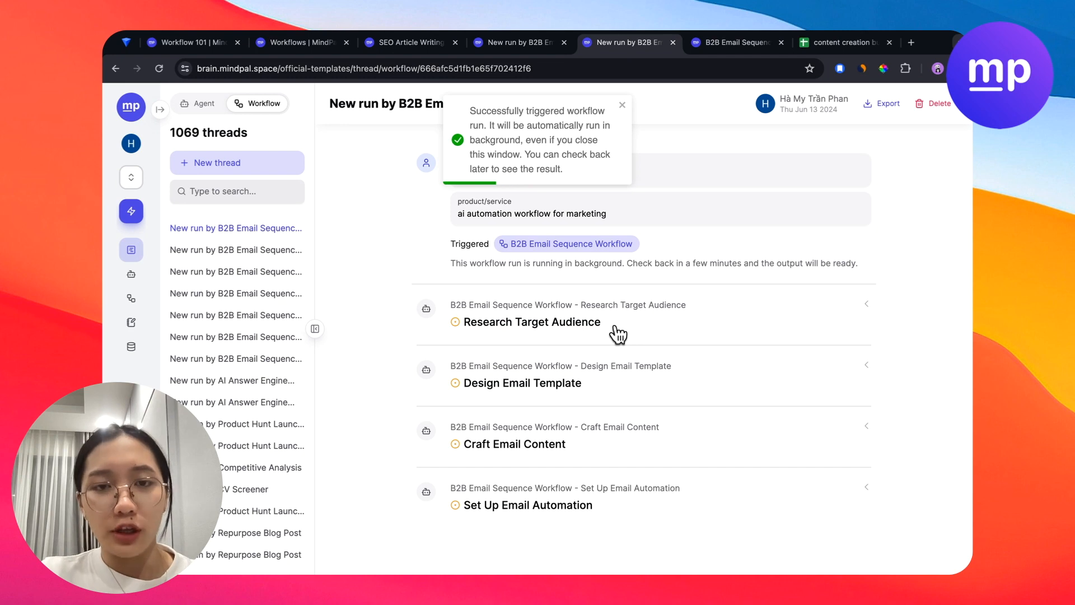
left_click(622, 105)
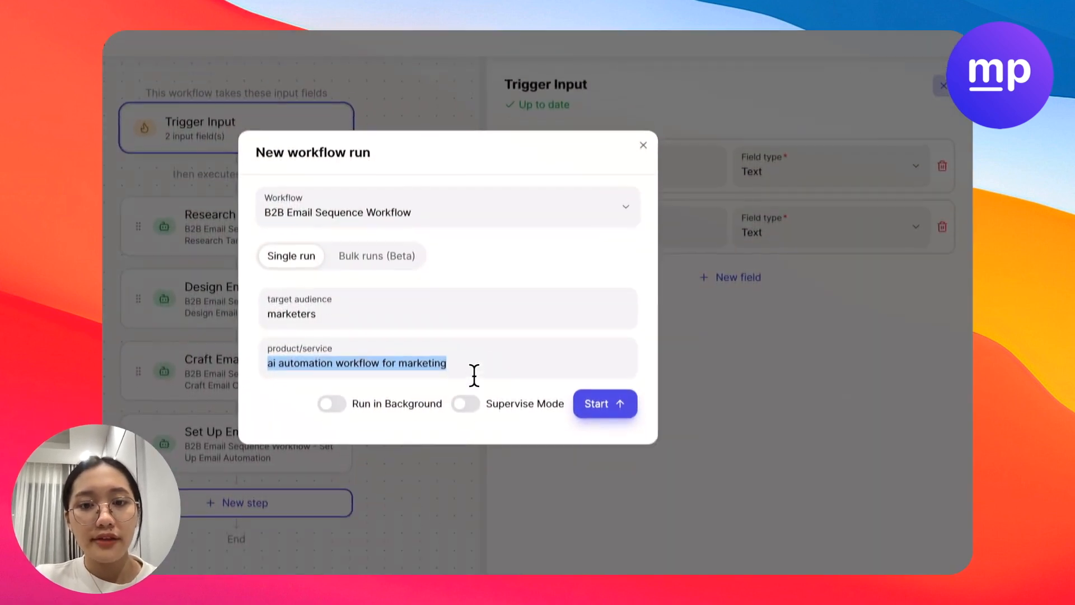
- Launch a run with Supervise Mode on and approve the Research Target Audience step
left_click(464, 394)
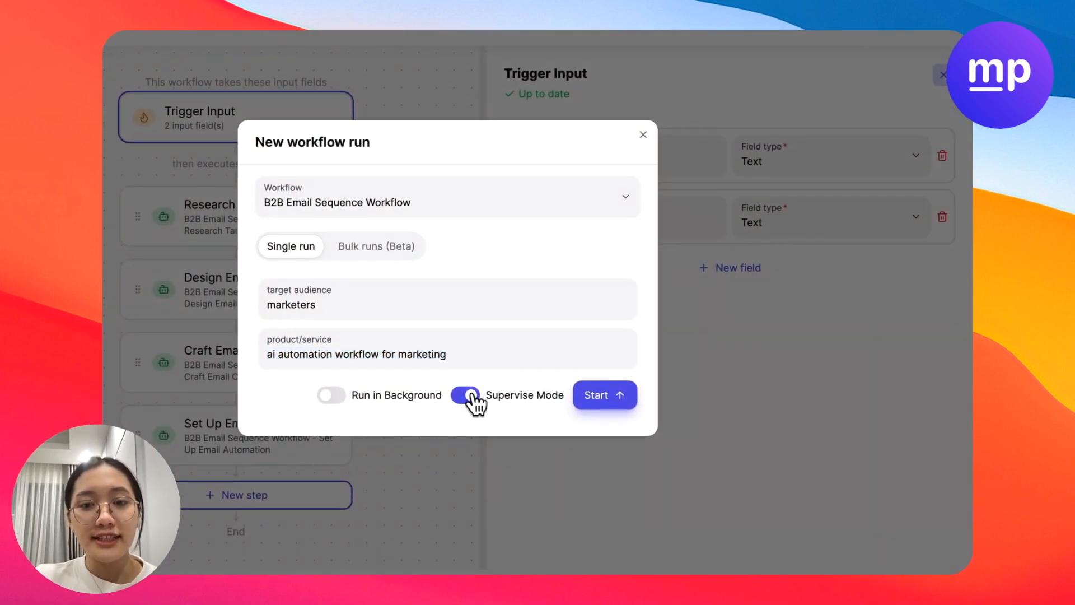
left_click(604, 395)
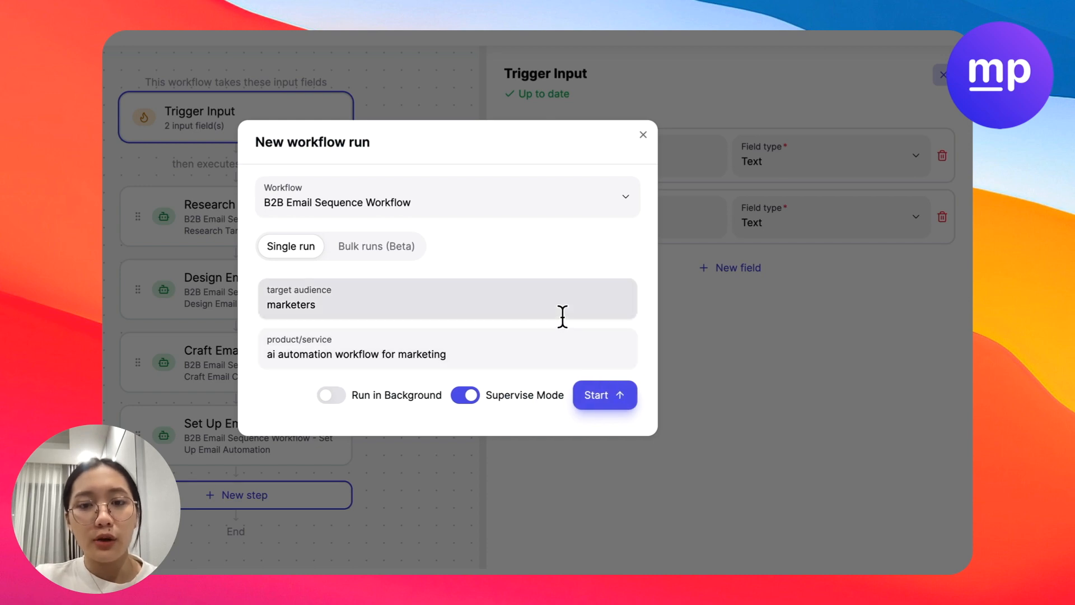
left_click(604, 395)
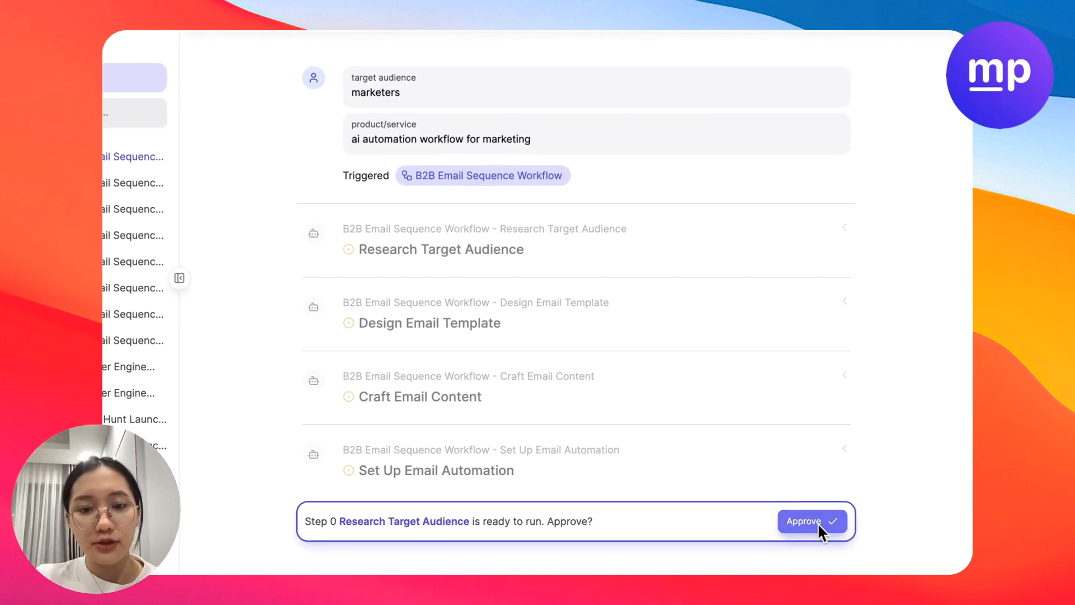
left_click(812, 521)
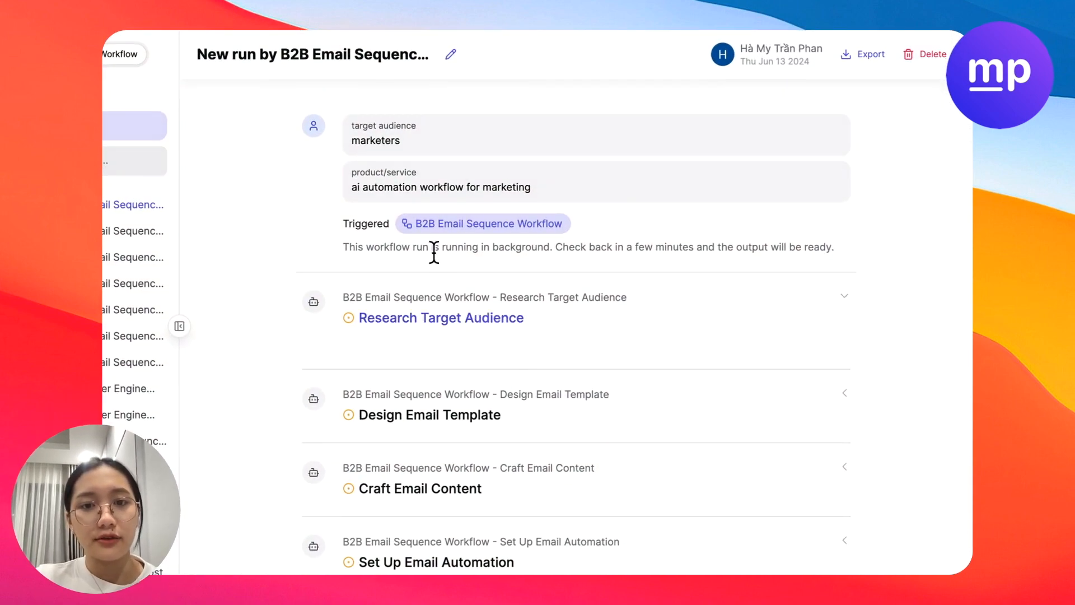
- Expand and scroll through the Research Target Audience report, then approve it
left_click(441, 318)
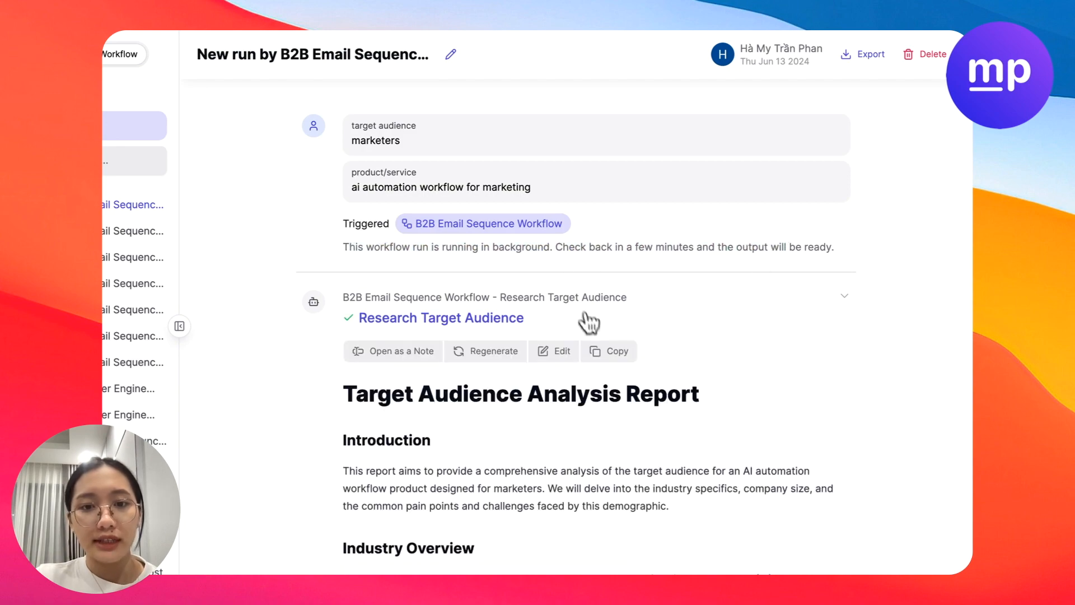
scroll("down", 3)
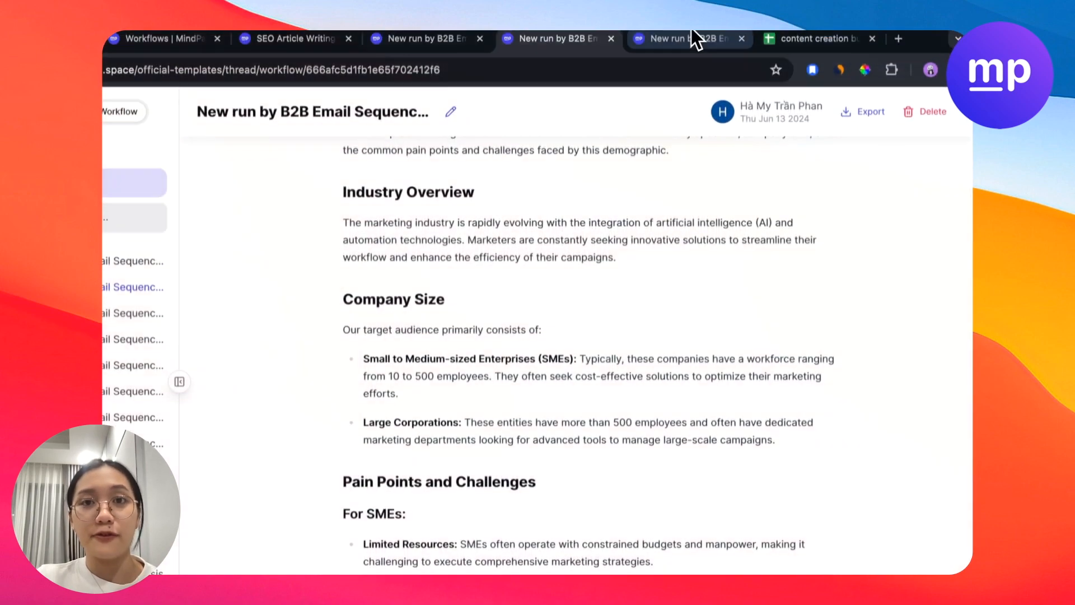
scroll("down", 3)
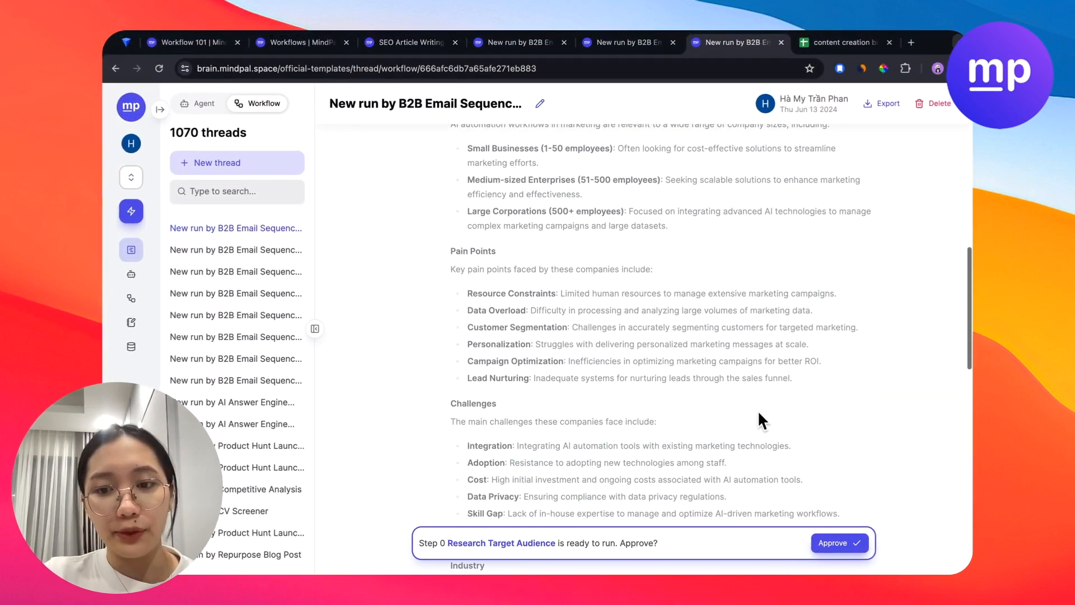
scroll("down", 3)
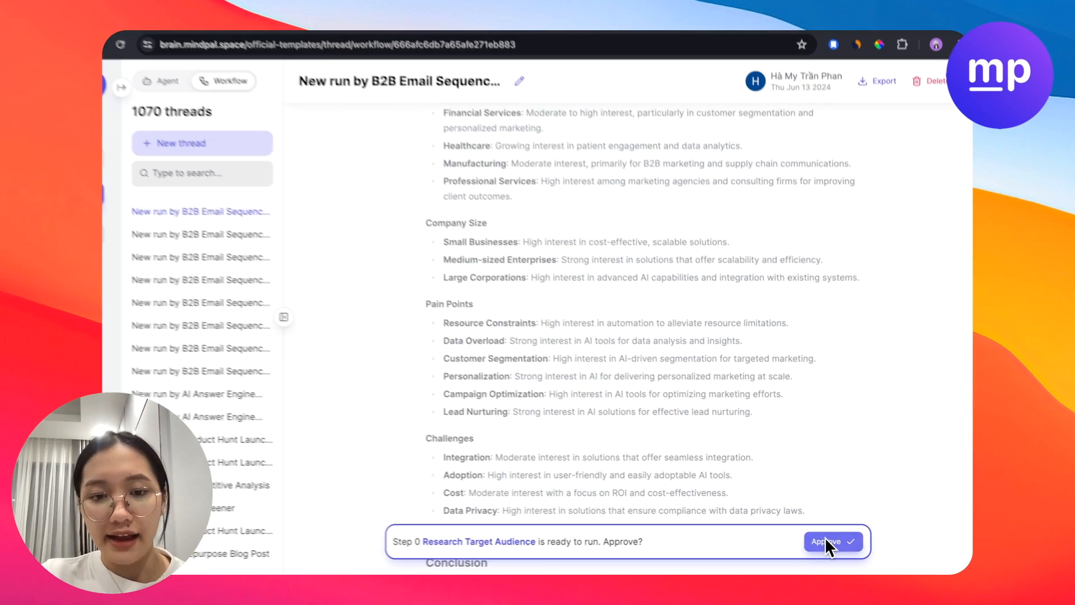
left_click(829, 540)
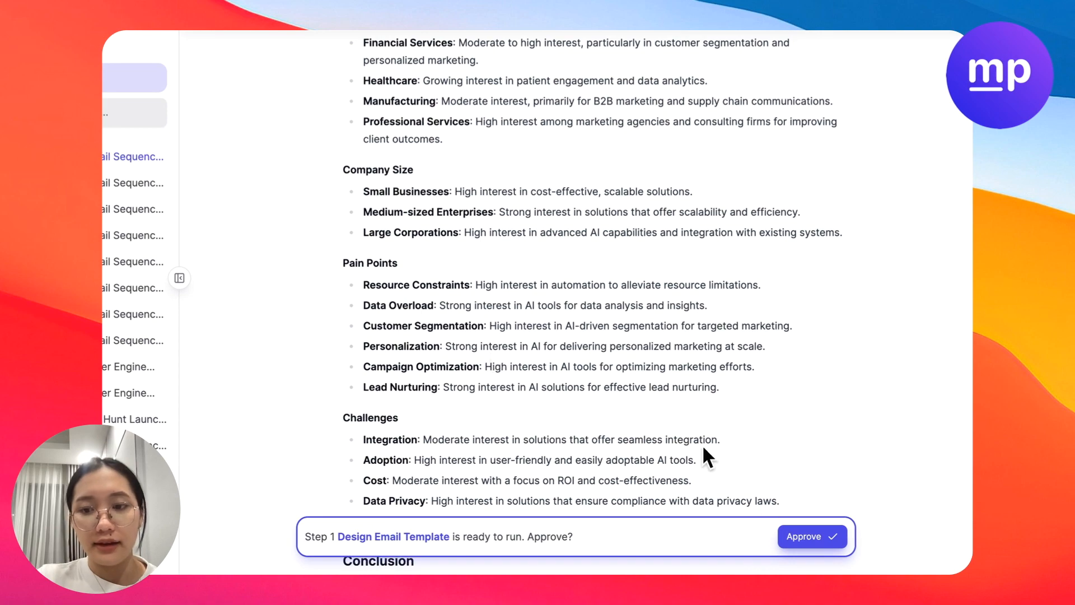
left_click(812, 537)
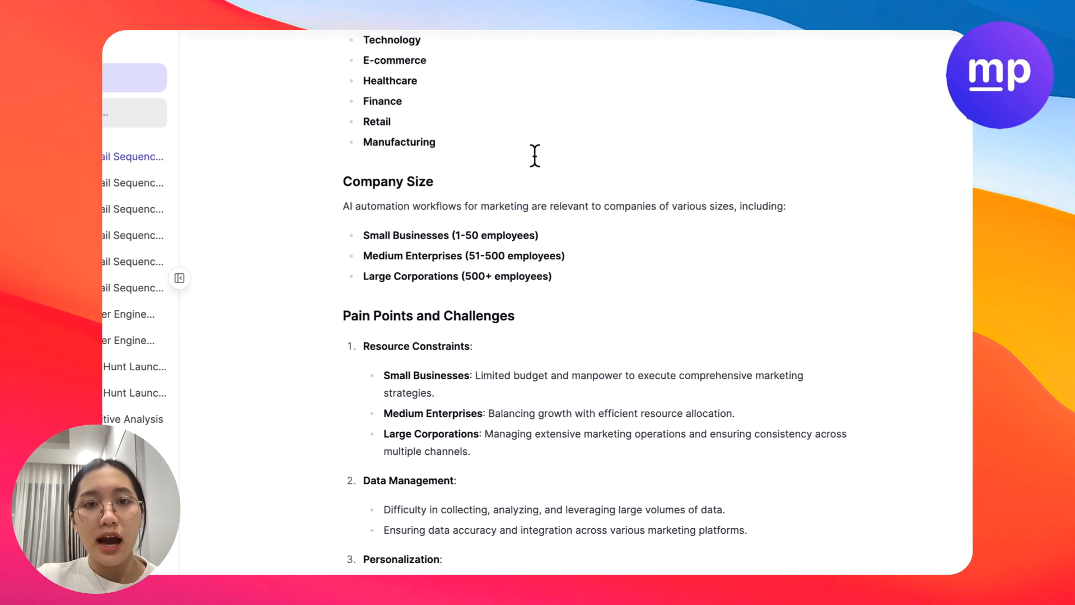
left_click(493, 282)
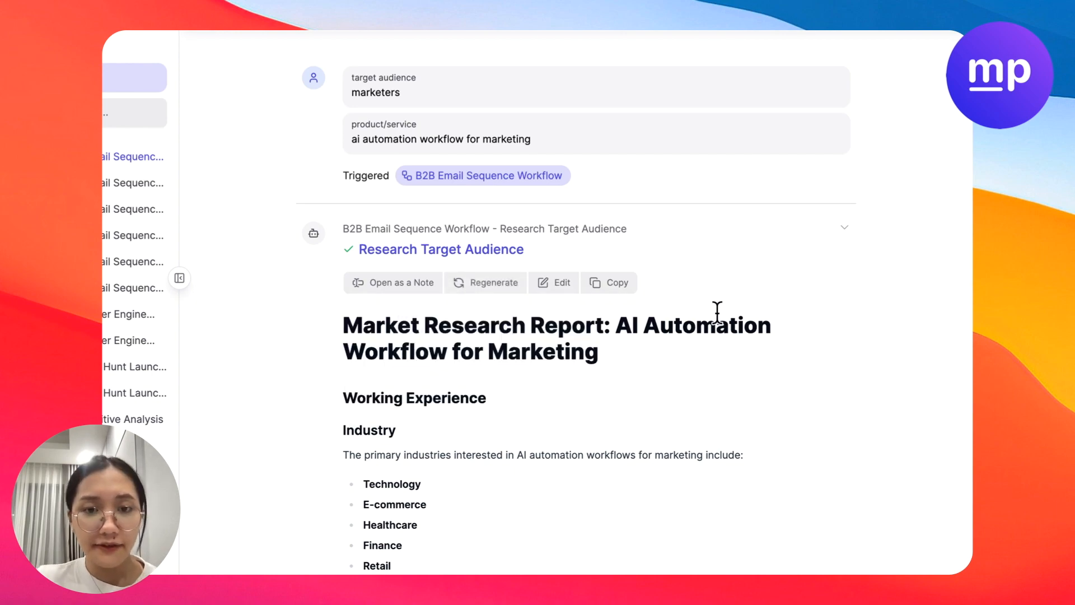
mouse_move(492, 293)
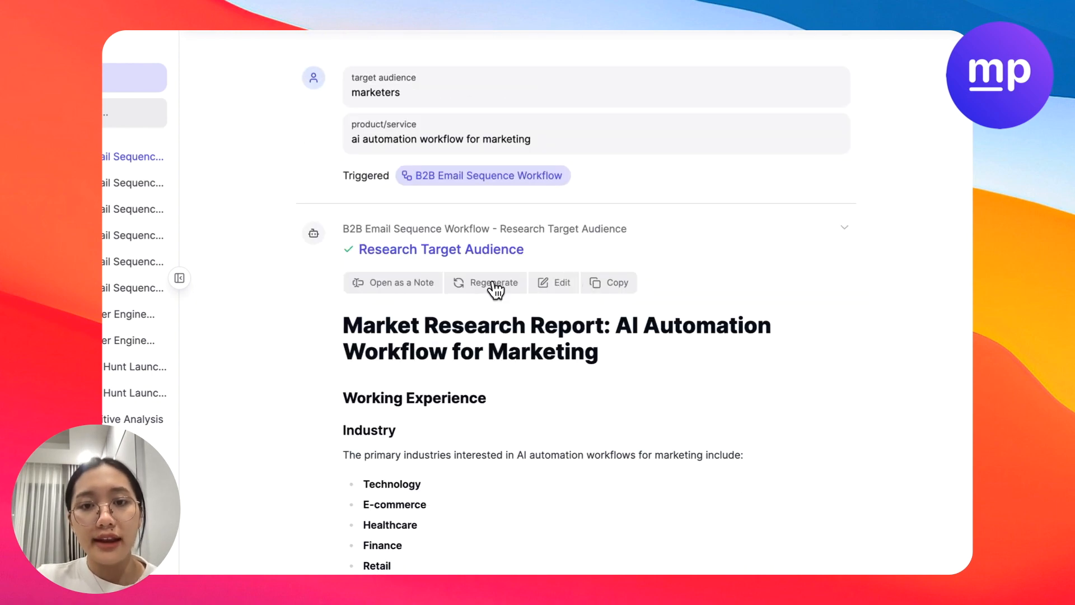
- Request regeneration of the market research report, entering 'detaile' as the requirement
left_click(492, 282)
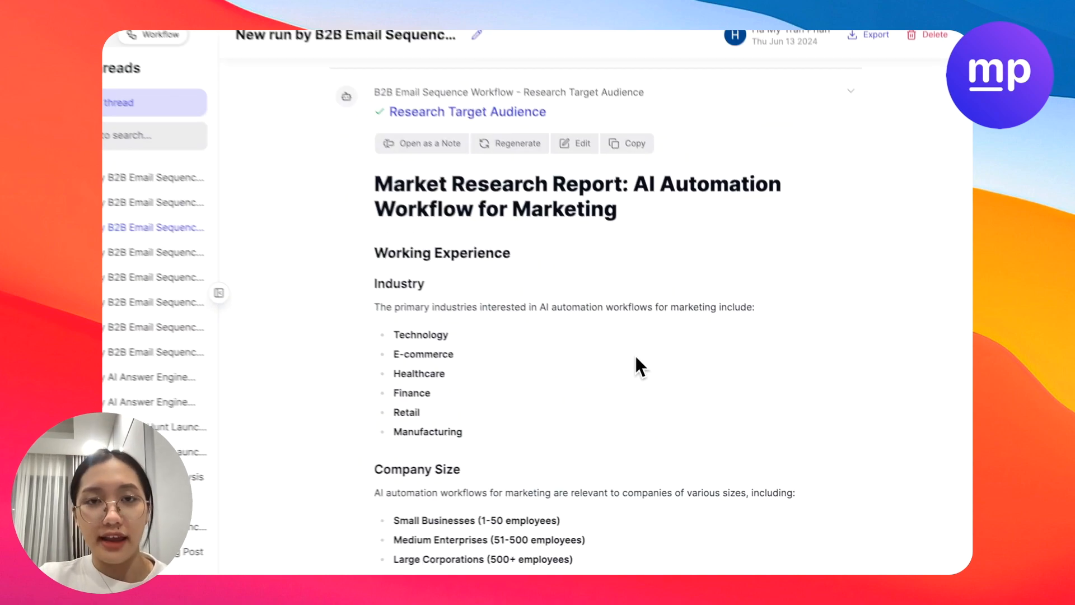
left_click(509, 143)
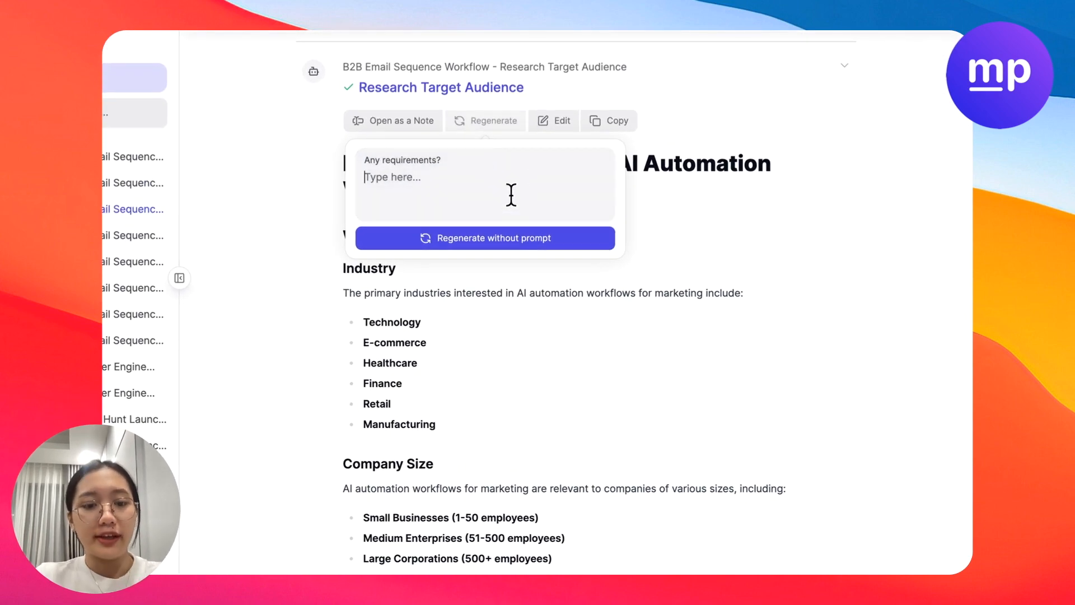
type("detaile")
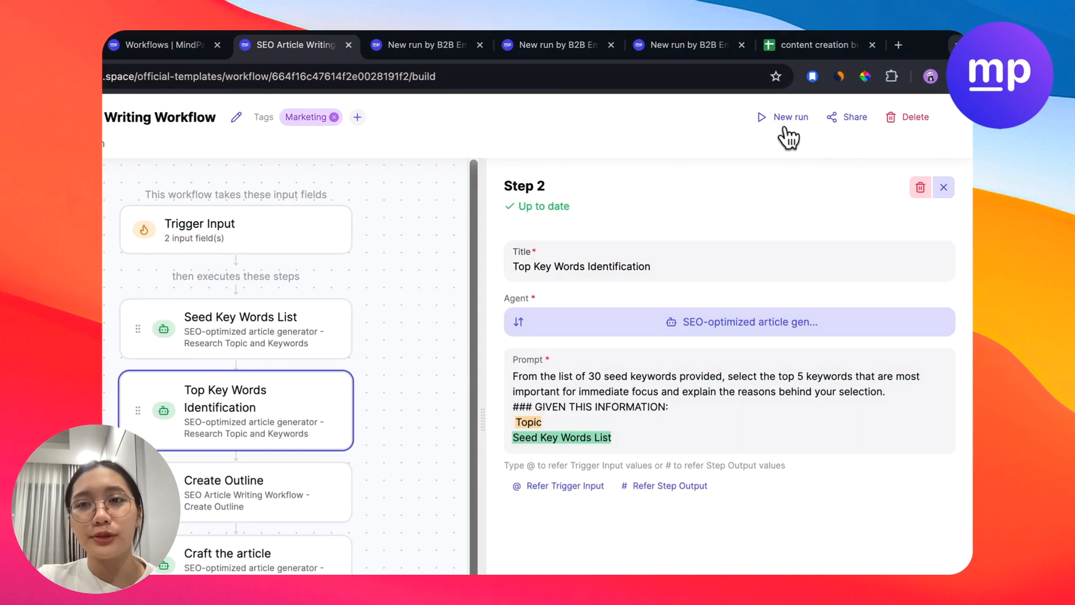
- Start a new bulk run of the SEO workflow and begin uploading the topics CSV
left_click(790, 117)
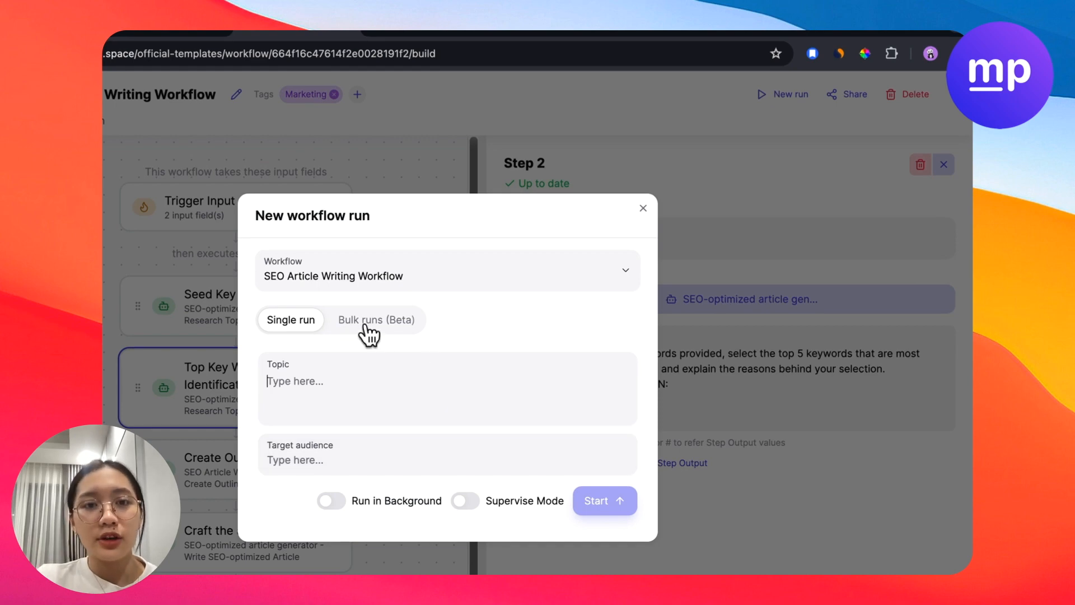
left_click(376, 319)
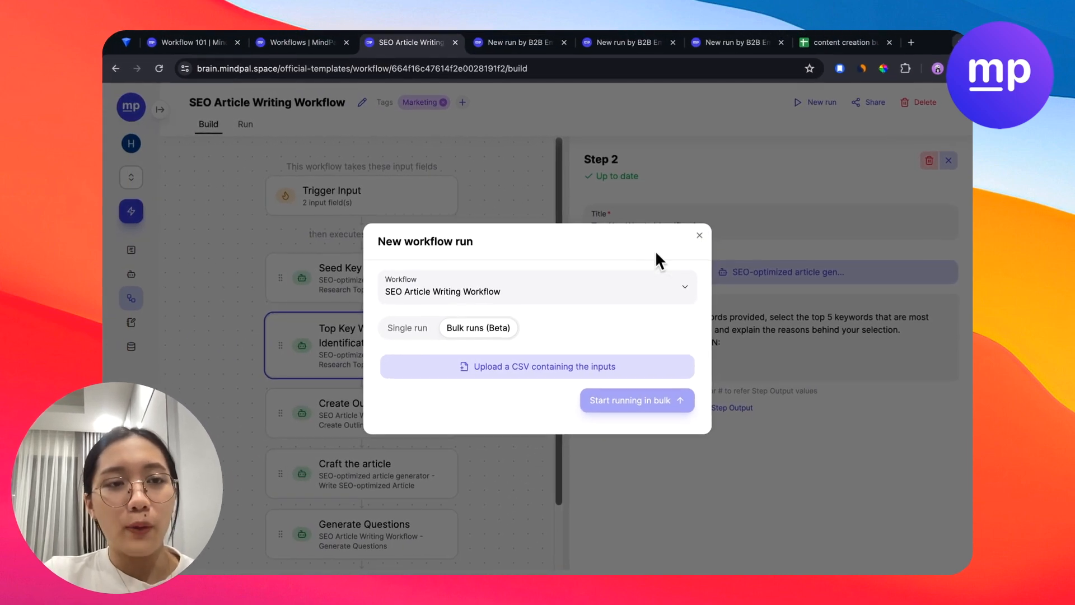
mouse_move(644, 266)
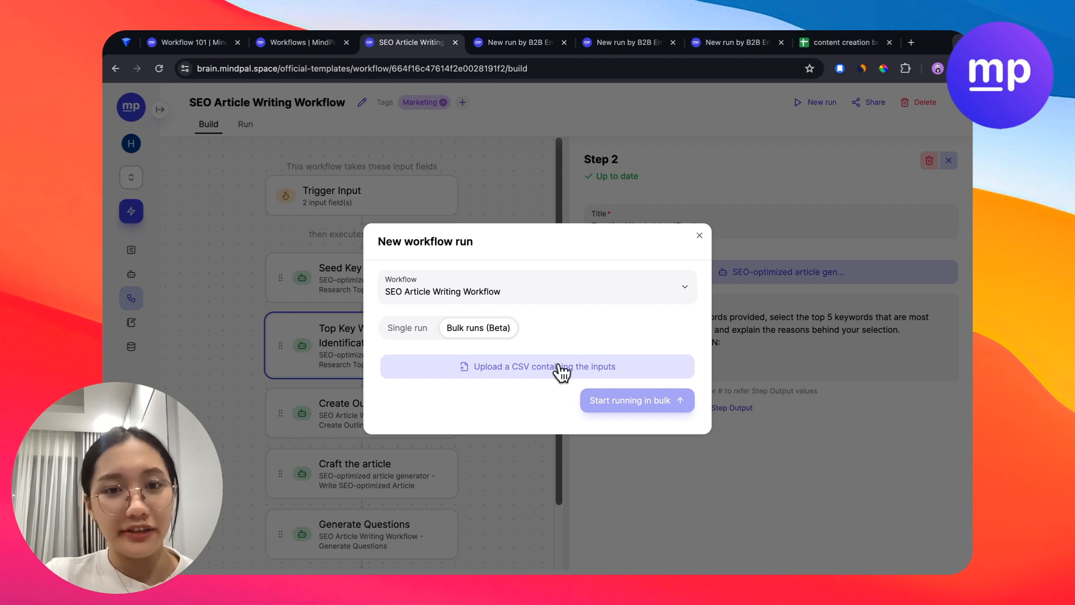
mouse_move(781, 148)
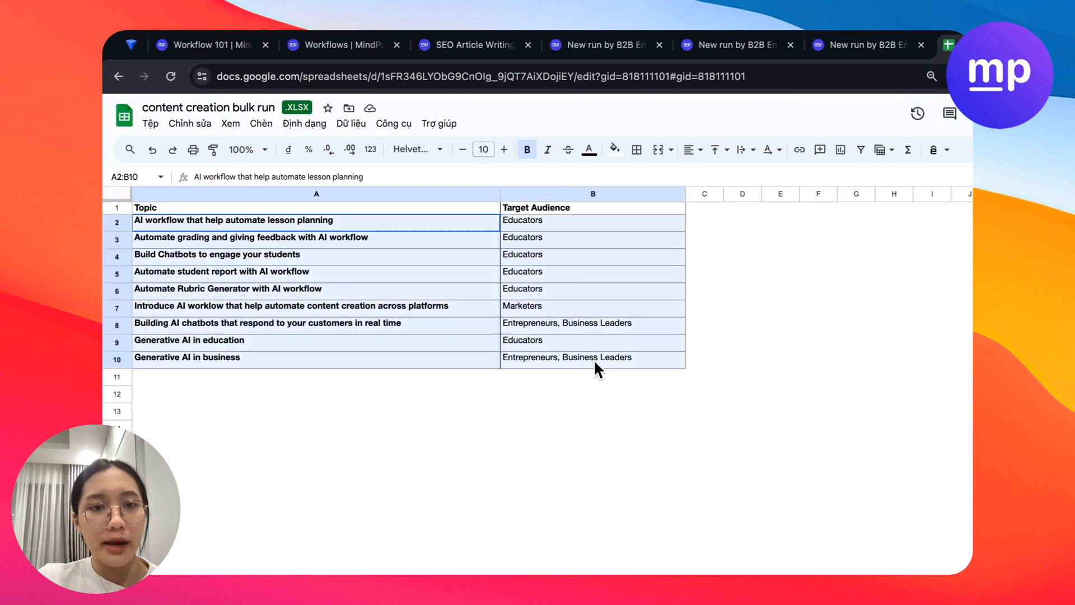
left_click(150, 124)
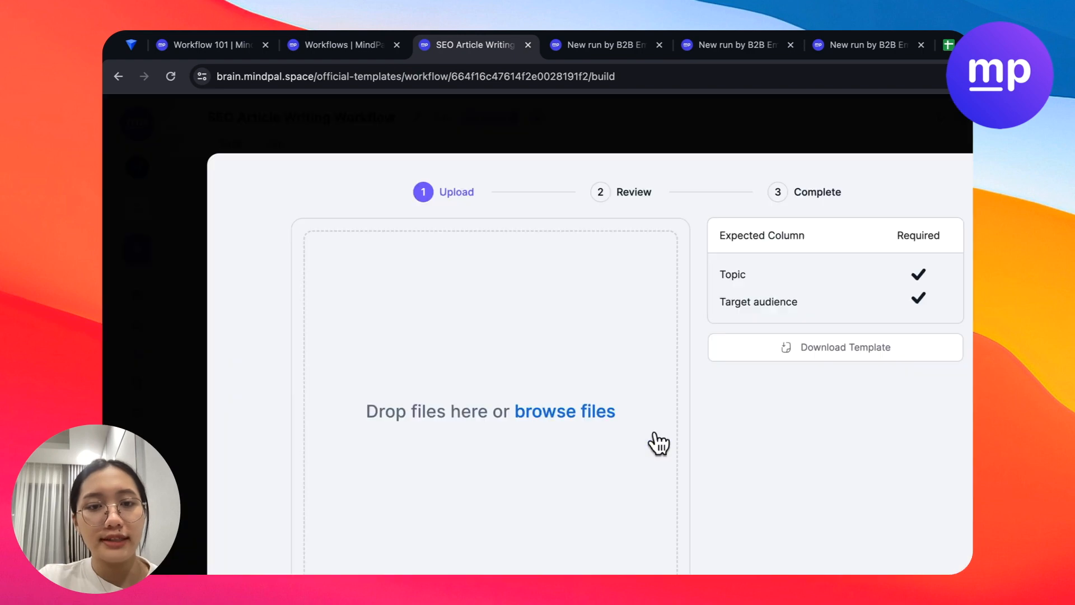
mouse_move(570, 415)
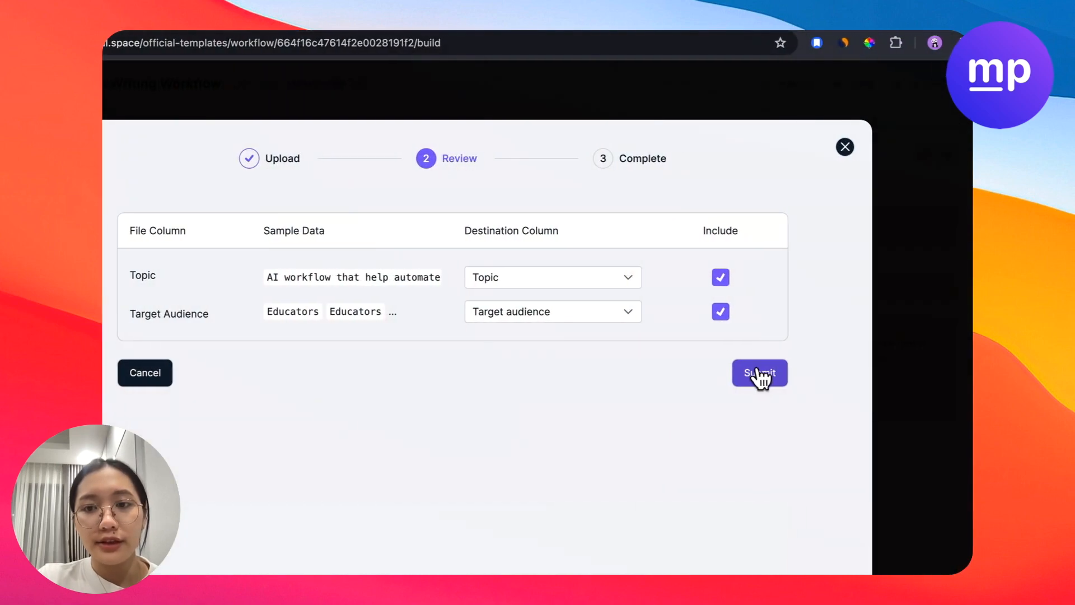
- Confirm the column mapping, run the workflow for every CSV row, and view the runs table
left_click(760, 373)
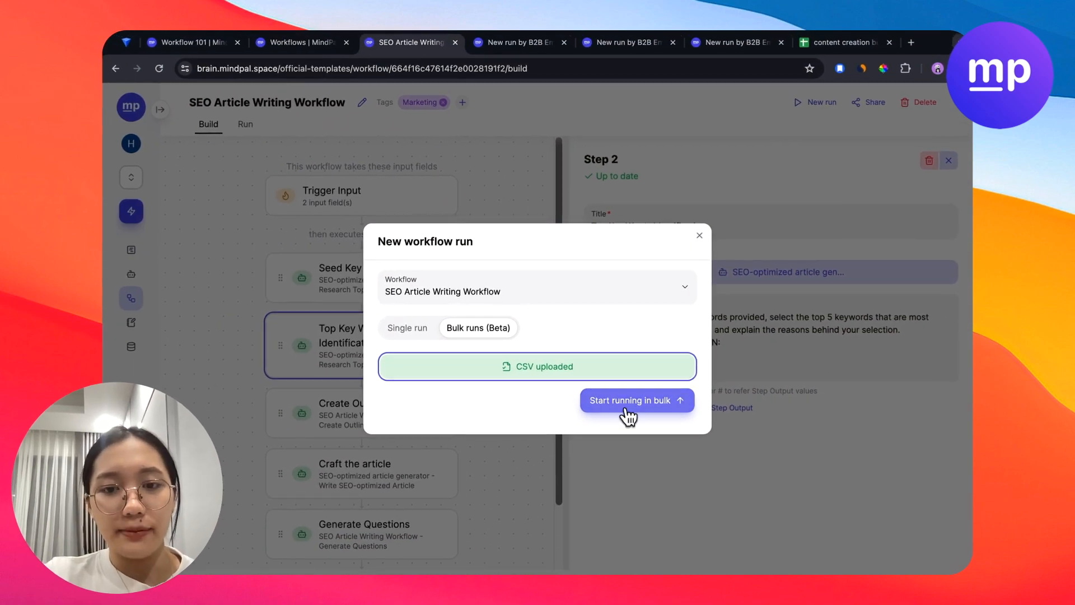
left_click(637, 399)
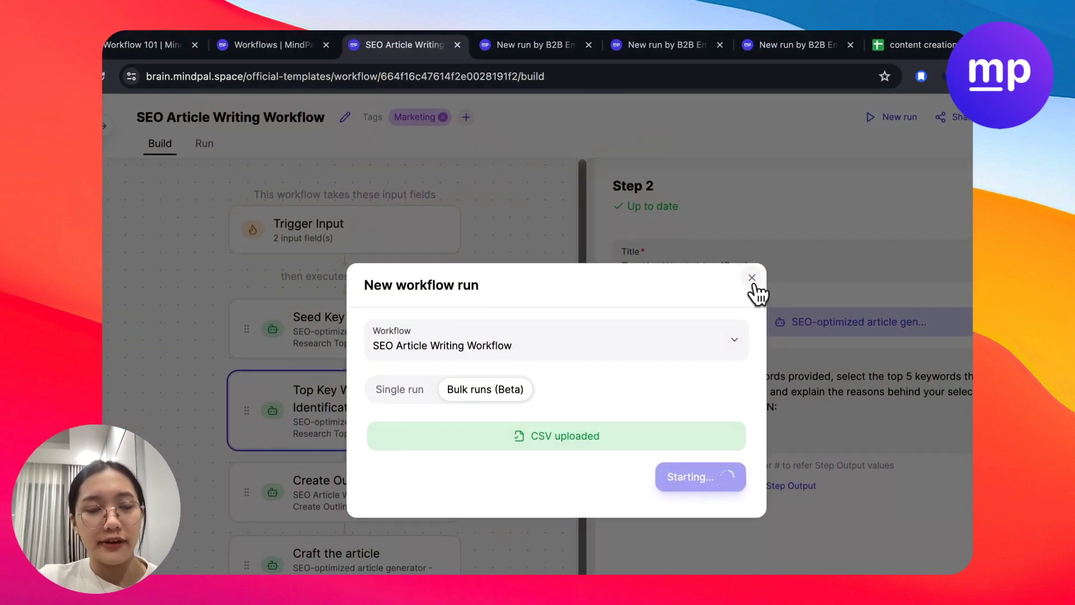
left_click(752, 277)
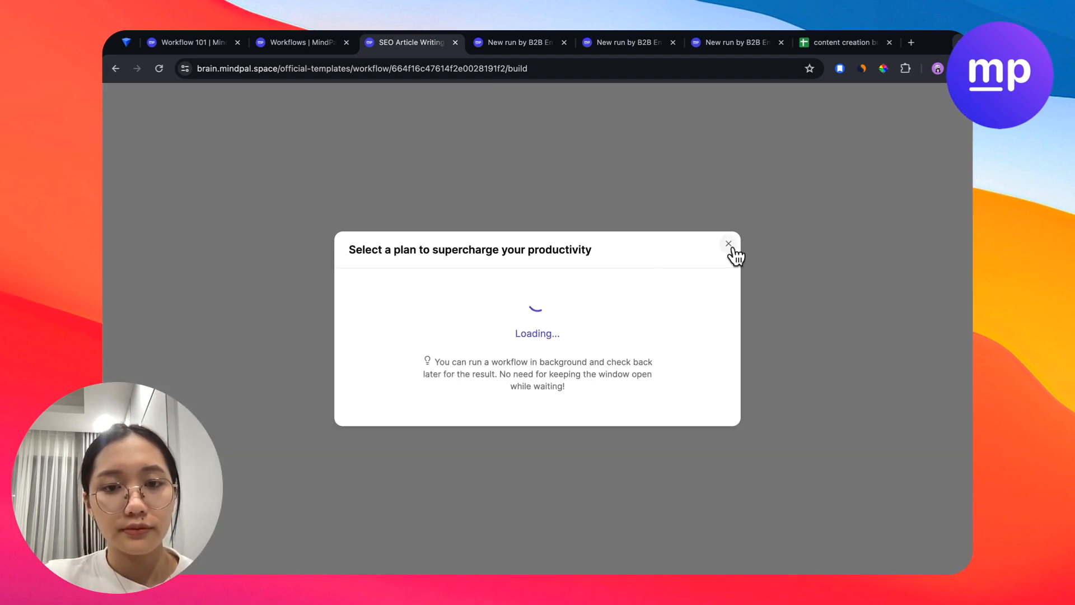
left_click(728, 243)
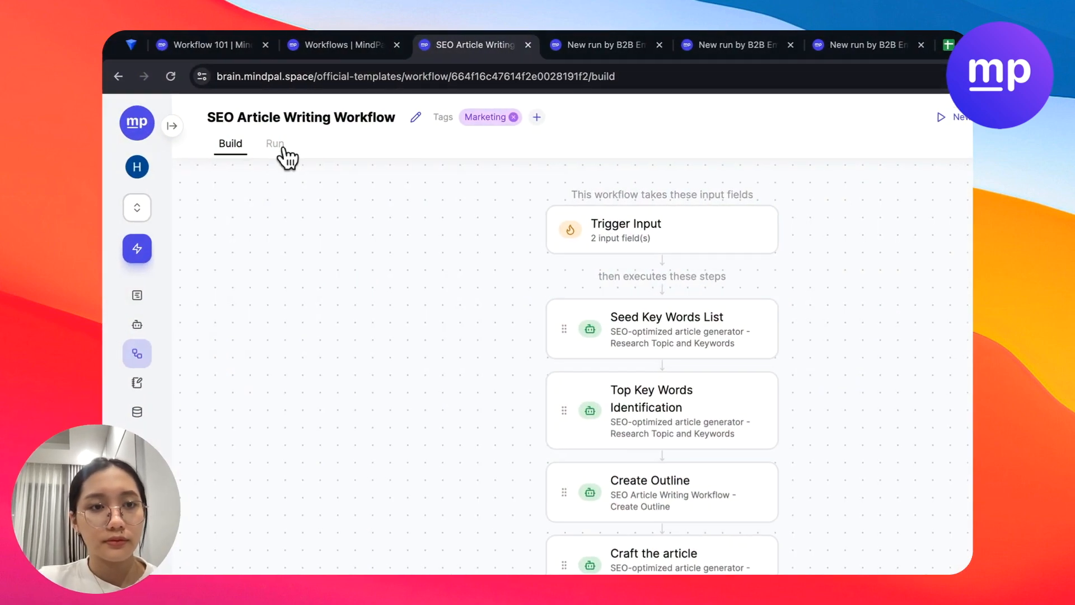
left_click(274, 143)
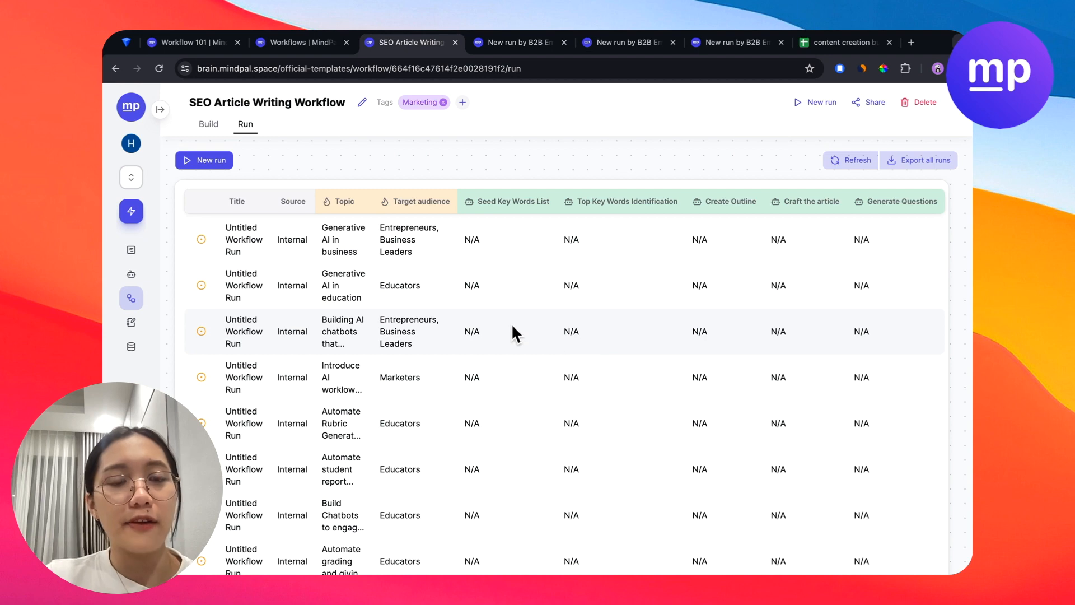
- Scroll through the nine bulk-run results, closing one run's details on the way
scroll("down", 3)
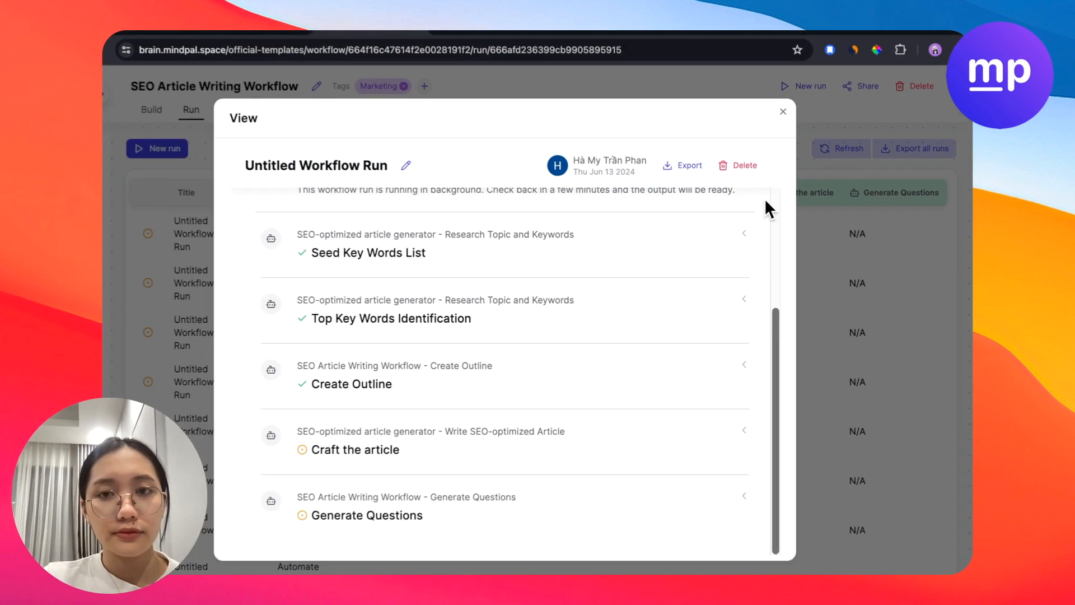
left_click(783, 111)
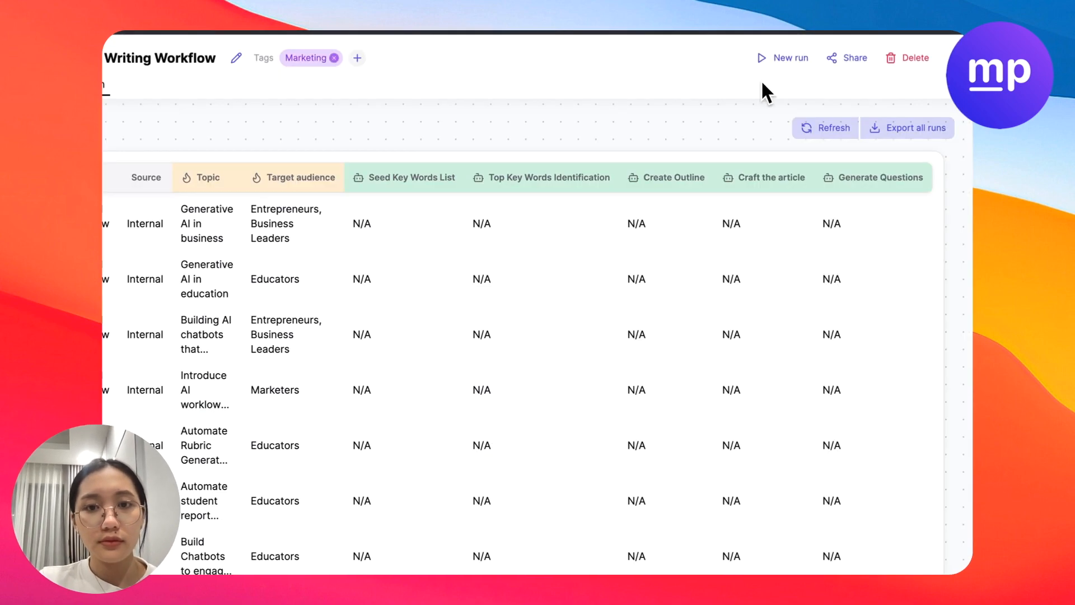
mouse_move(613, 475)
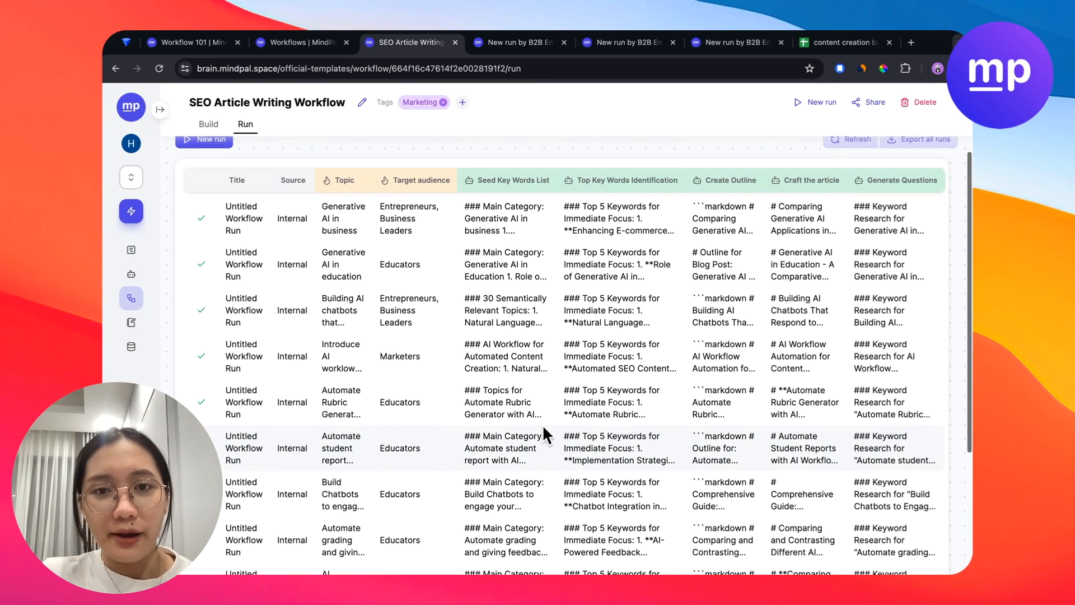
scroll("down", 3)
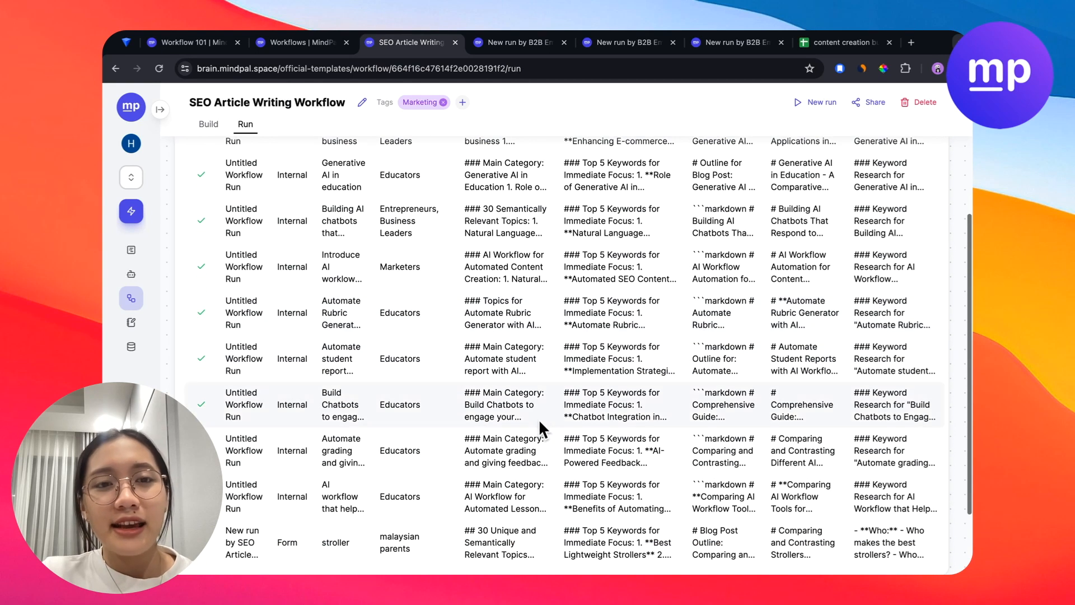
mouse_move(495, 403)
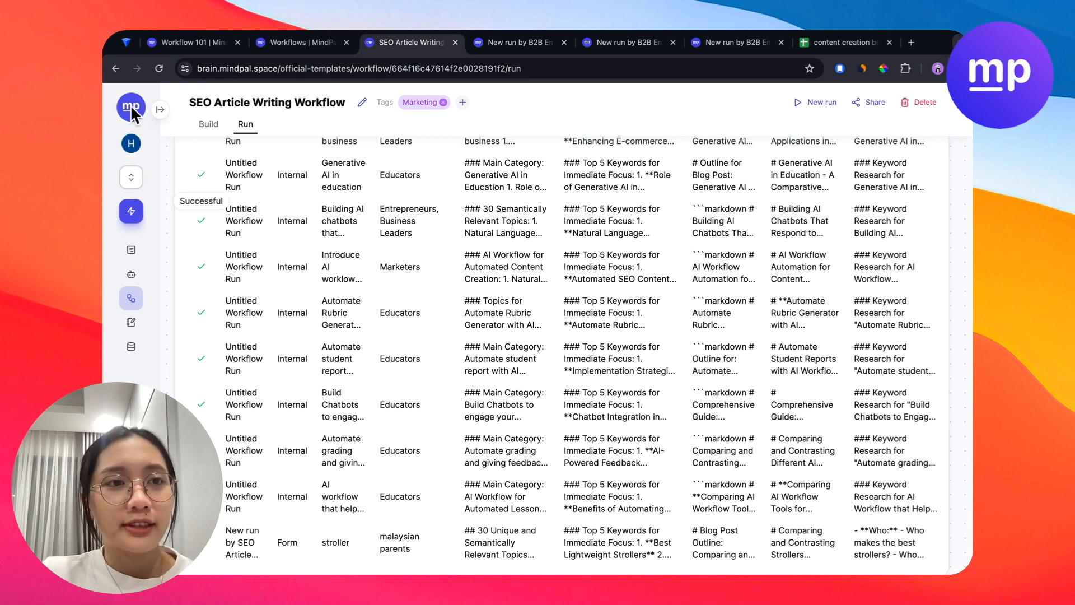
mouse_move(189, 42)
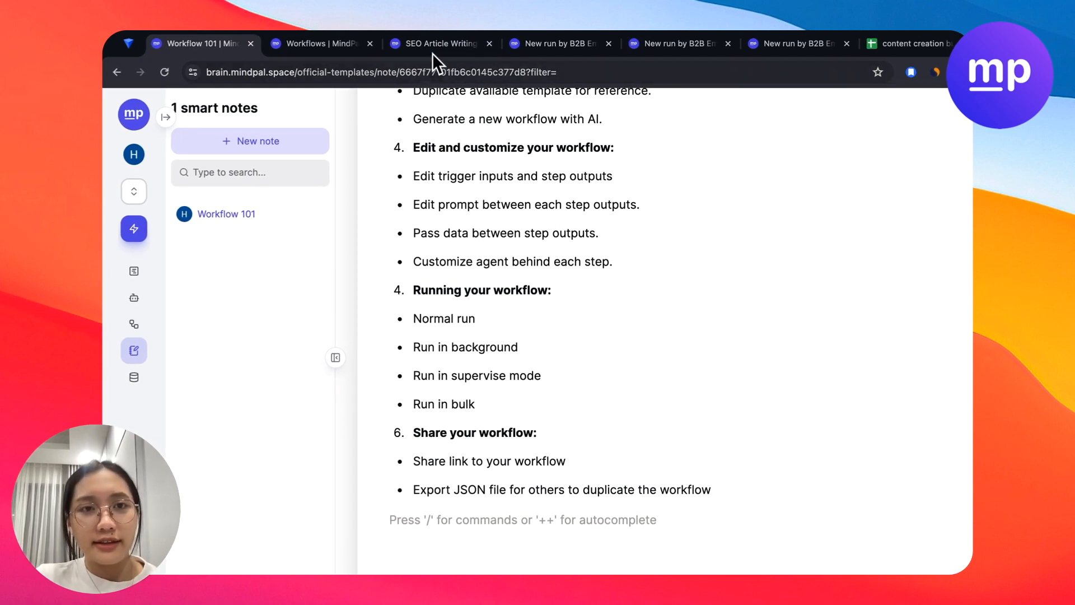
- Highlight the 'Running your workflow' and 'Share your workflow' sections of the Workflow 101 note
left_click(441, 43)
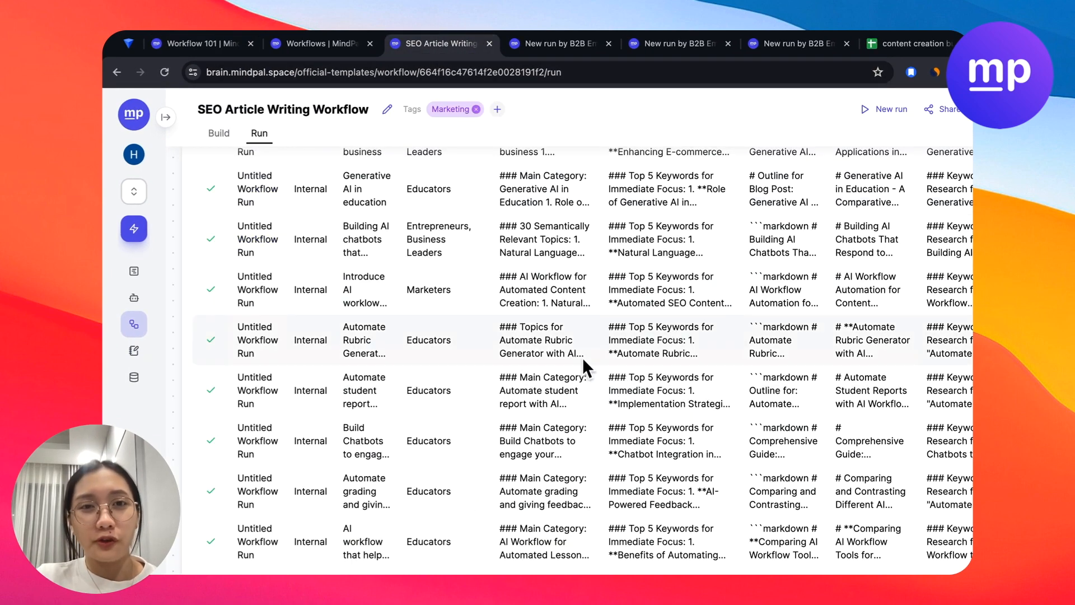
mouse_move(189, 53)
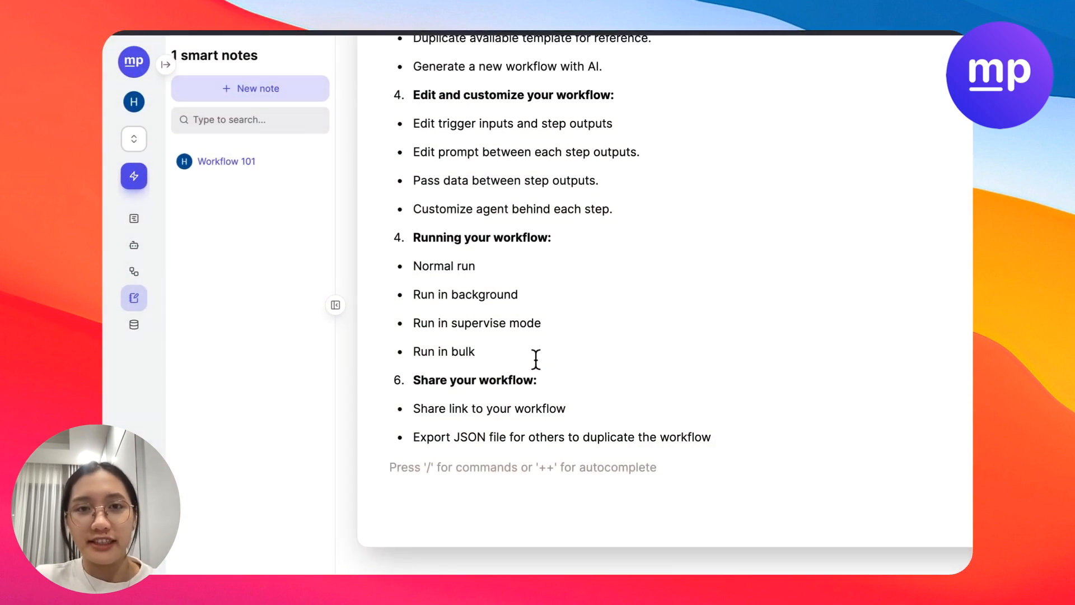
left_click_drag(413, 266, 475, 351)
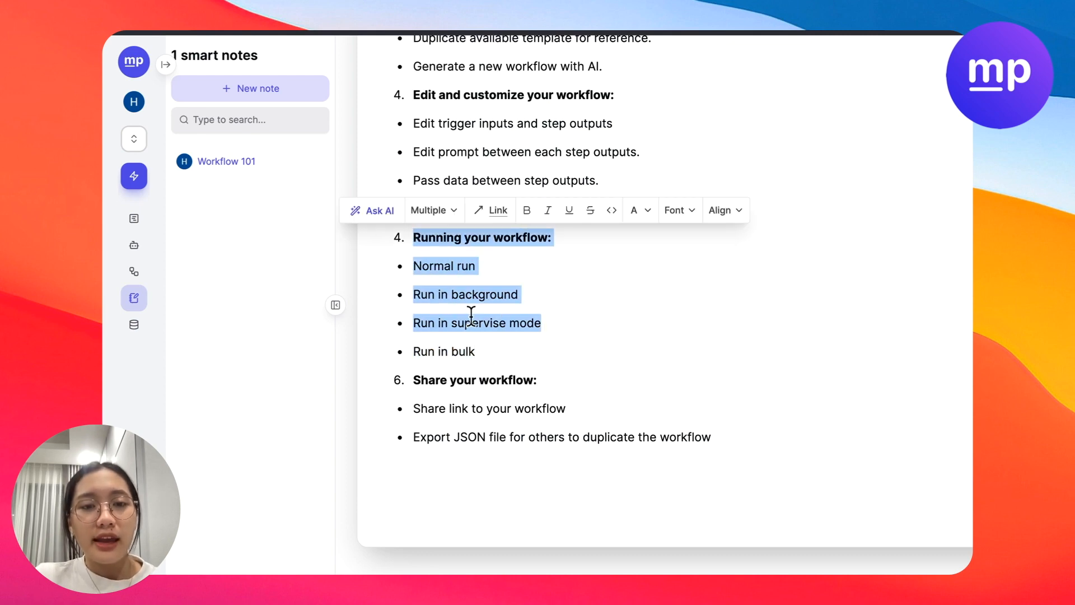
left_click_drag(470, 316, 501, 351)
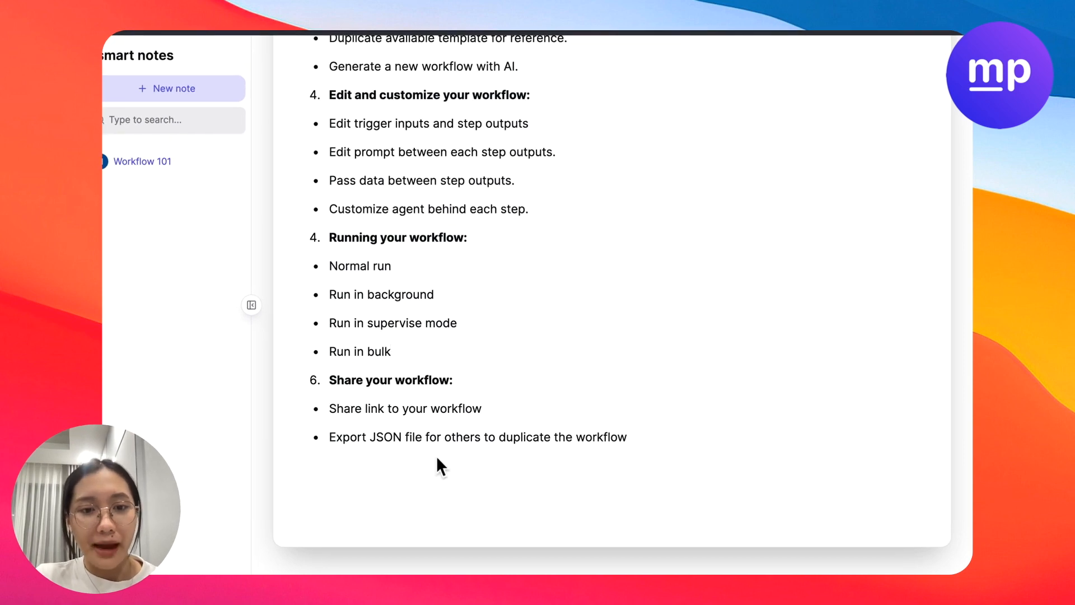
left_click_drag(329, 379, 634, 437)
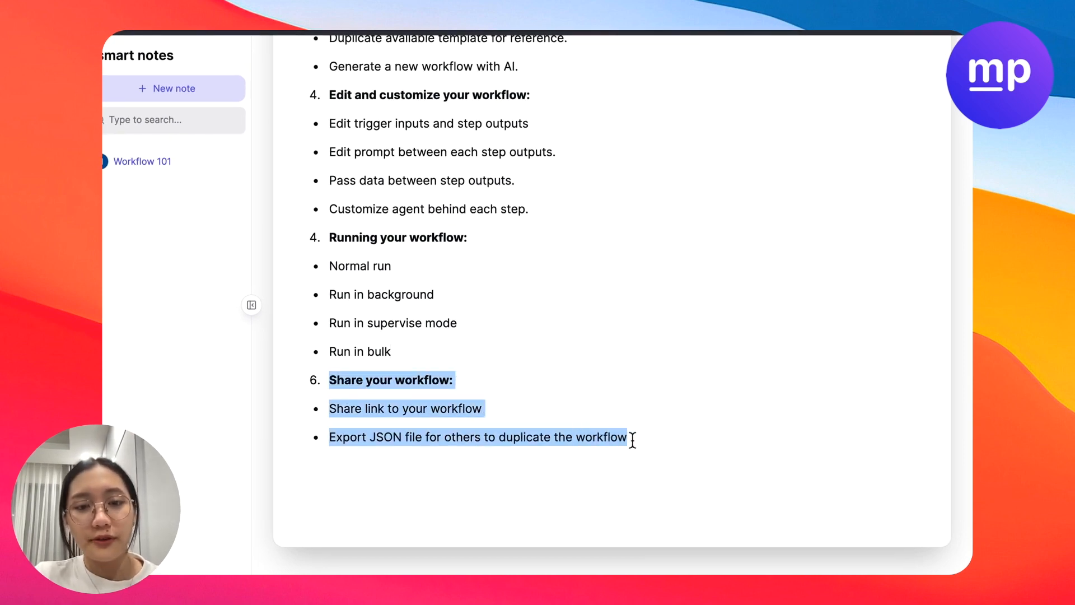
mouse_move(408, 426)
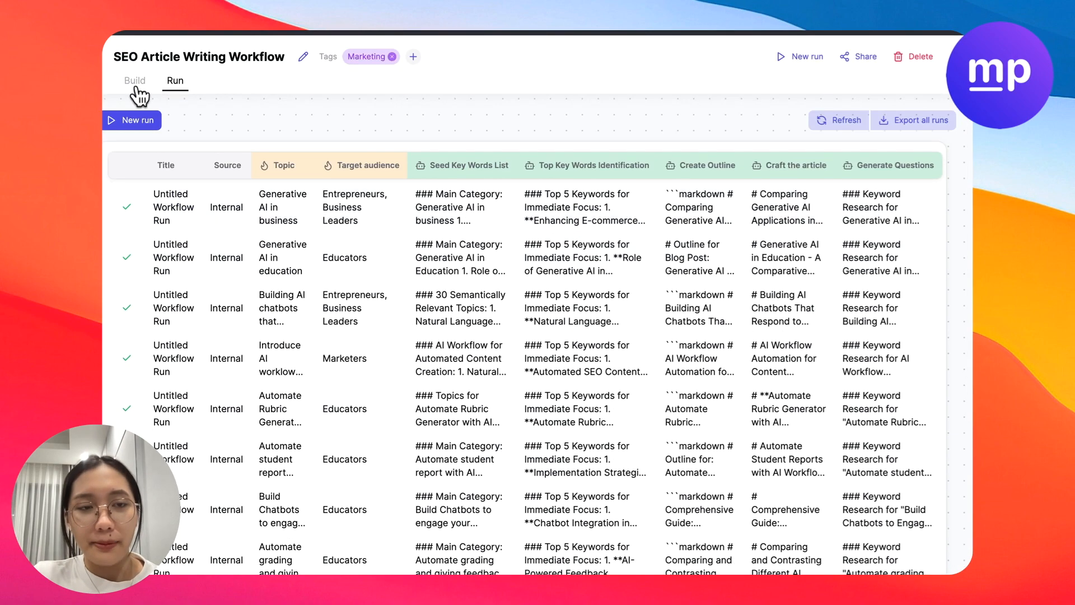
- Republish the SEO workflow as a form and copy its sharable link
left_click(866, 56)
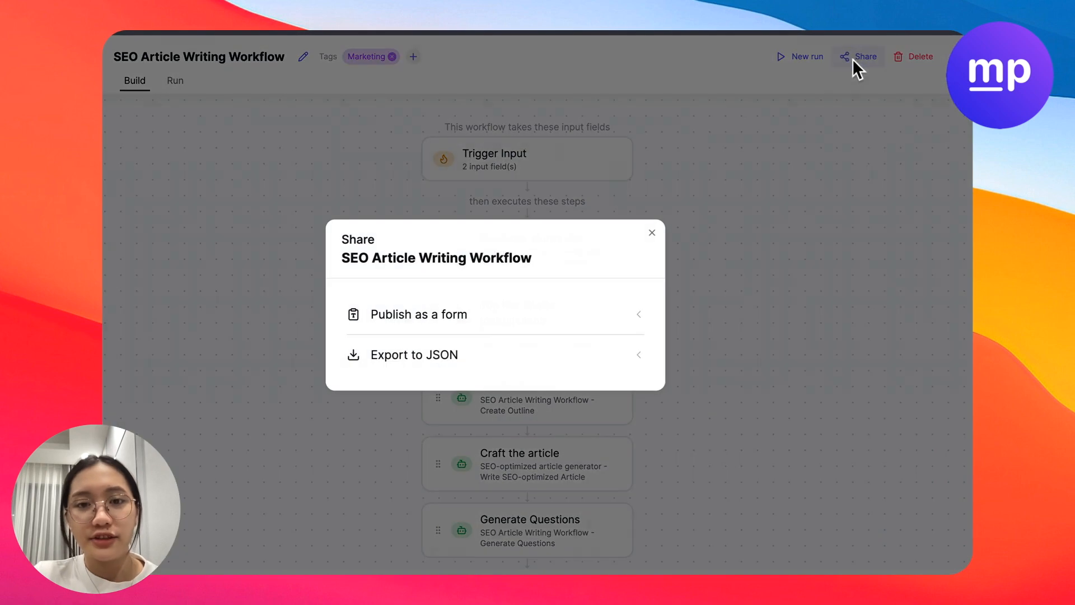
left_click(419, 314)
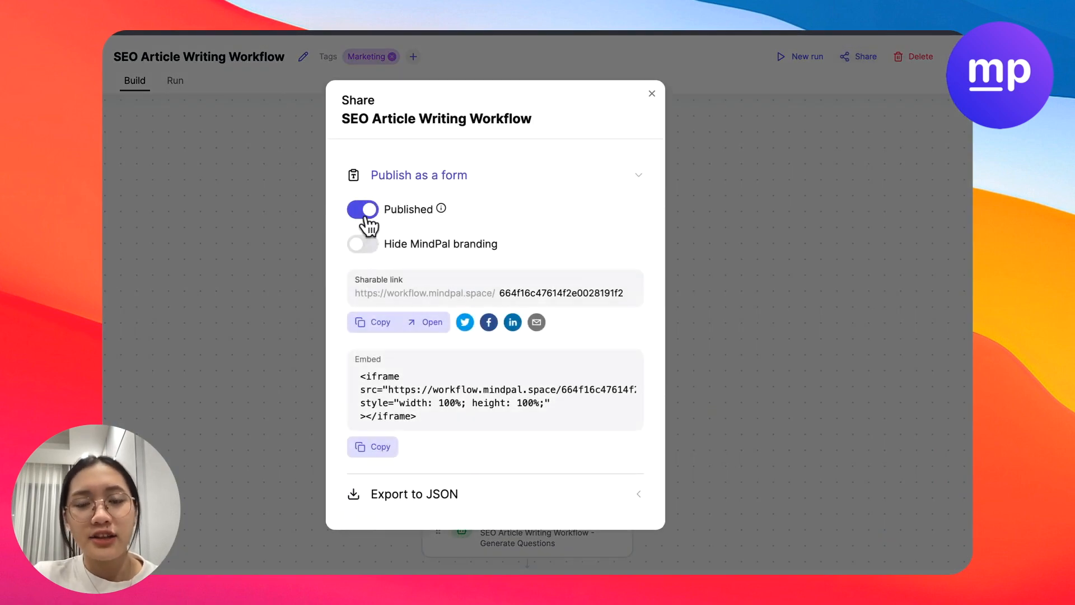
left_click(362, 209)
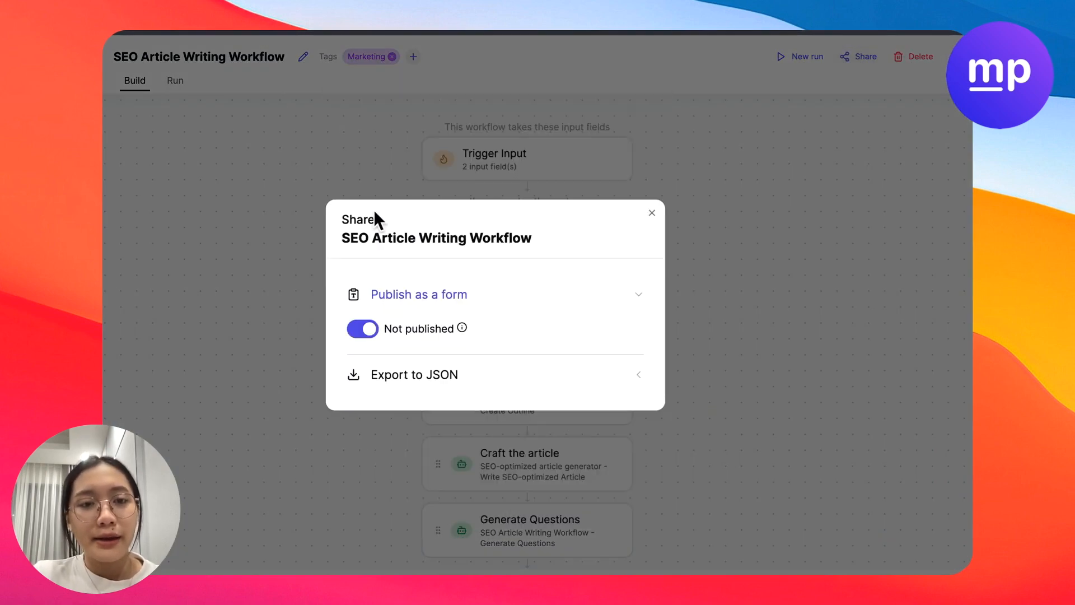
left_click(363, 328)
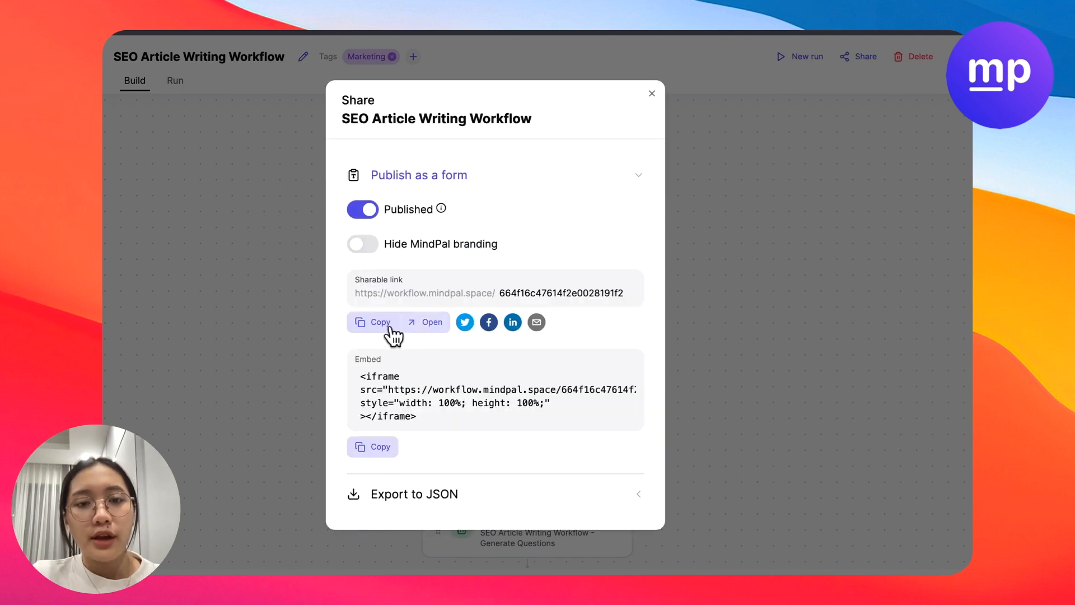
left_click(373, 322)
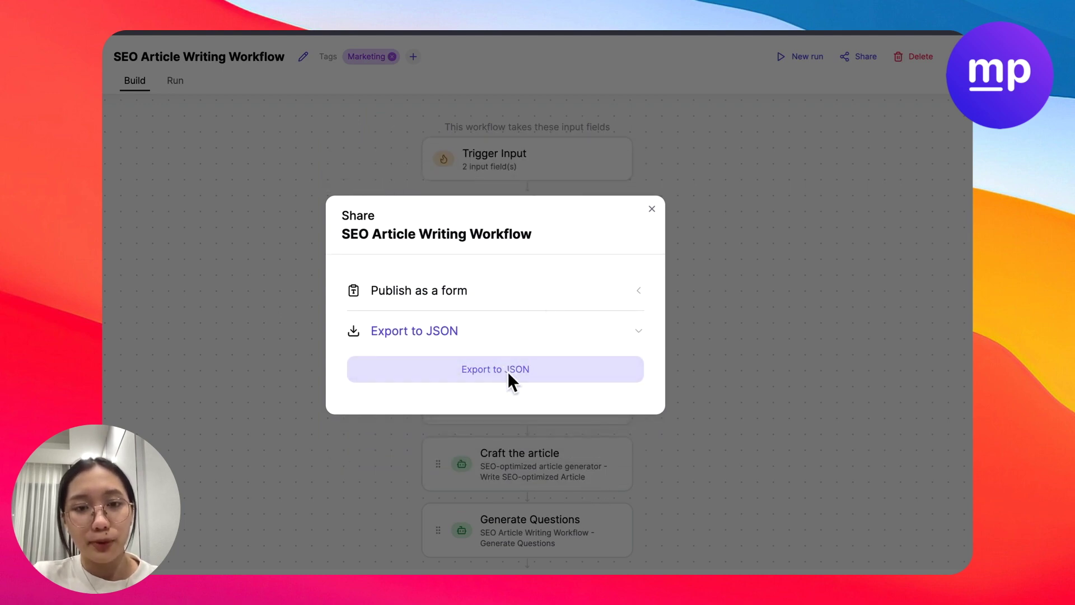
- Export the SEO Article Writing Workflow to a JSON file and check the downloads
left_click(495, 369)
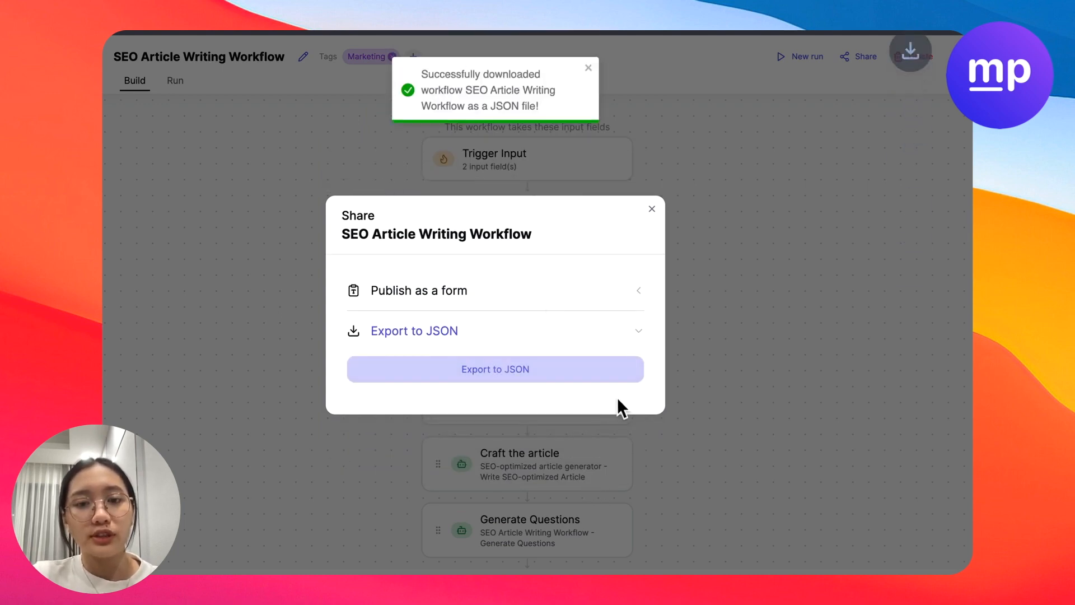
left_click(910, 51)
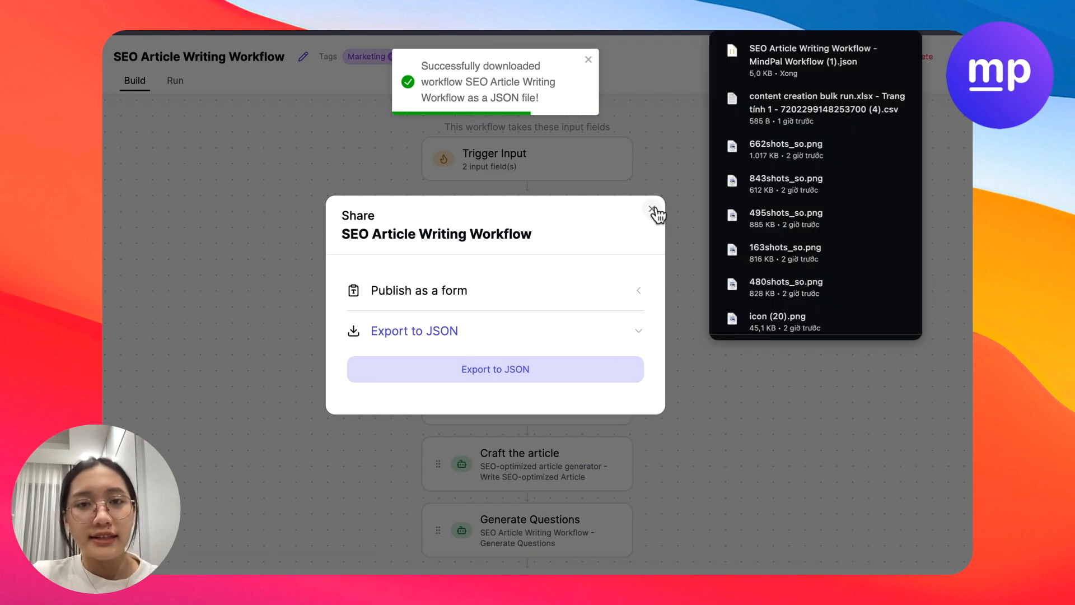
left_click(651, 208)
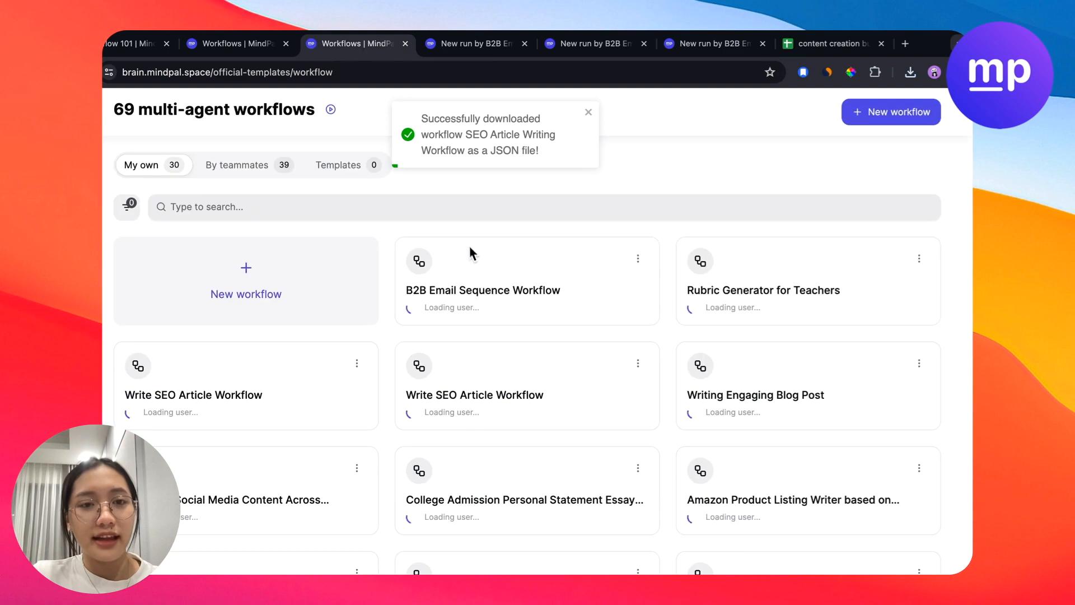
- Import a new workflow from the downloaded SEO workflow JSON file
left_click(891, 112)
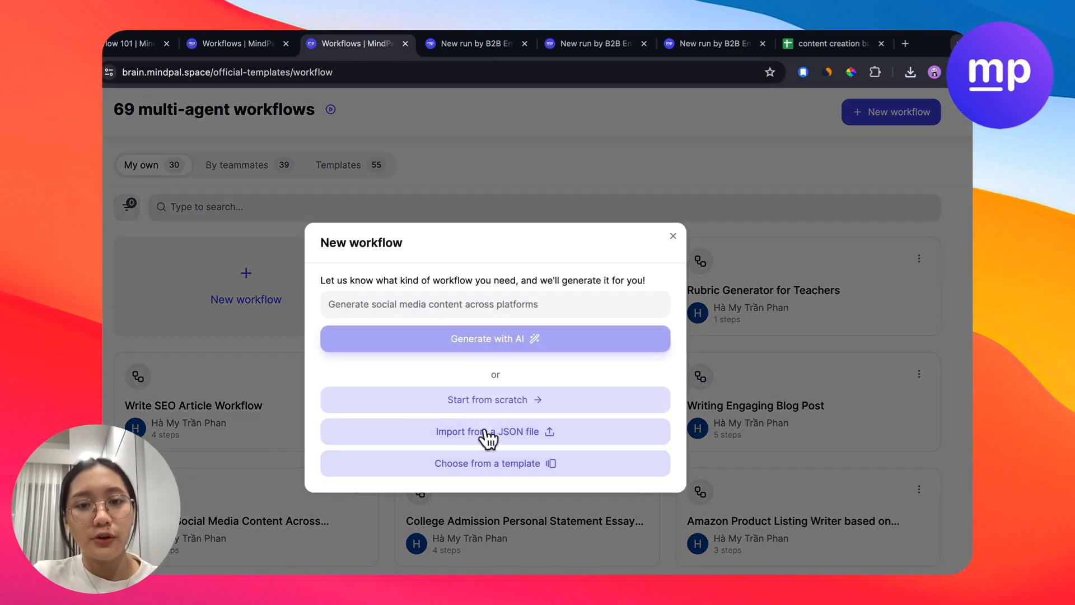
left_click(487, 432)
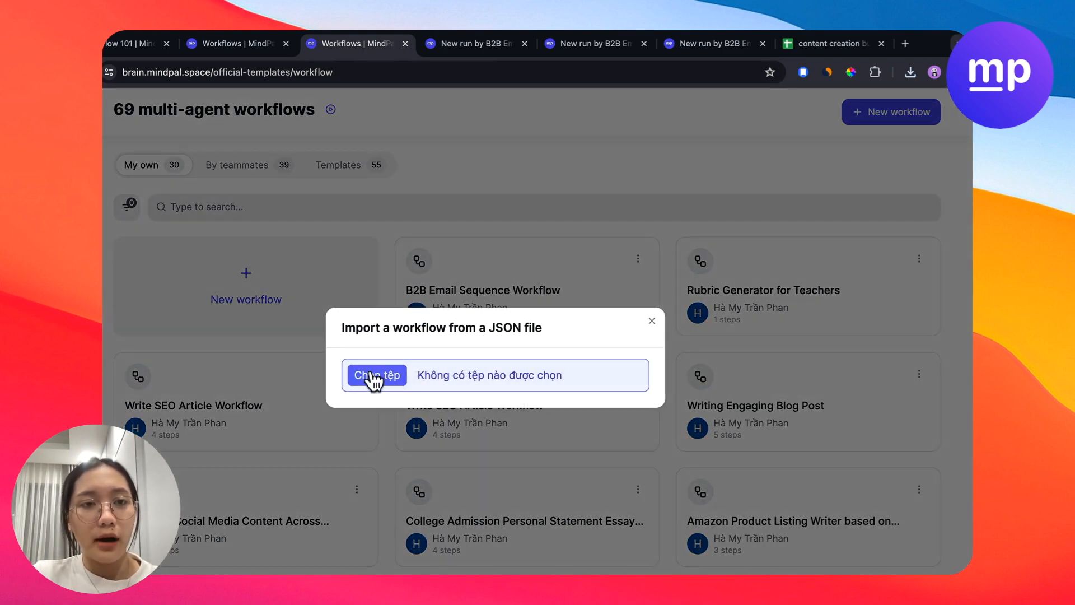
left_click(376, 375)
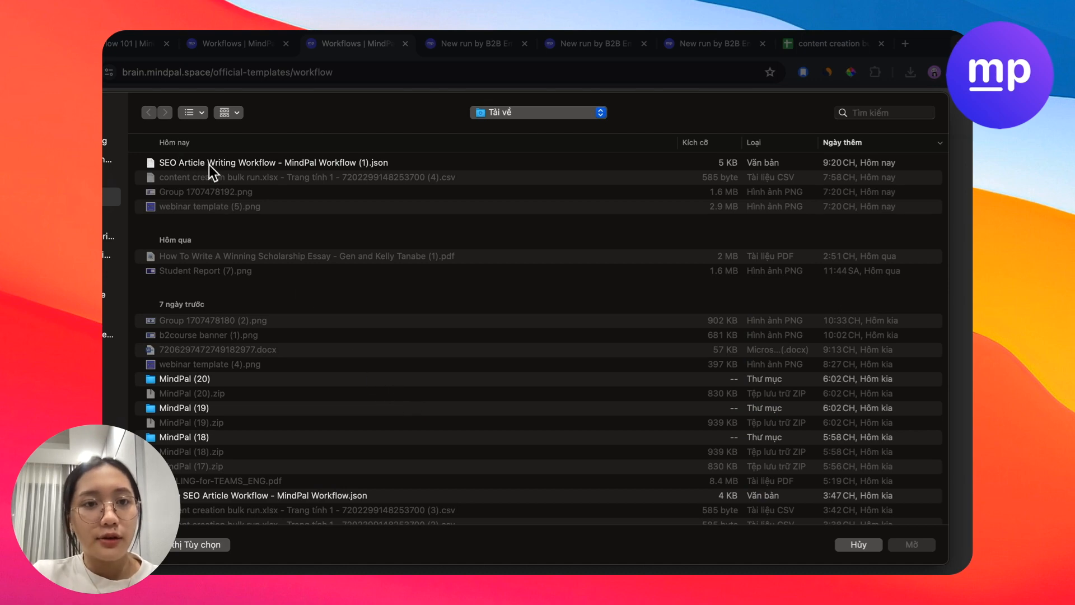
left_click(941, 544)
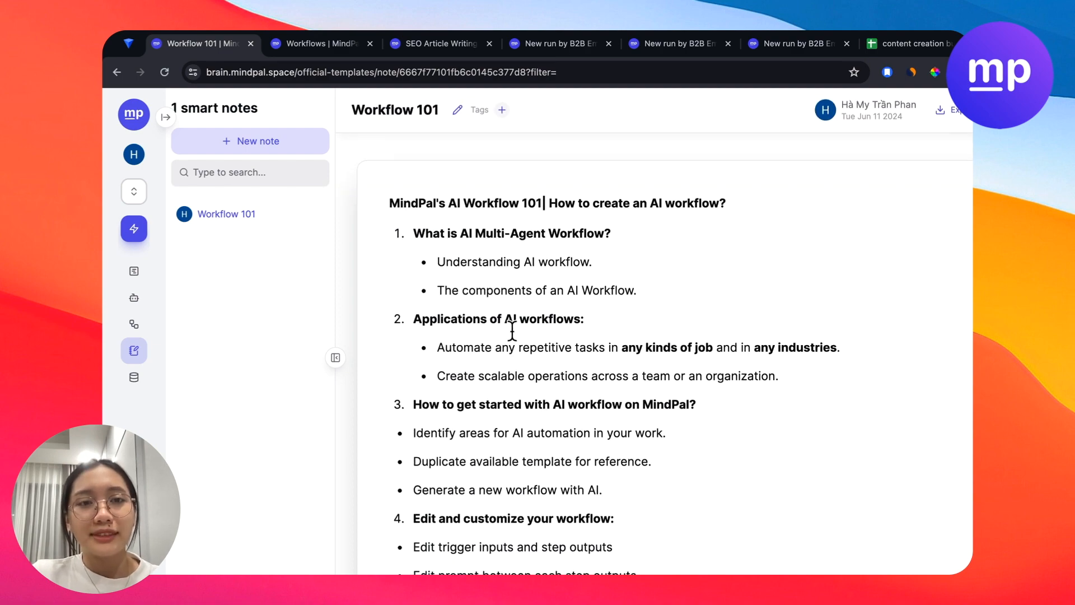
scroll("down", 3)
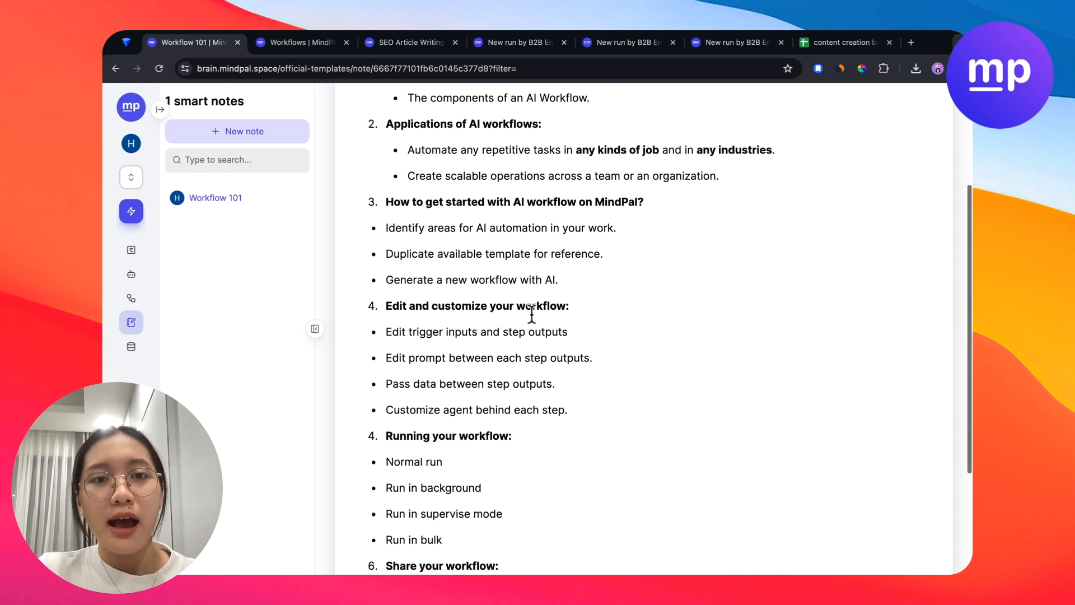
scroll("down", 3)
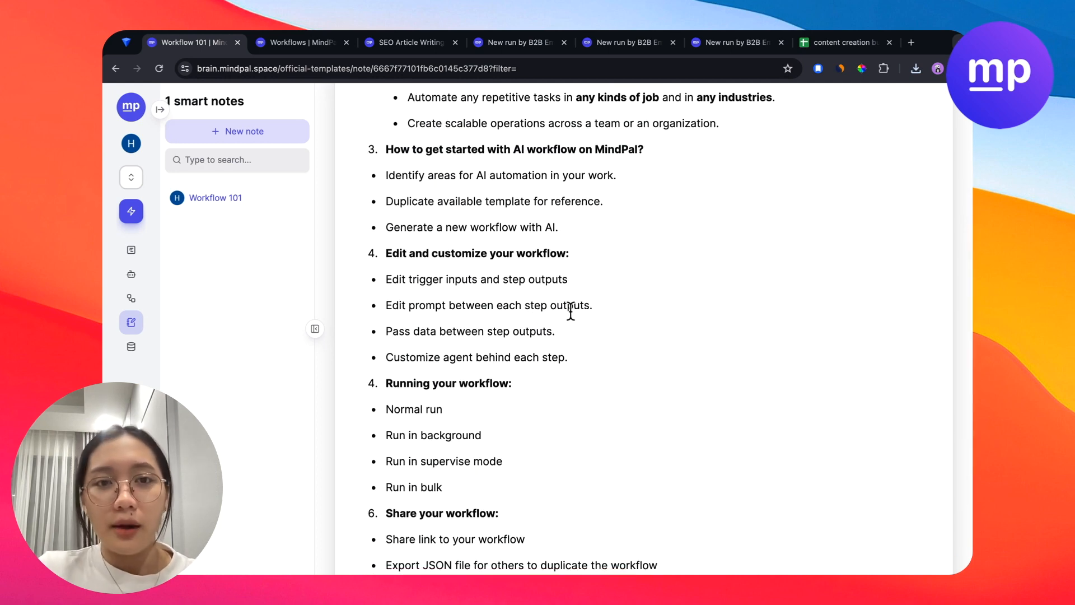
scroll("down", 3)
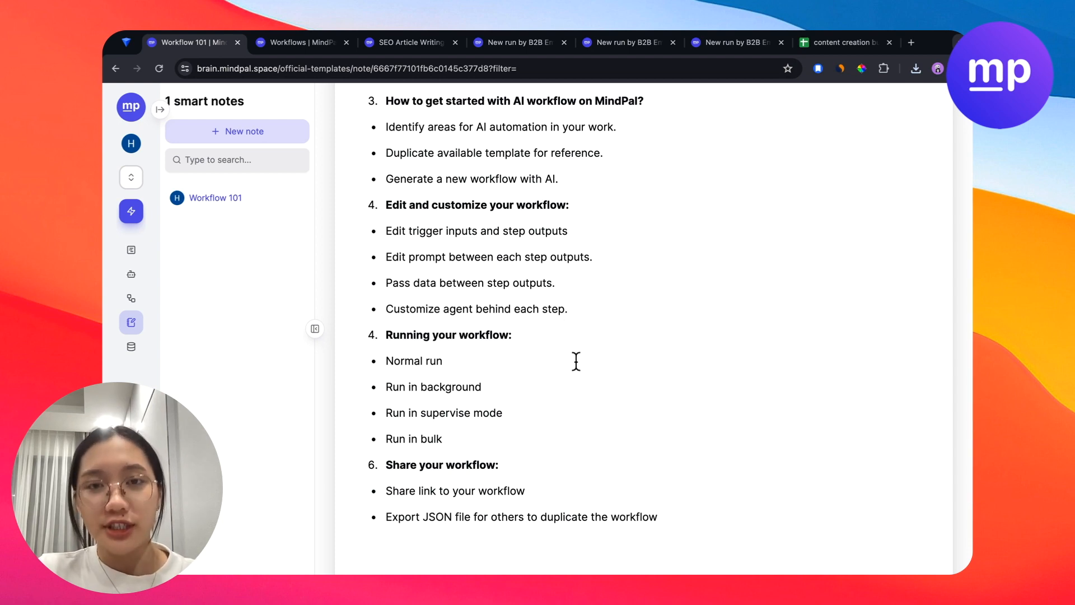
mouse_move(584, 403)
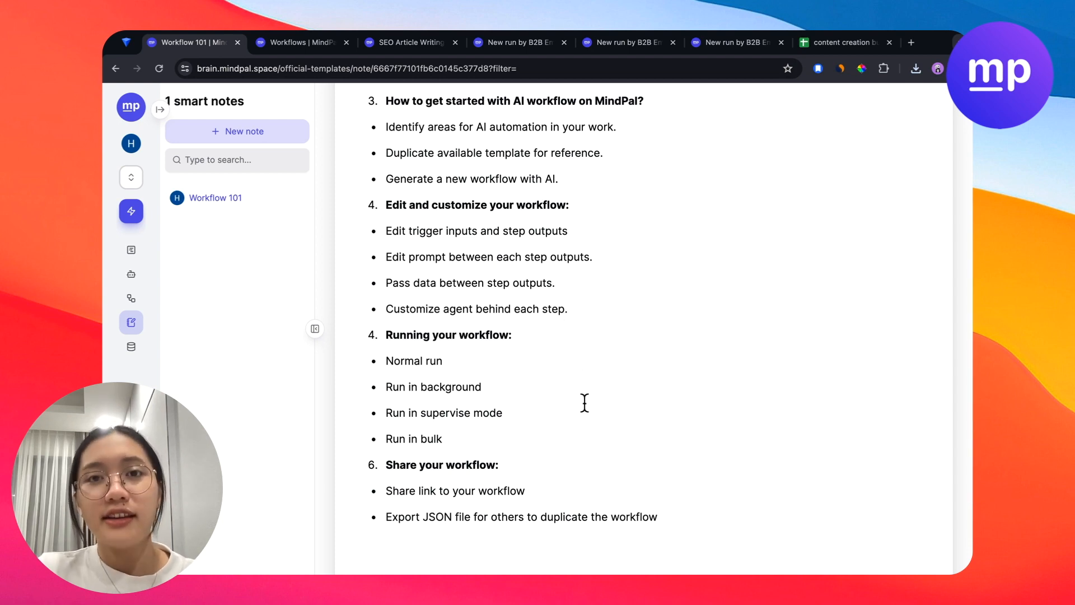
scroll("up", 3)
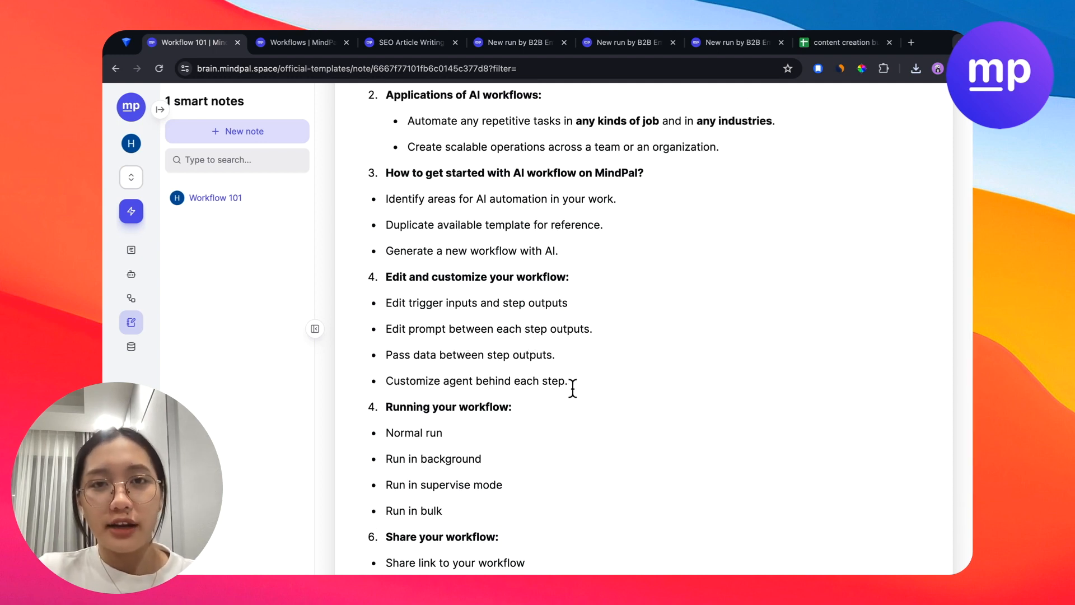
mouse_move(604, 379)
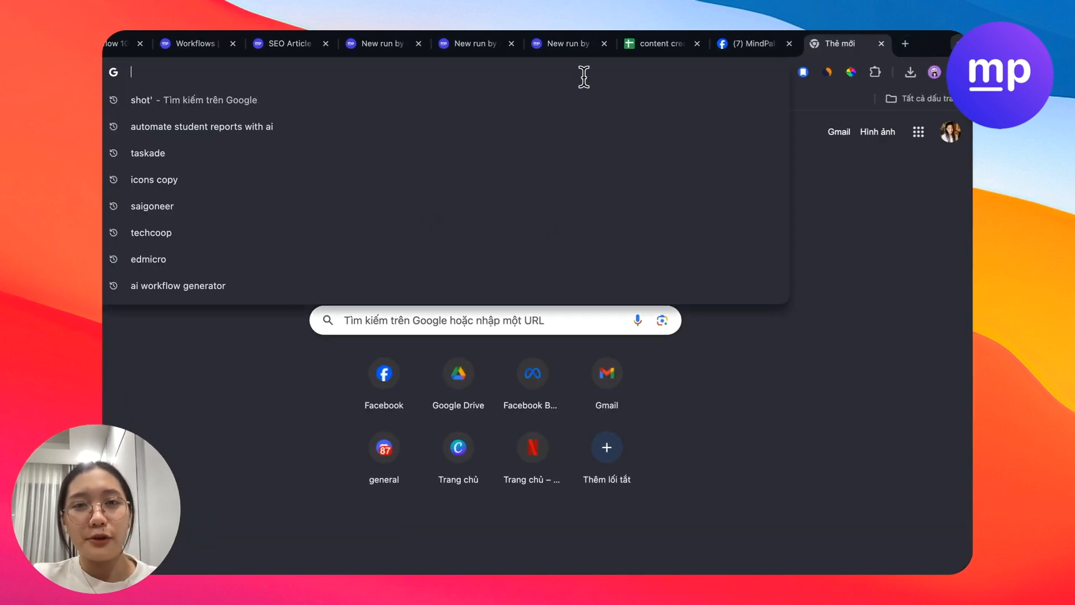
mouse_move(606, 77)
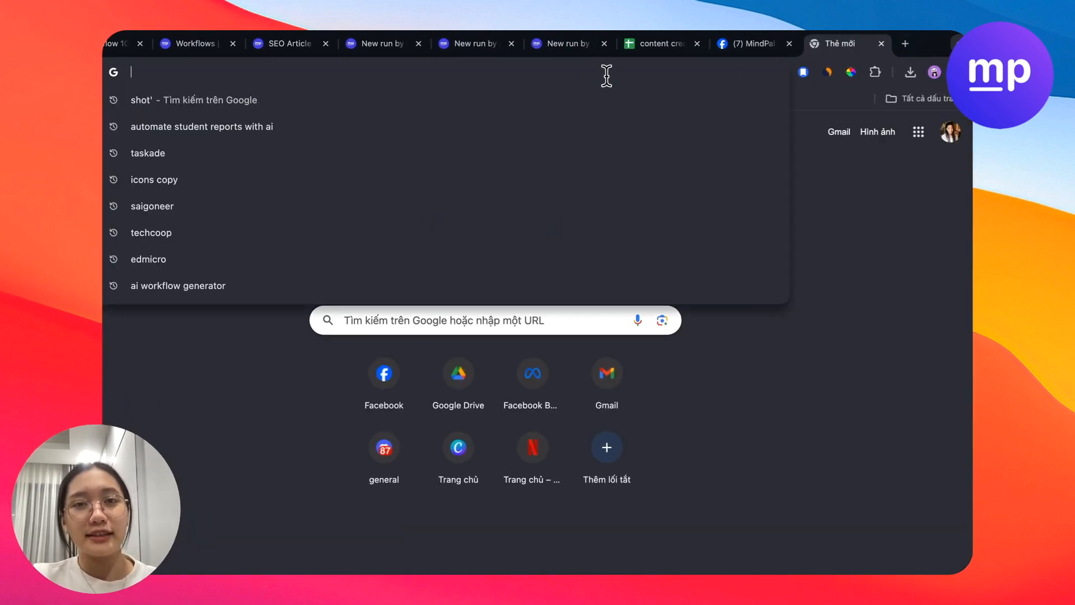